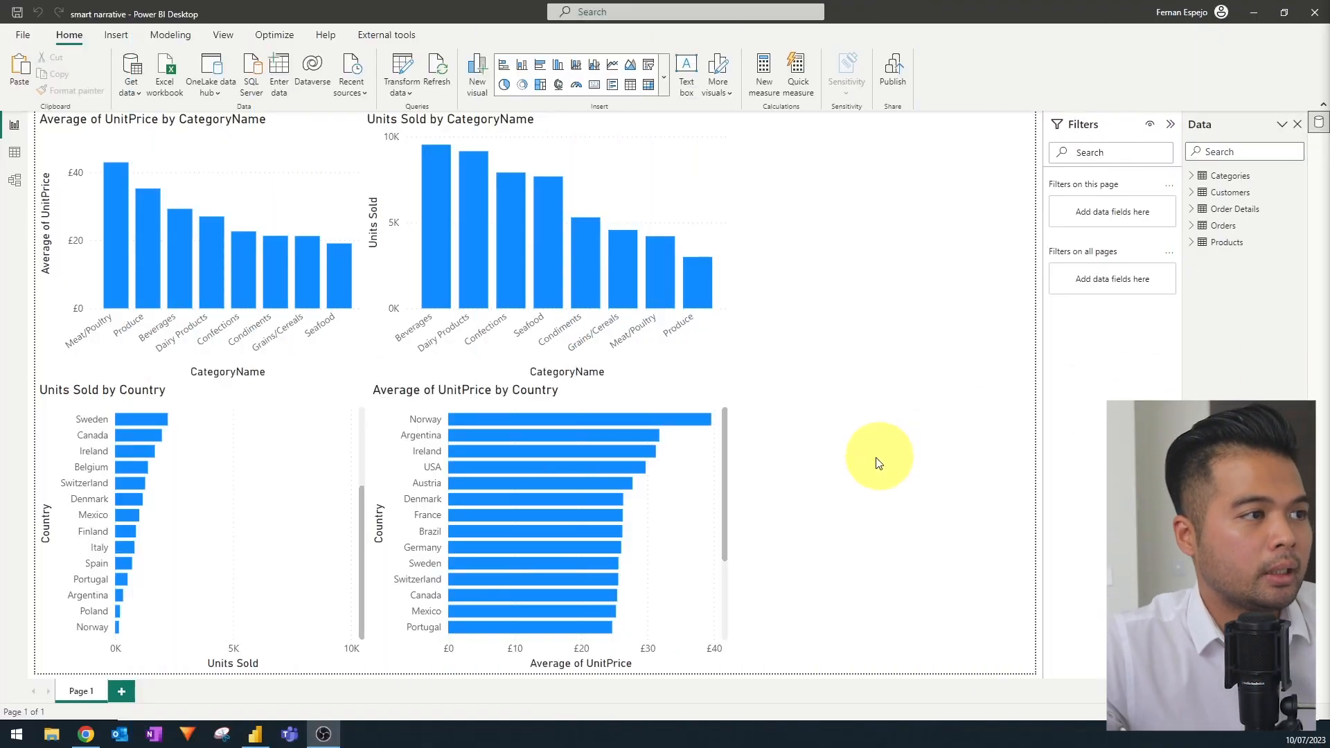
mouse_move(884, 369)
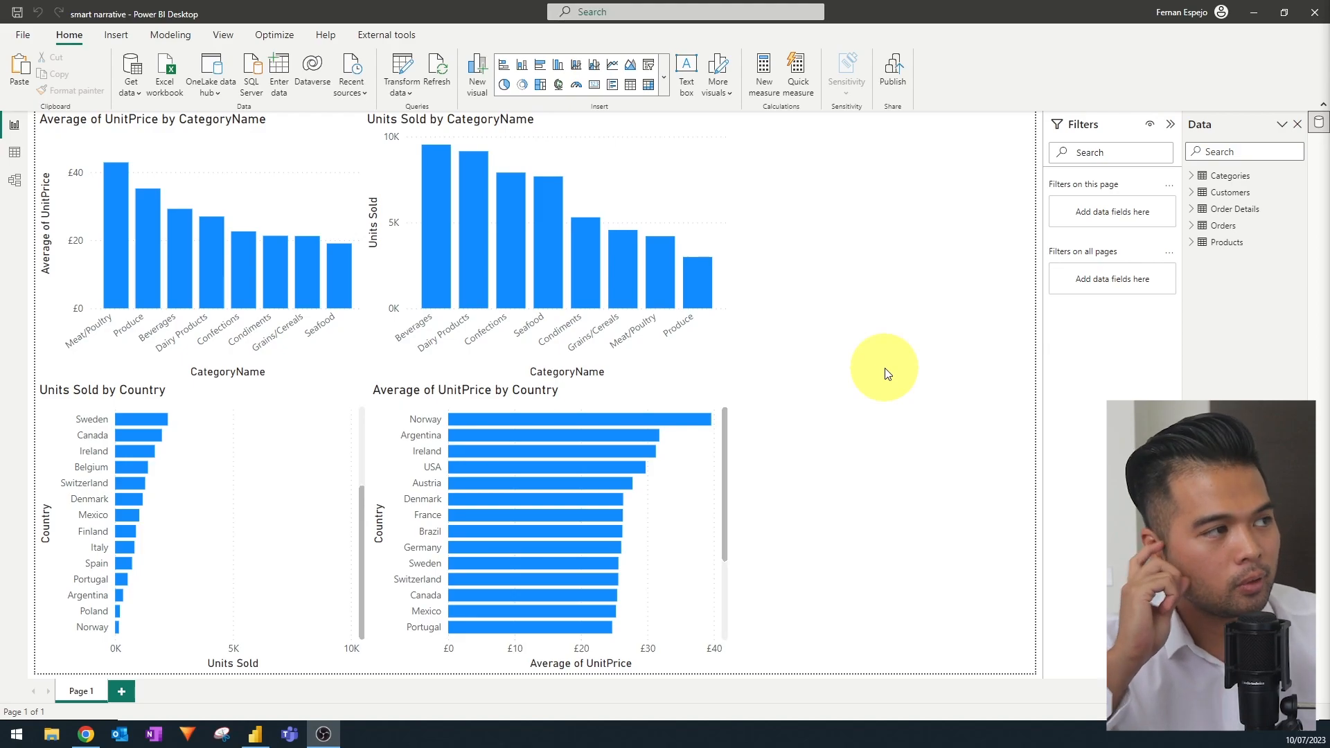
mouse_move(891, 371)
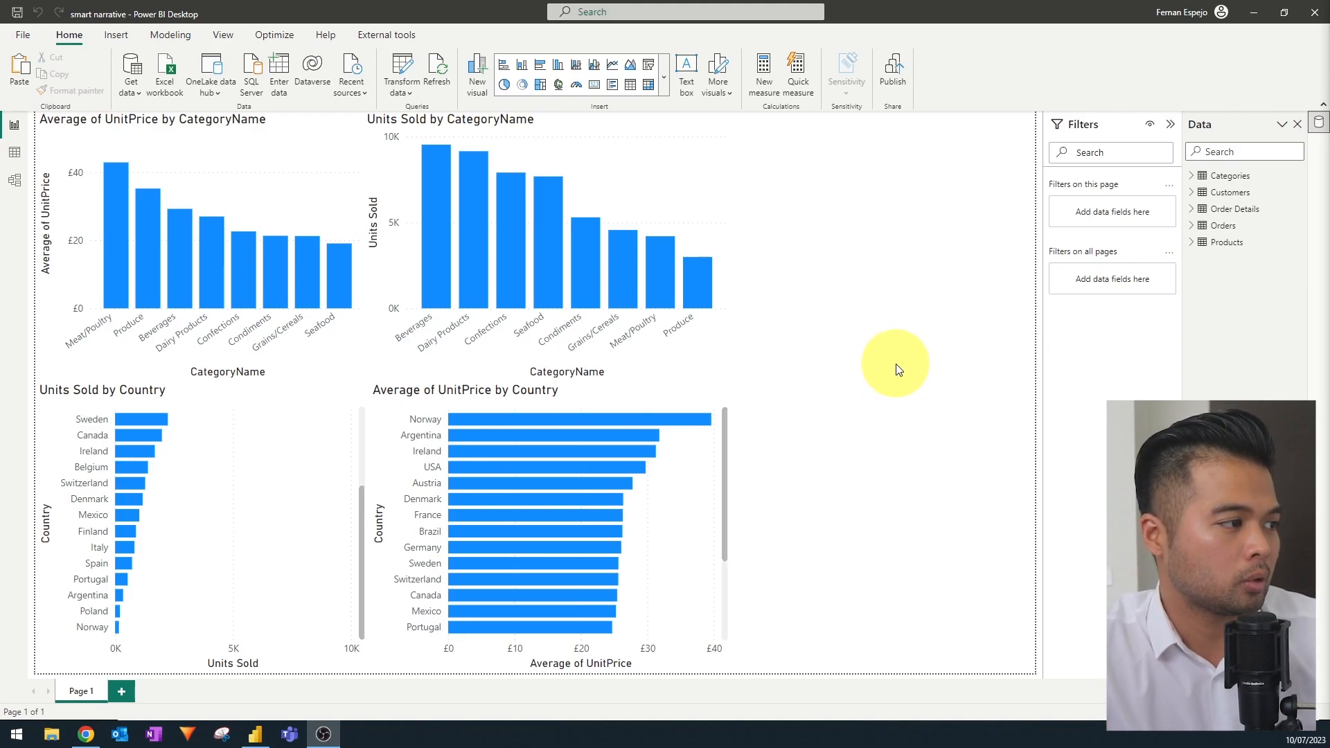
mouse_move(892, 351)
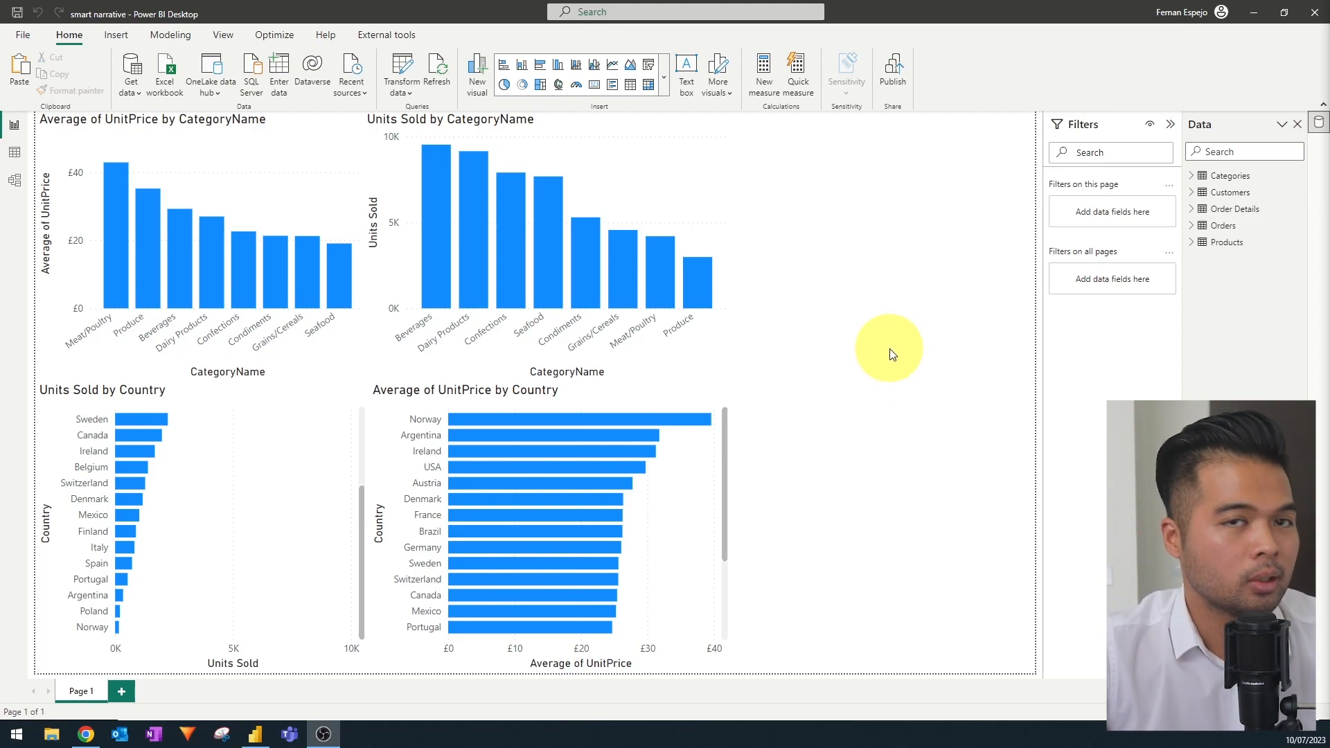
mouse_move(960, 487)
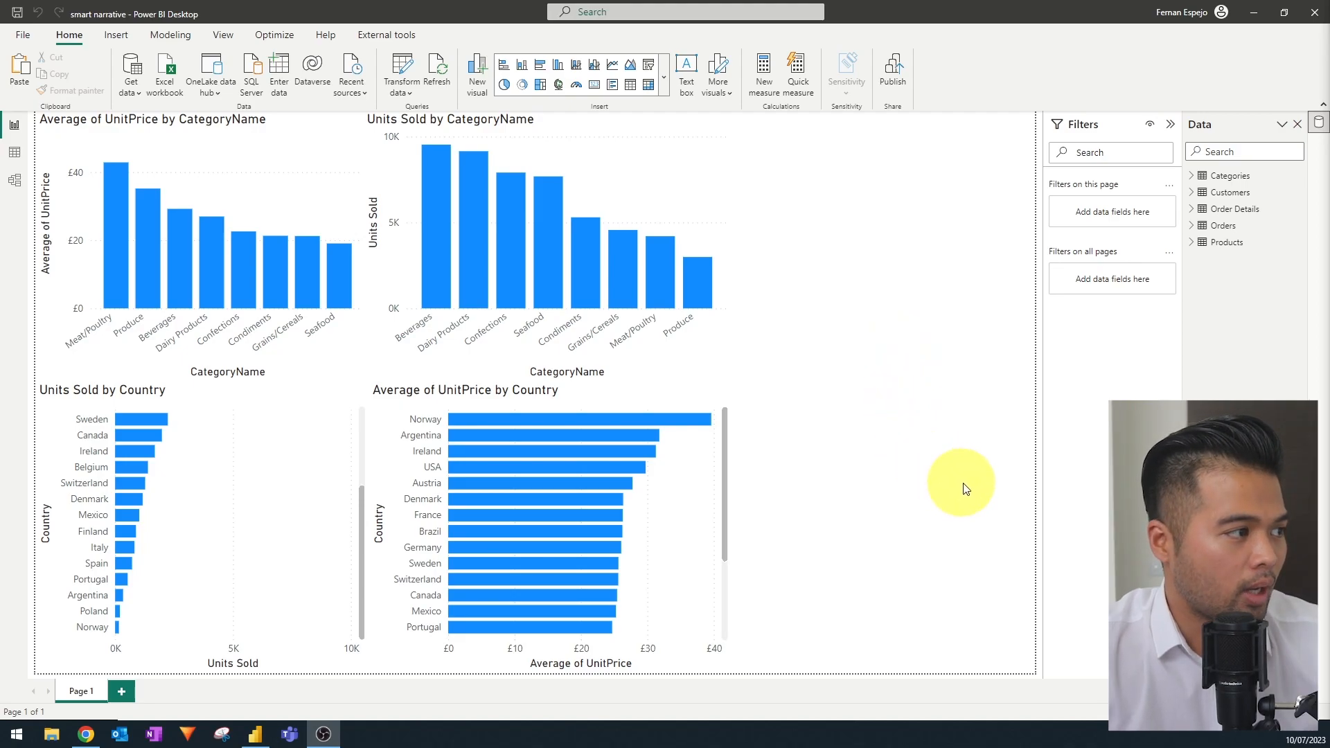
mouse_move(737, 220)
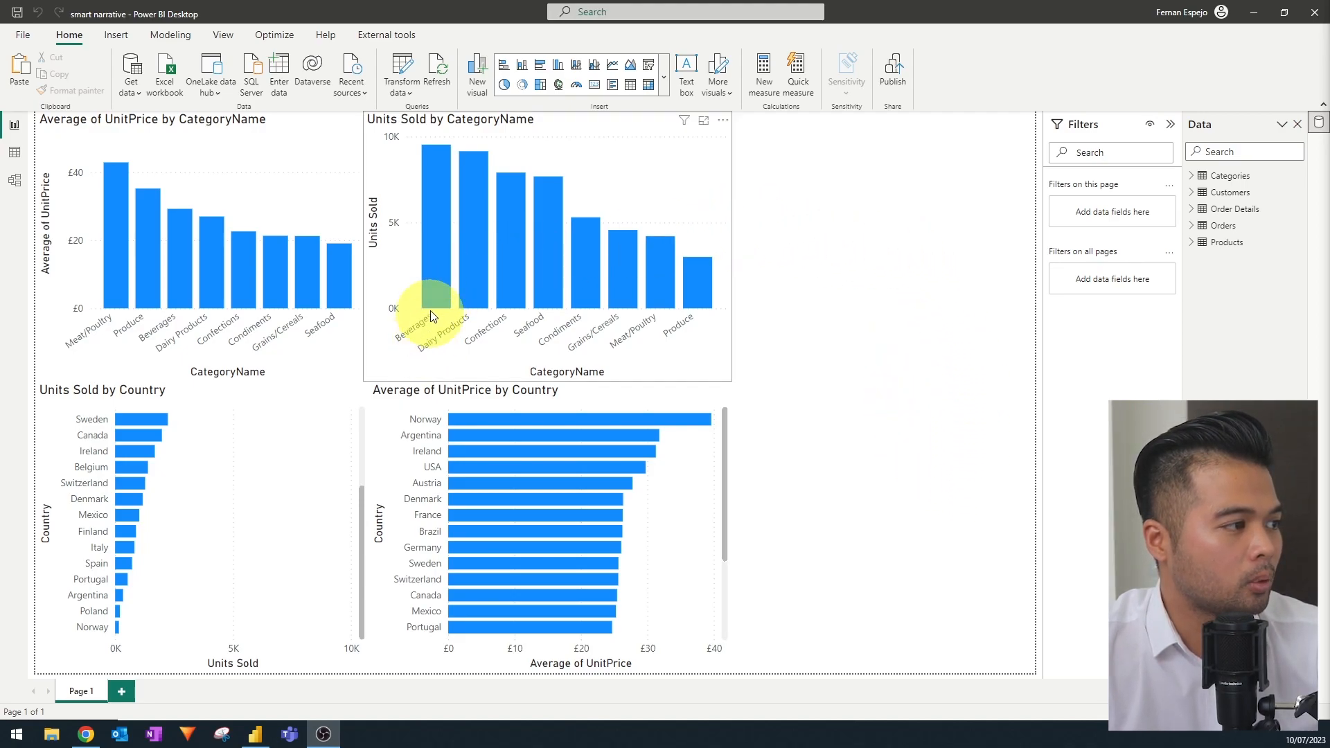
mouse_move(442, 246)
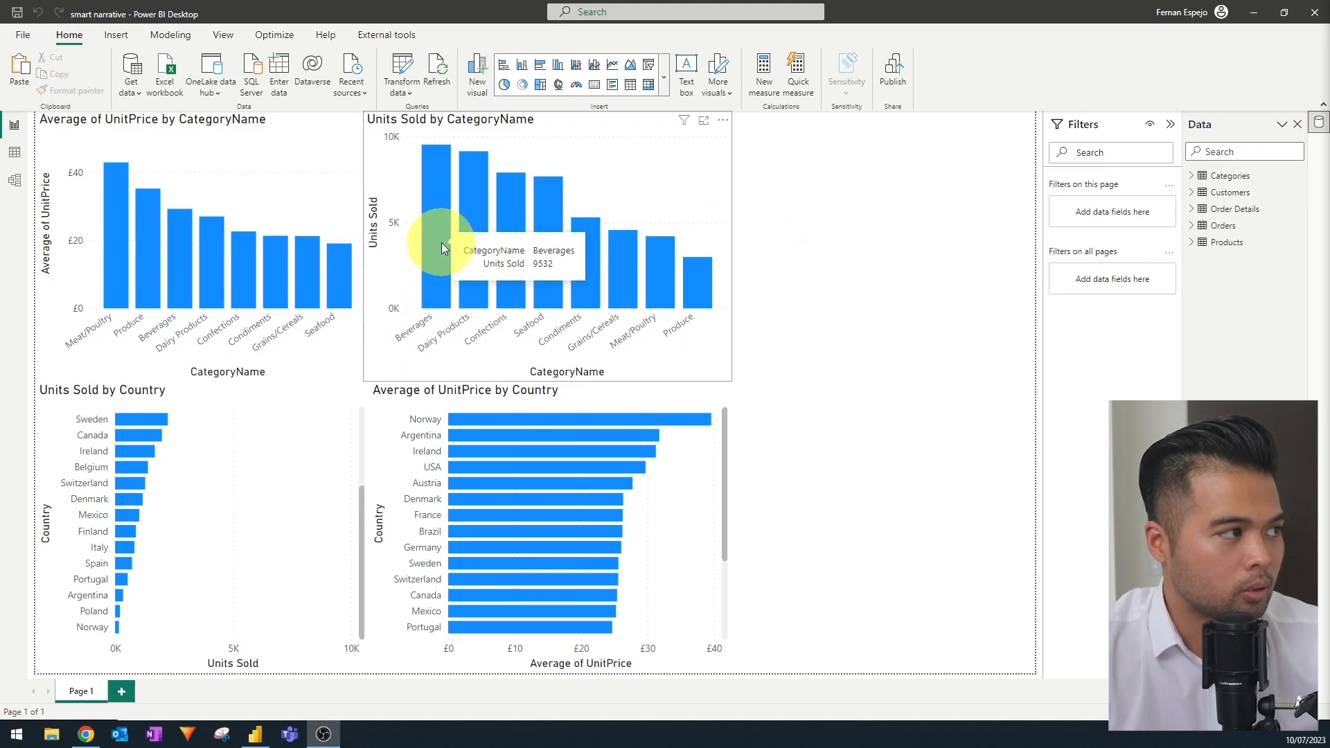
mouse_move(445, 185)
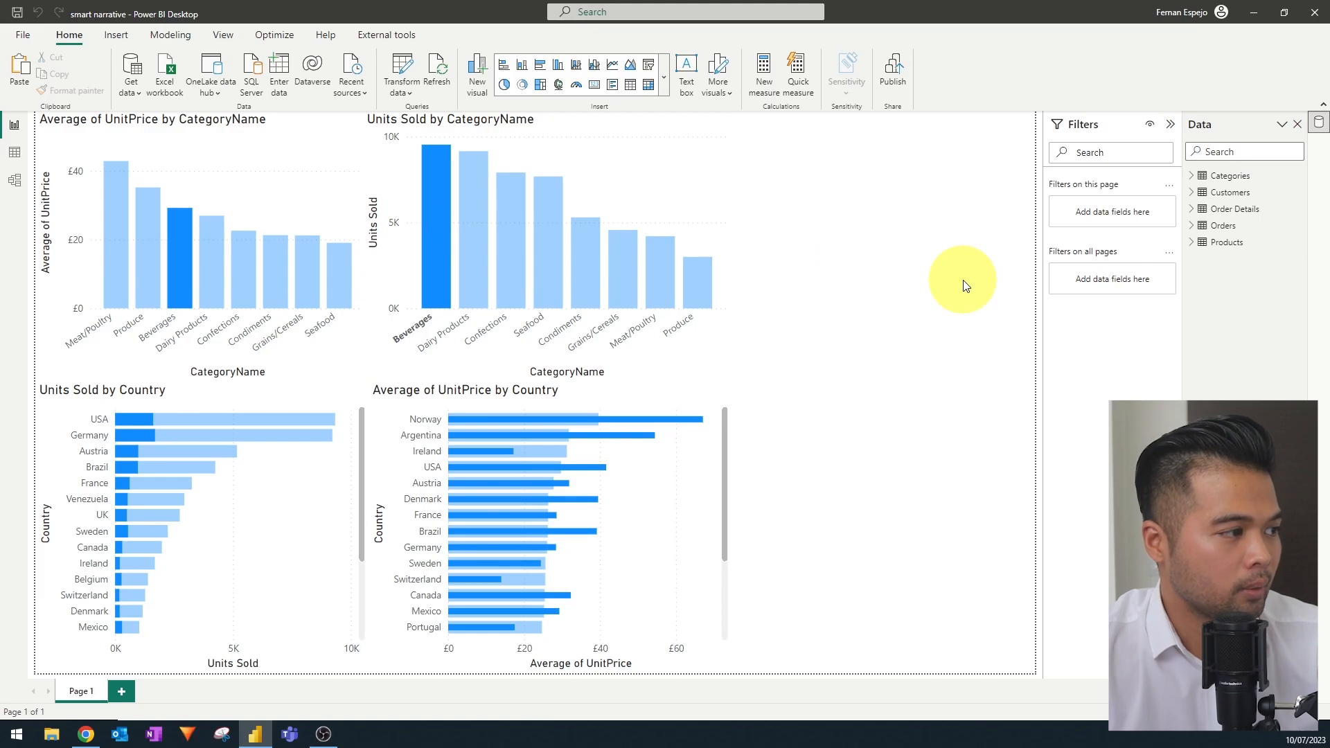
mouse_move(979, 306)
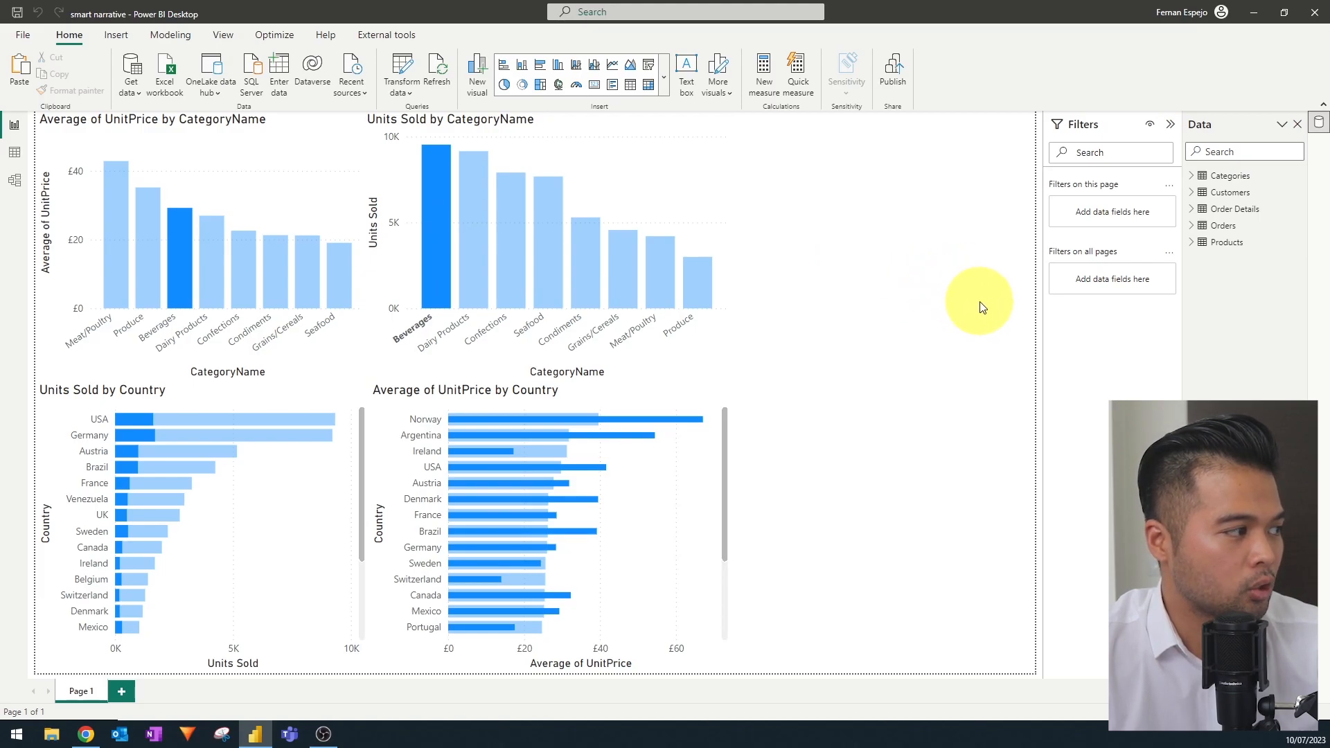
mouse_move(1008, 321)
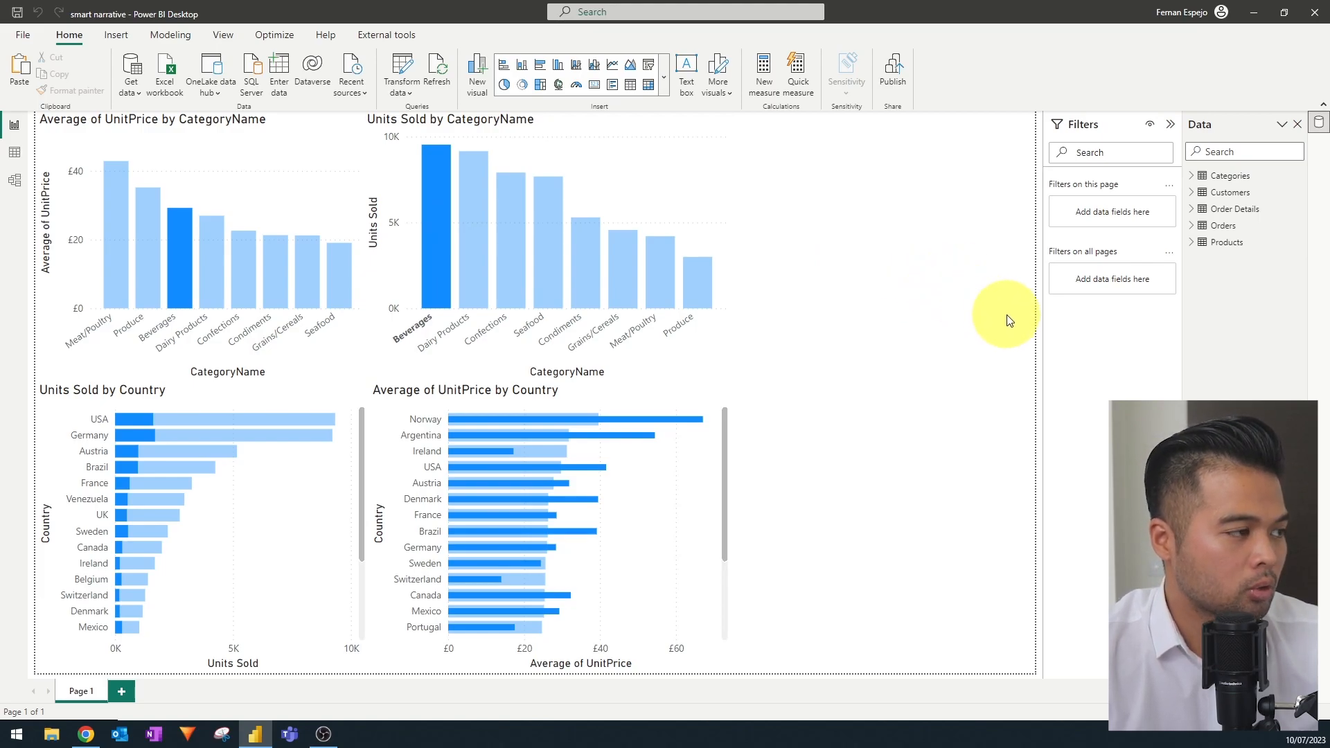
mouse_move(875, 548)
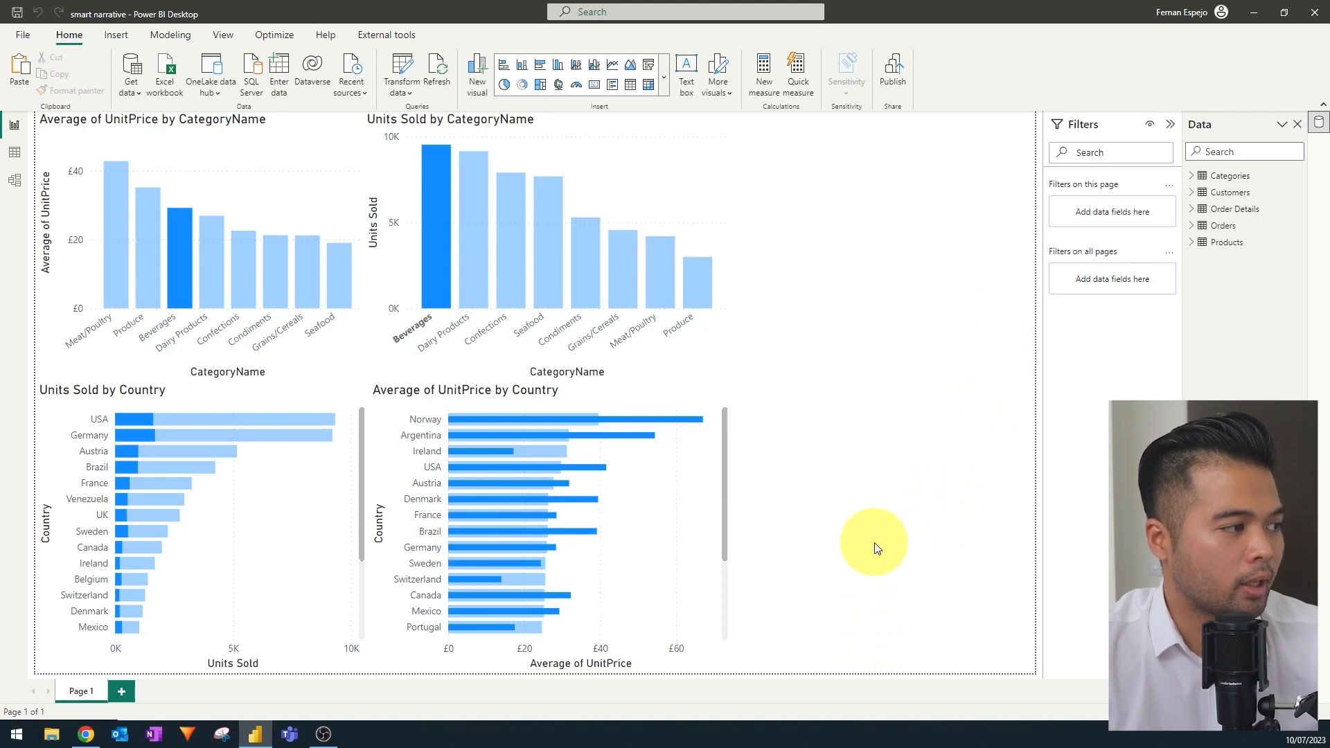
mouse_move(851, 554)
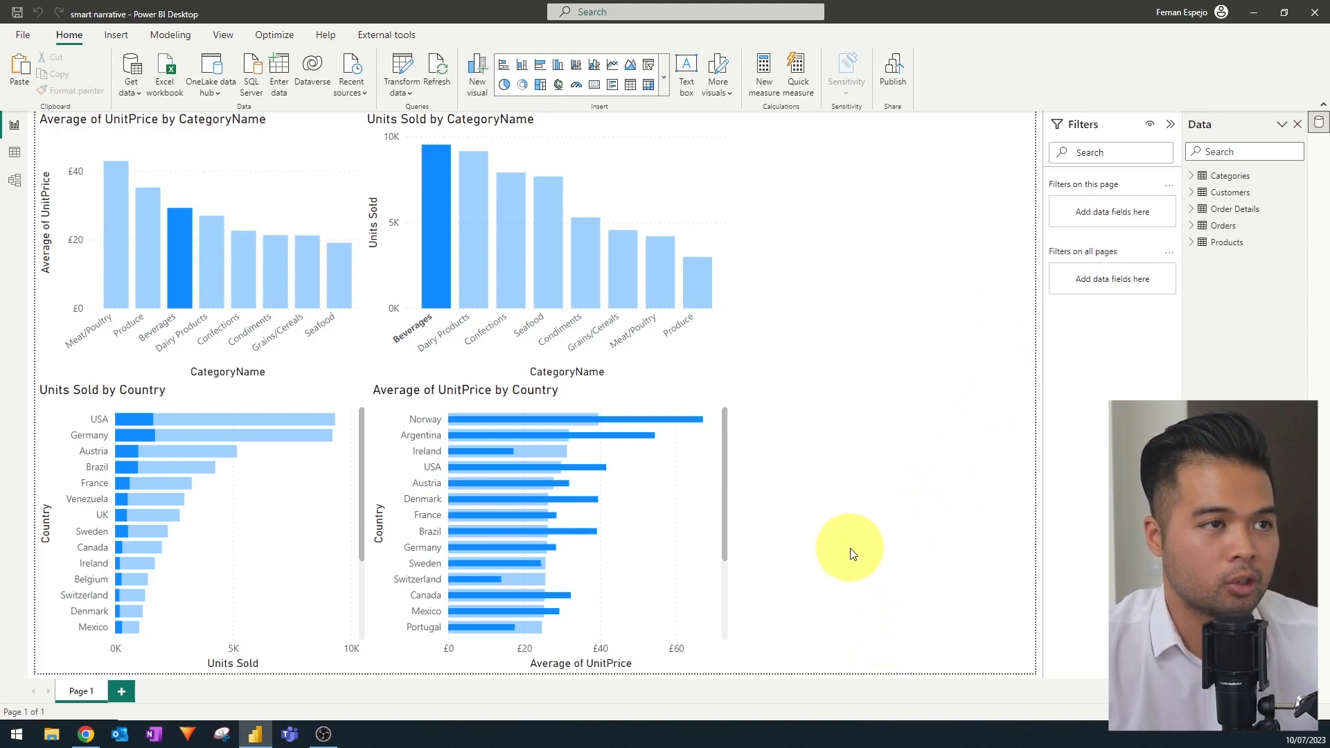
mouse_move(937, 373)
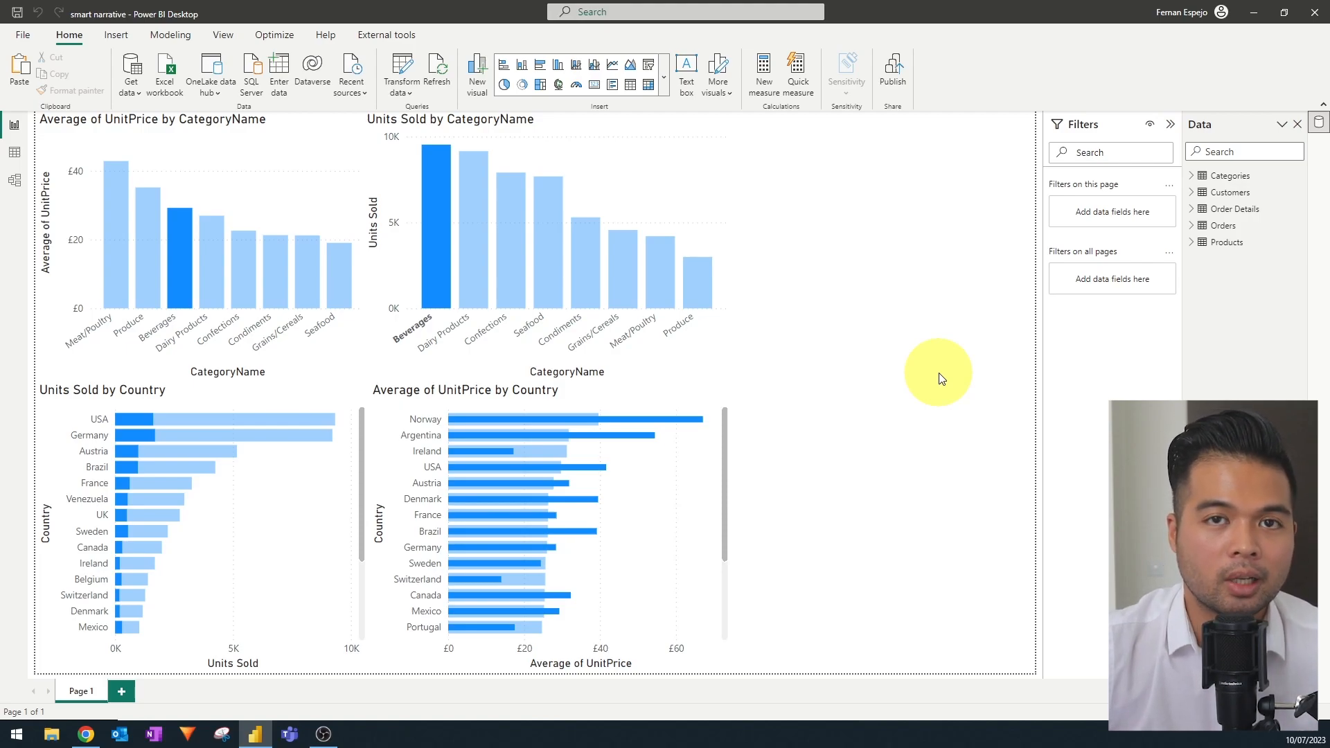
Add a text box reading 'Norway had the highest unit price for Beverages', fixing the typo.
click(117, 35)
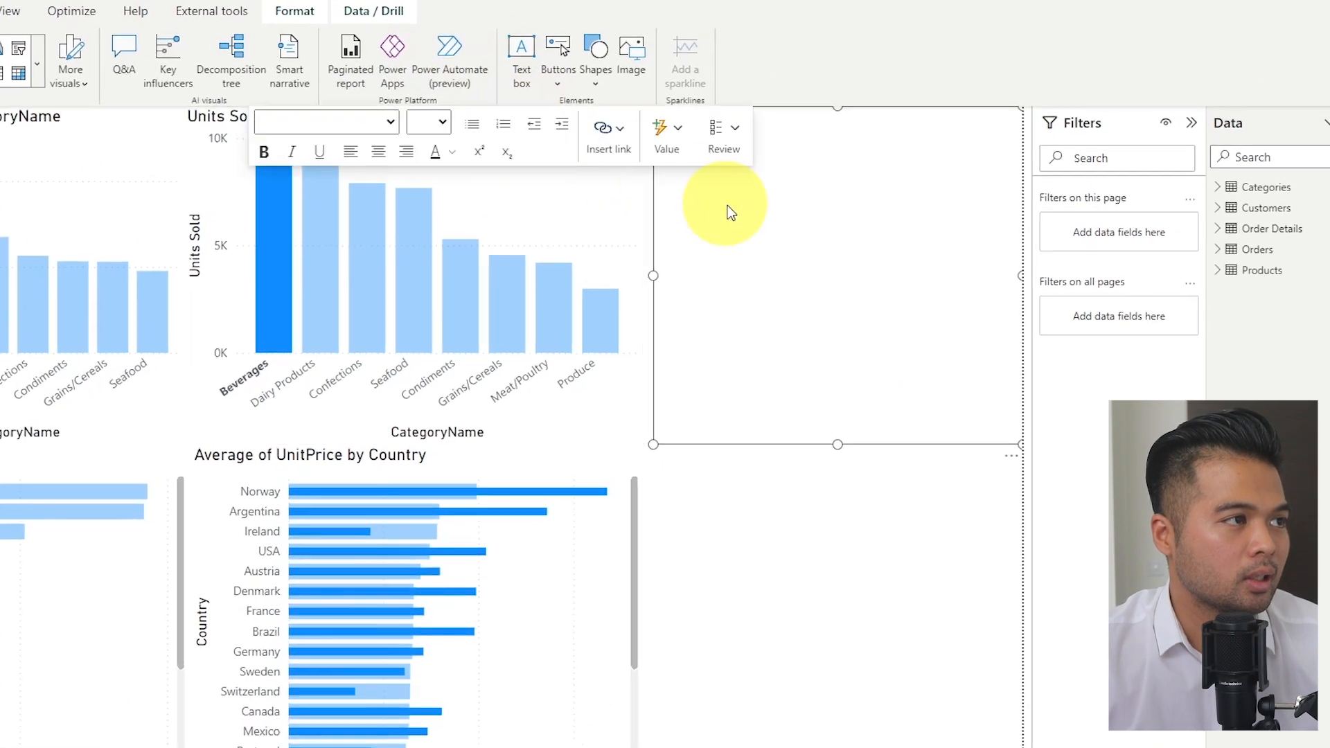
text(Norway)
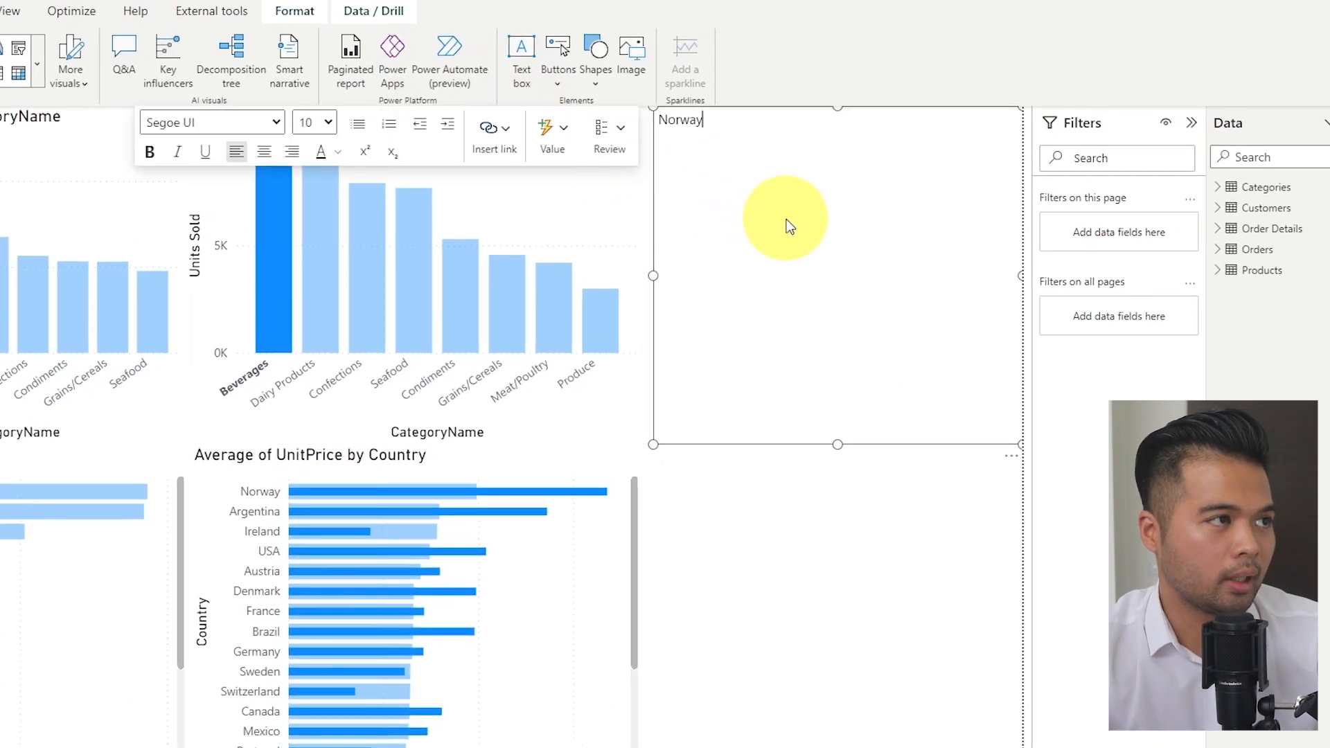
text(had the hifhest)
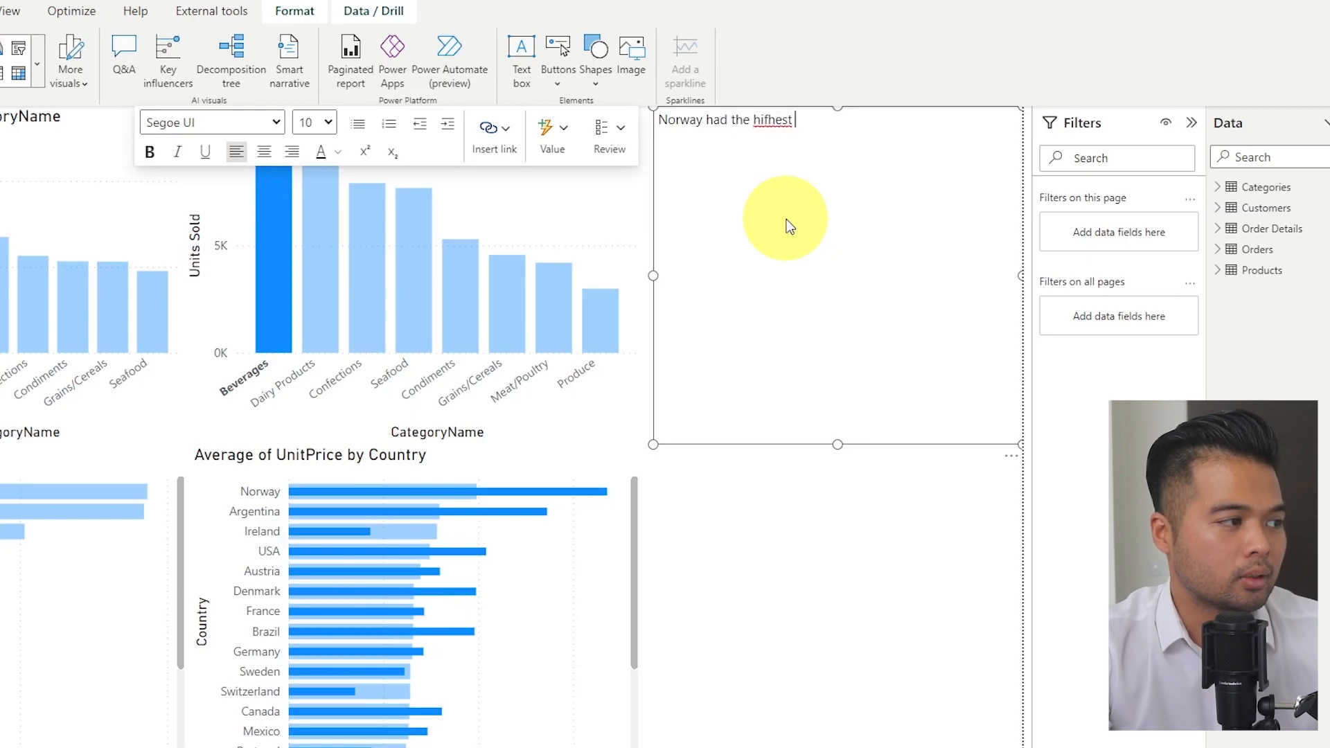
text(unit price for Beverages)
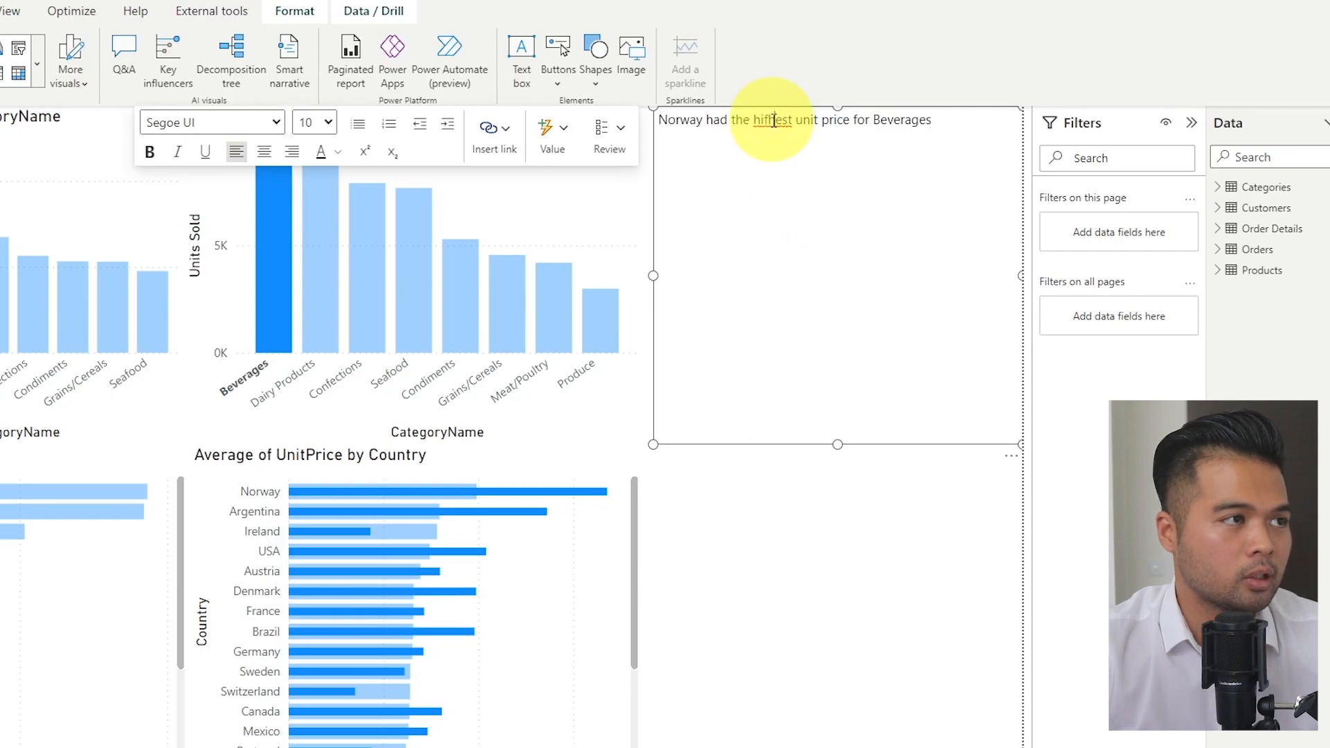
click(780, 636)
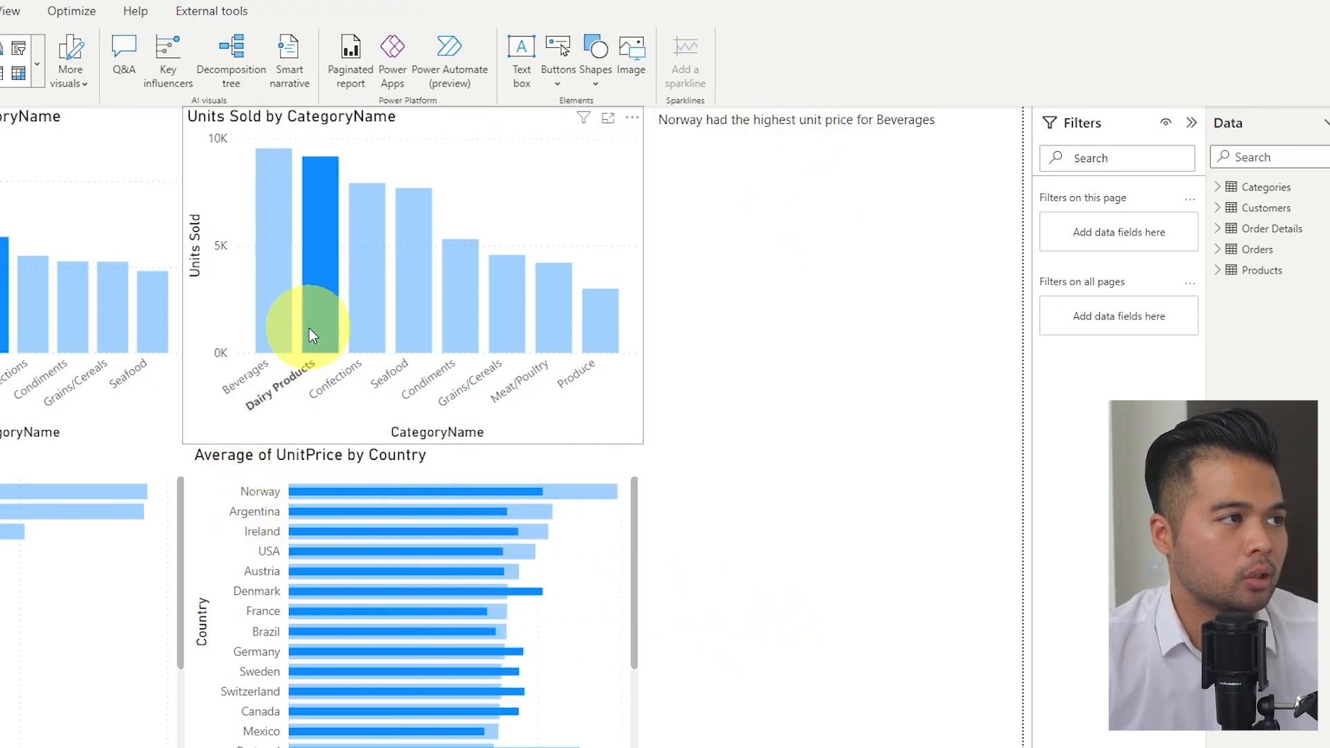
mouse_move(367, 273)
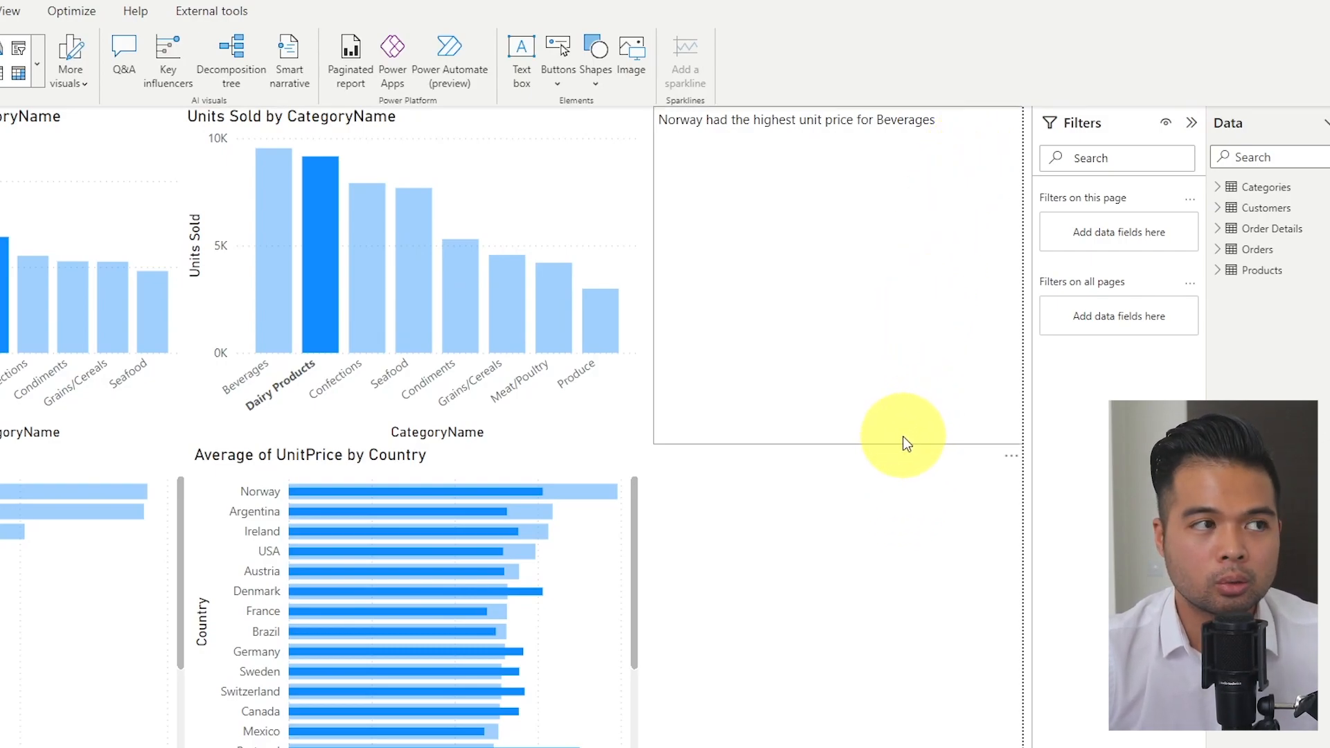
mouse_move(902, 445)
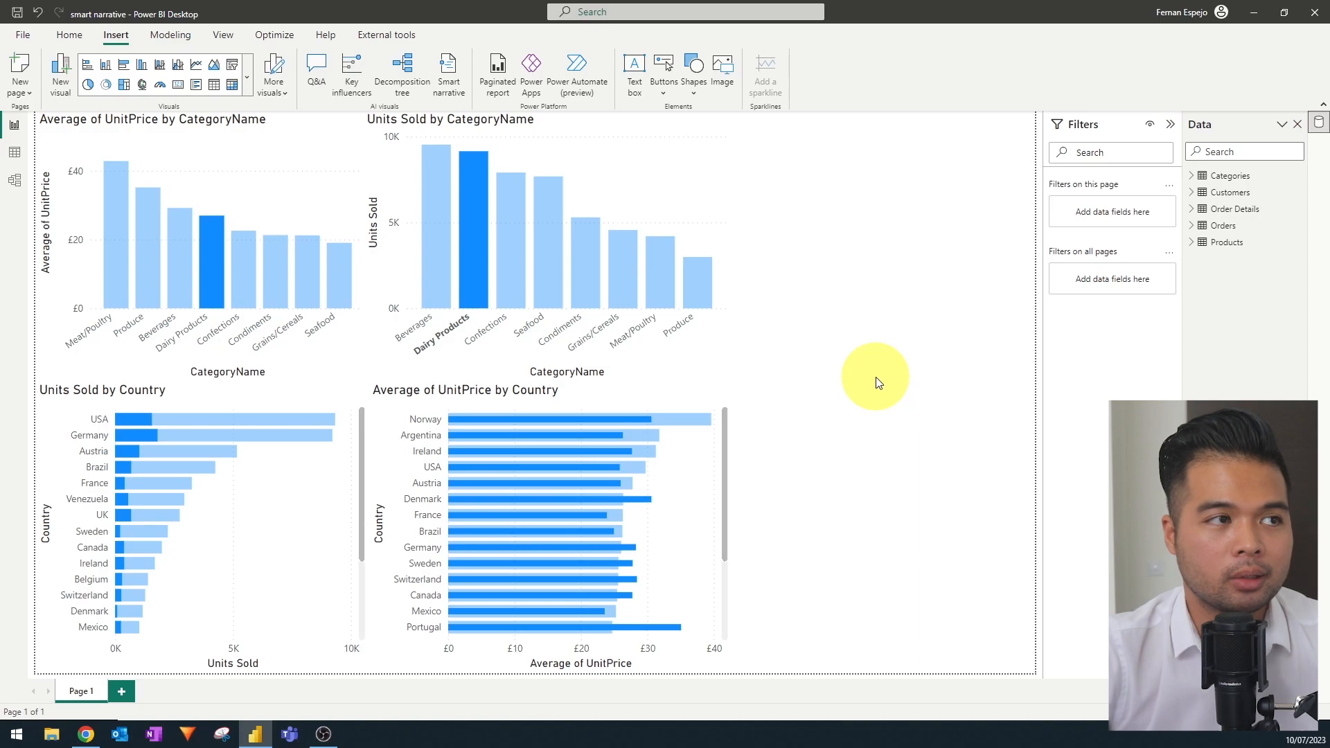
mouse_move(886, 365)
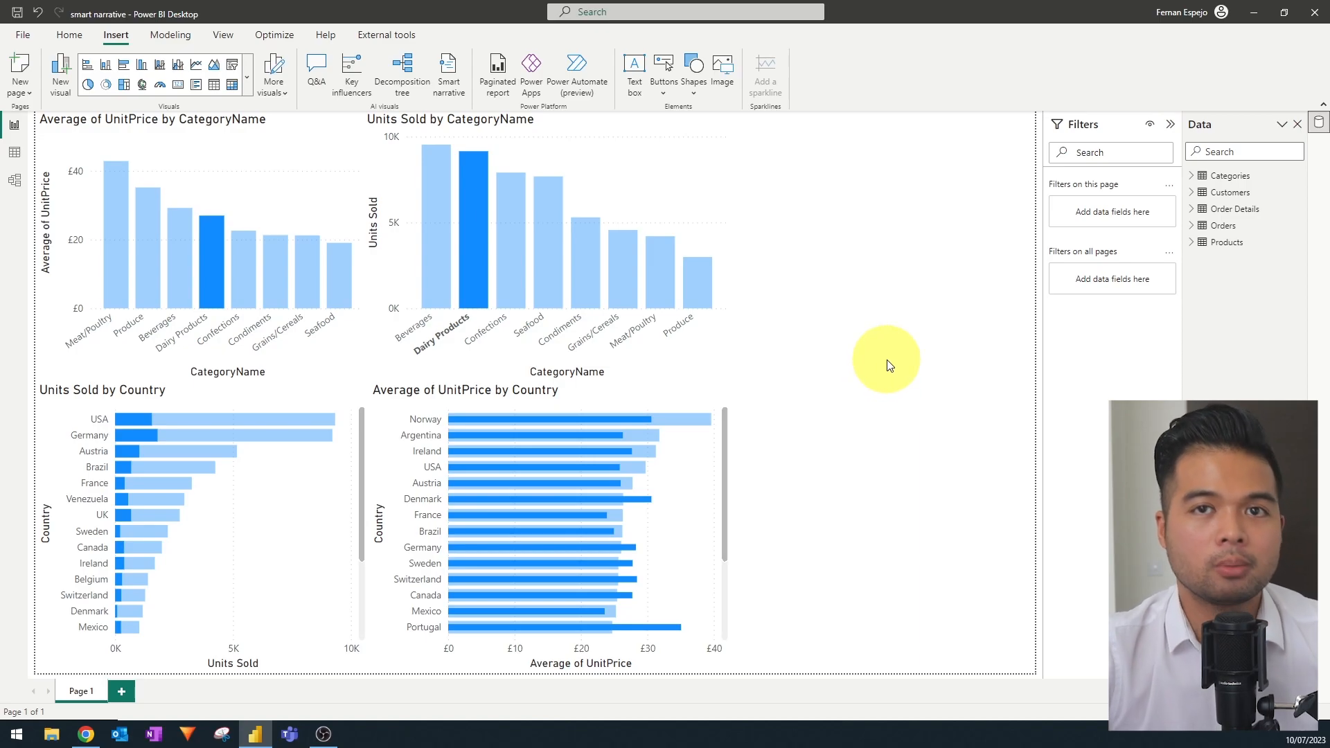
mouse_move(891, 363)
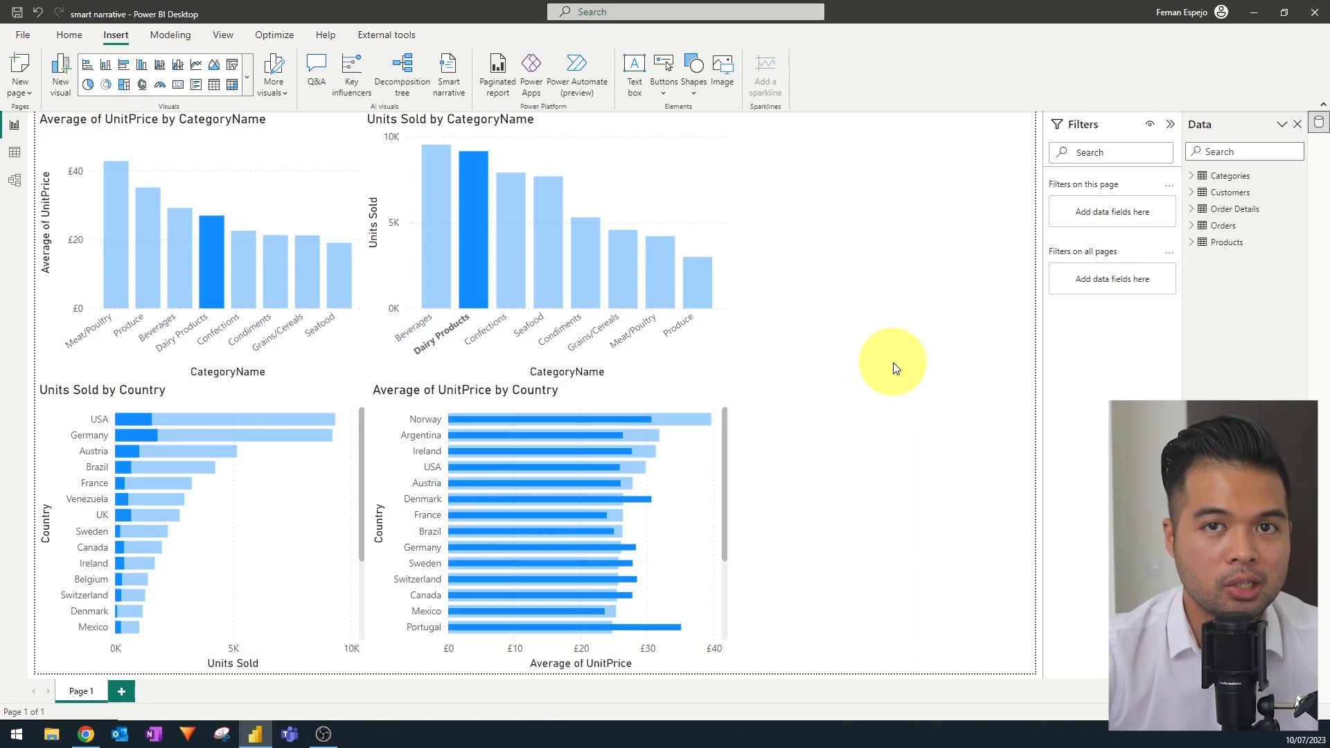
Clear the Dairy Products cross-filter and expand the visuals gallery down to AI visuals.
click(68, 35)
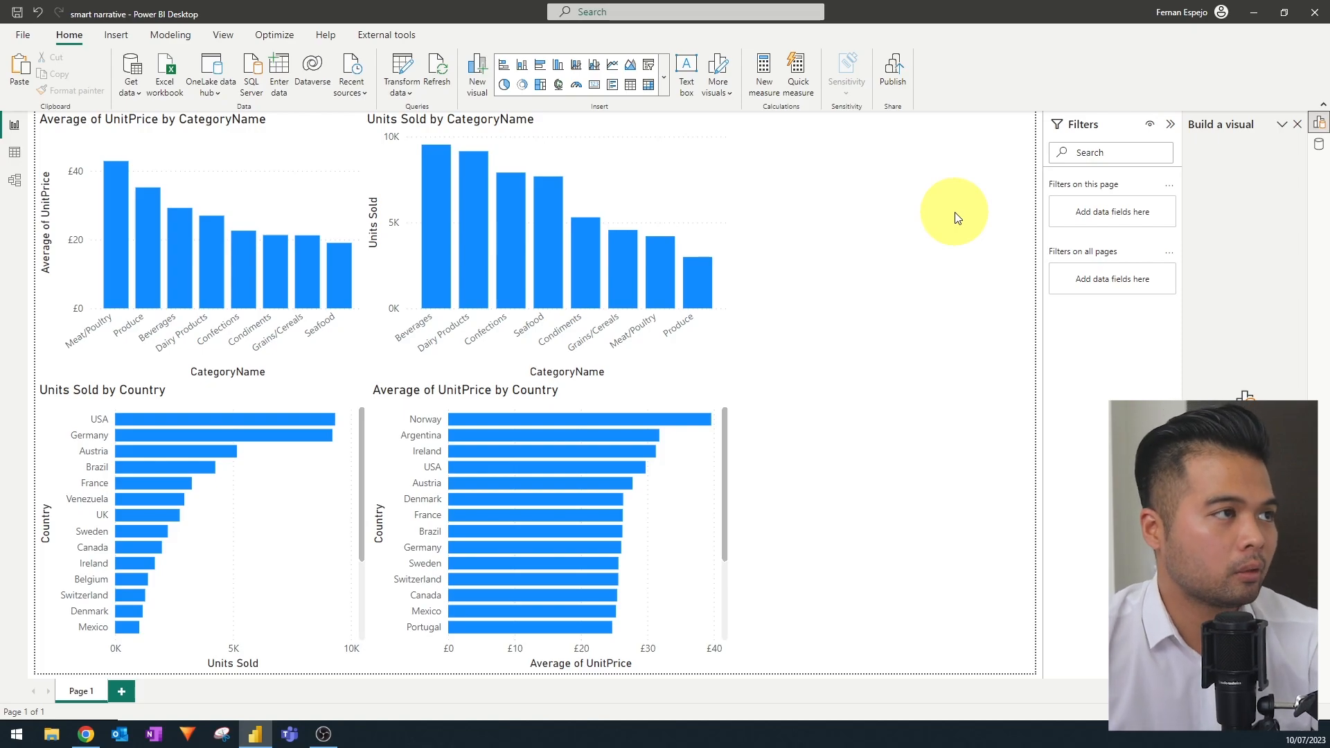
mouse_move(477, 75)
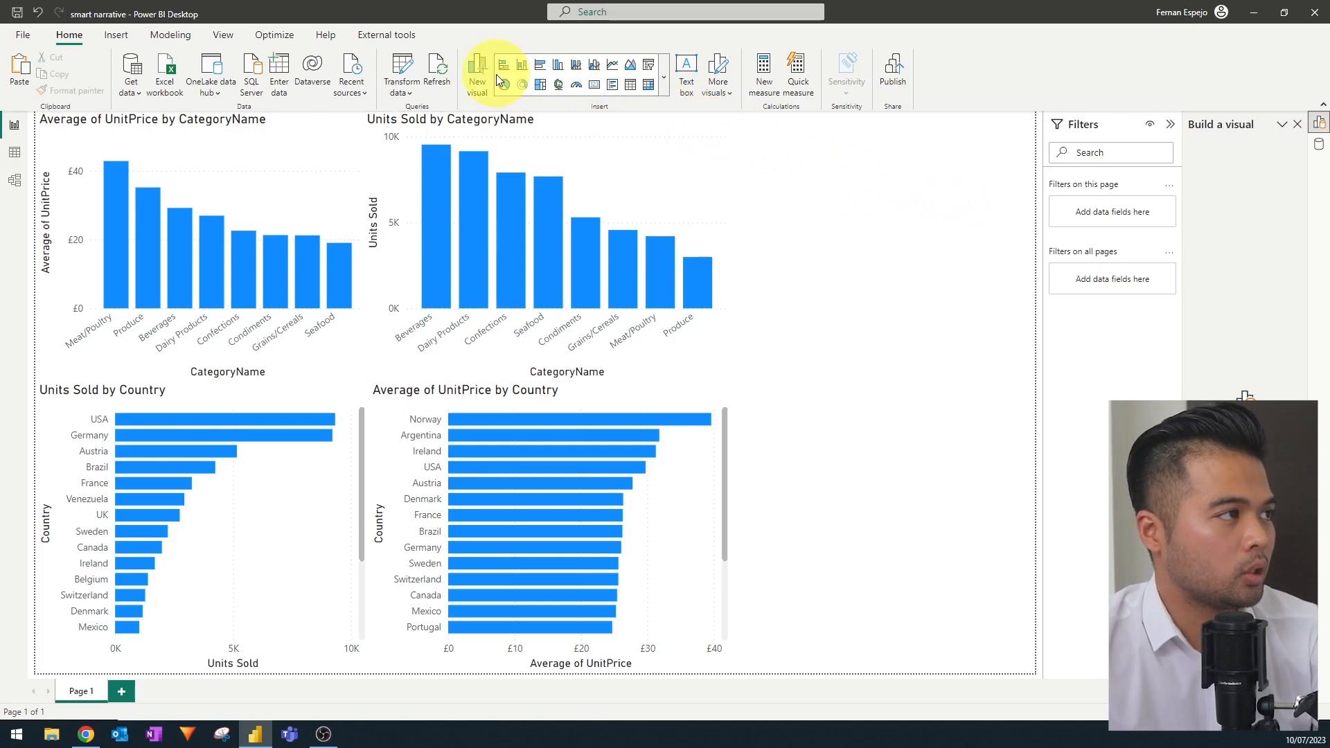
click(660, 85)
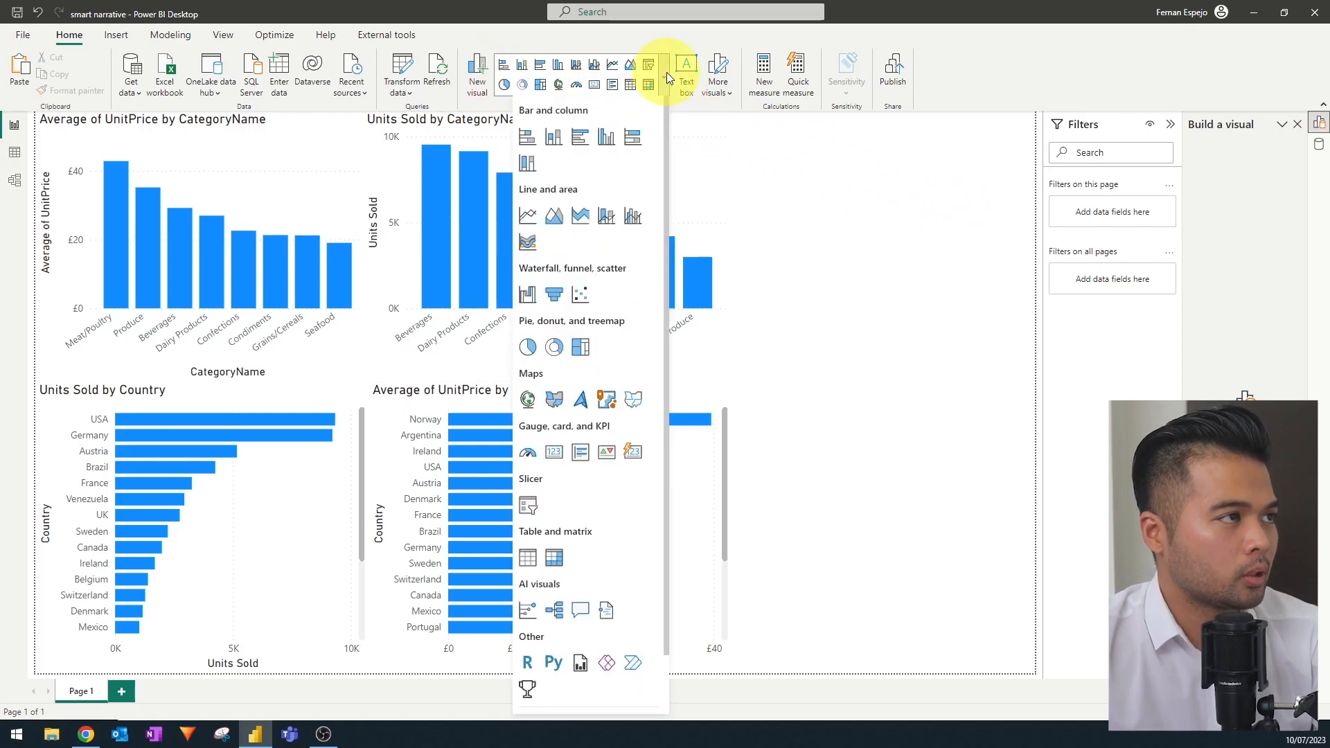
scroll(down, 3)
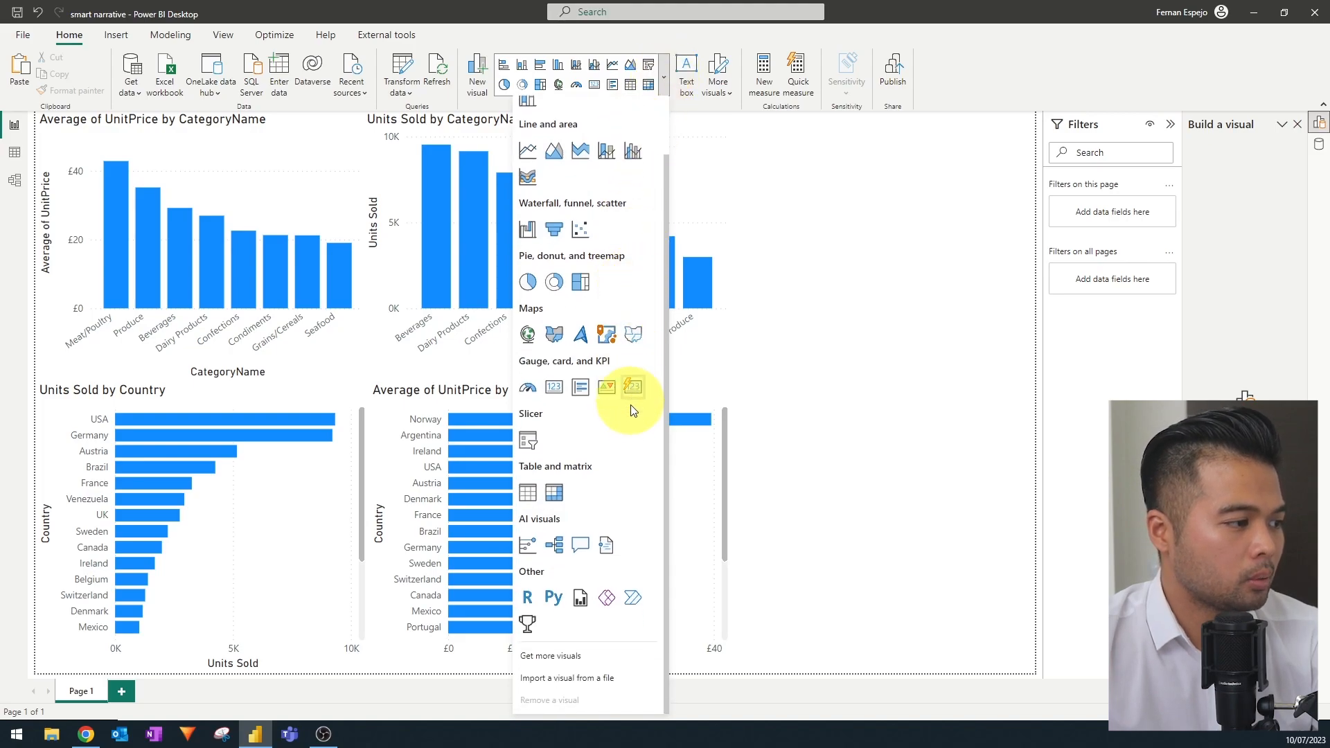
mouse_move(607, 544)
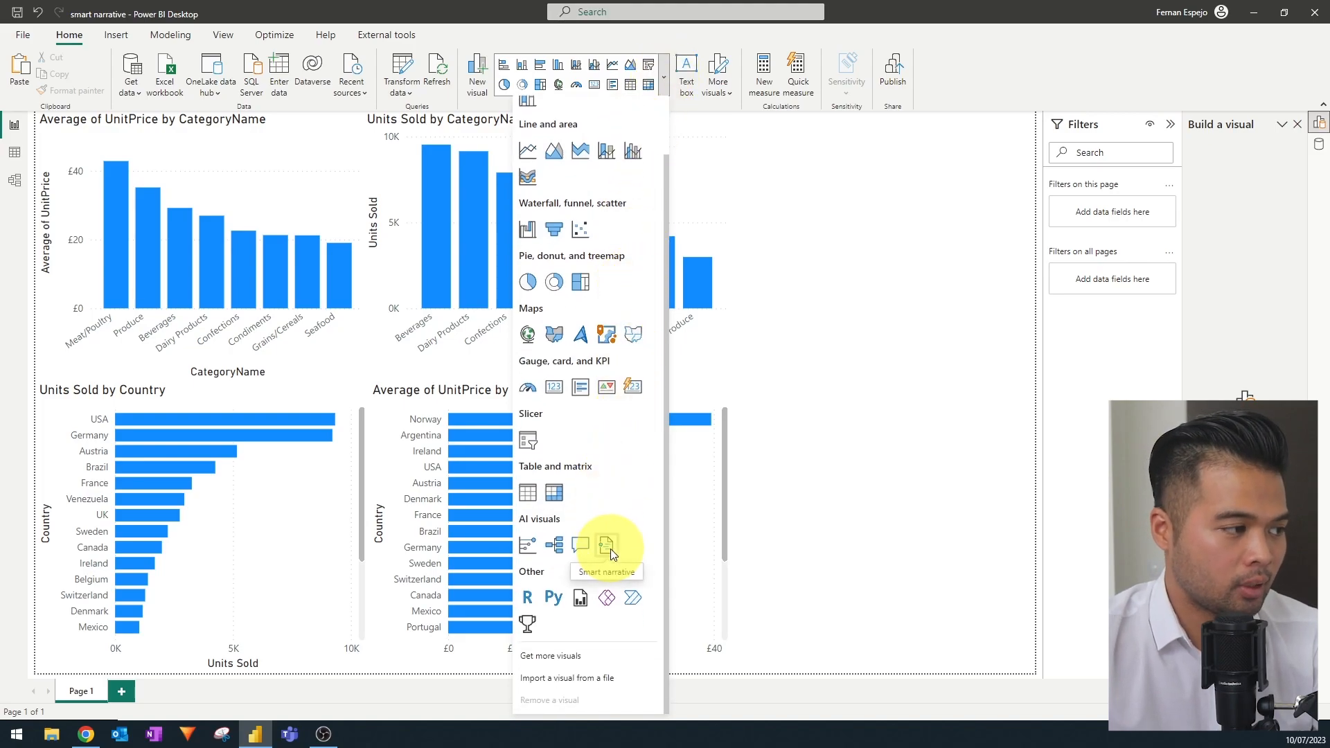
Insert a Smart narrative visual summarising unit price by category and Beverages' units share.
click(605, 547)
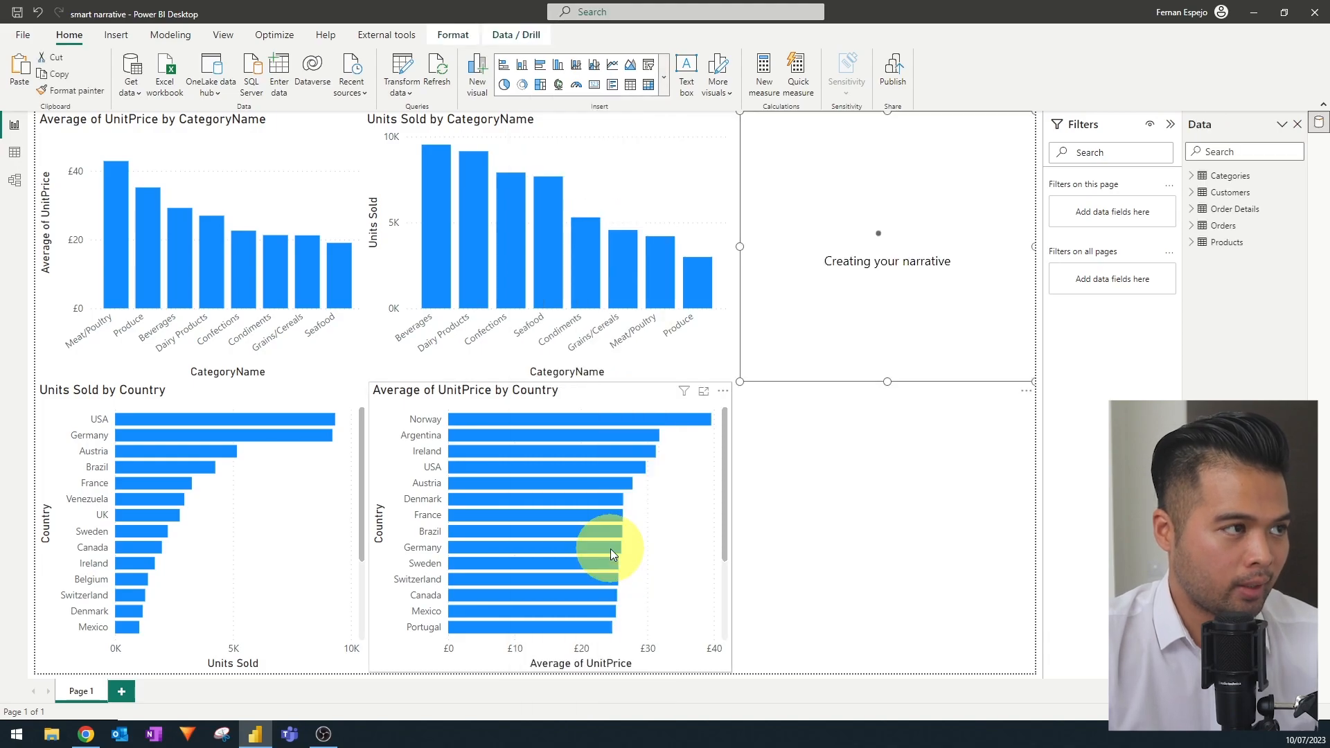
click(887, 261)
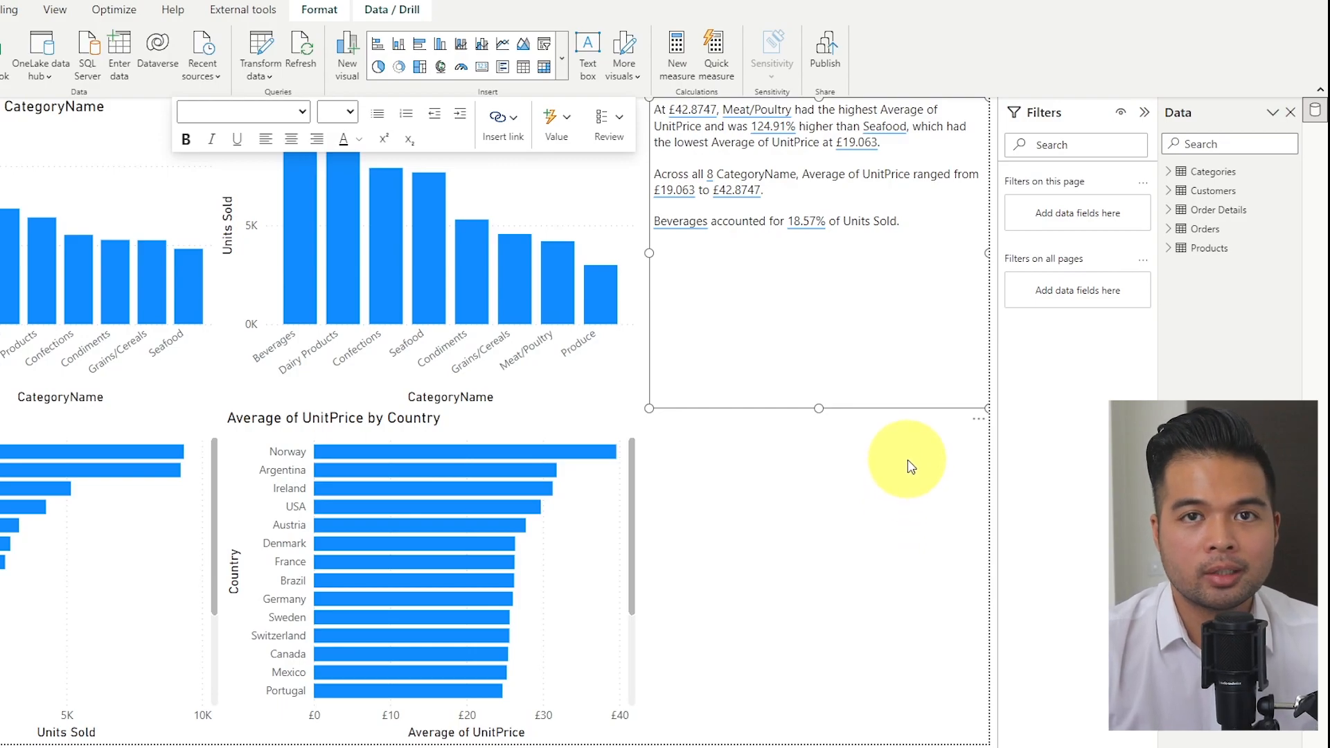
mouse_move(814, 235)
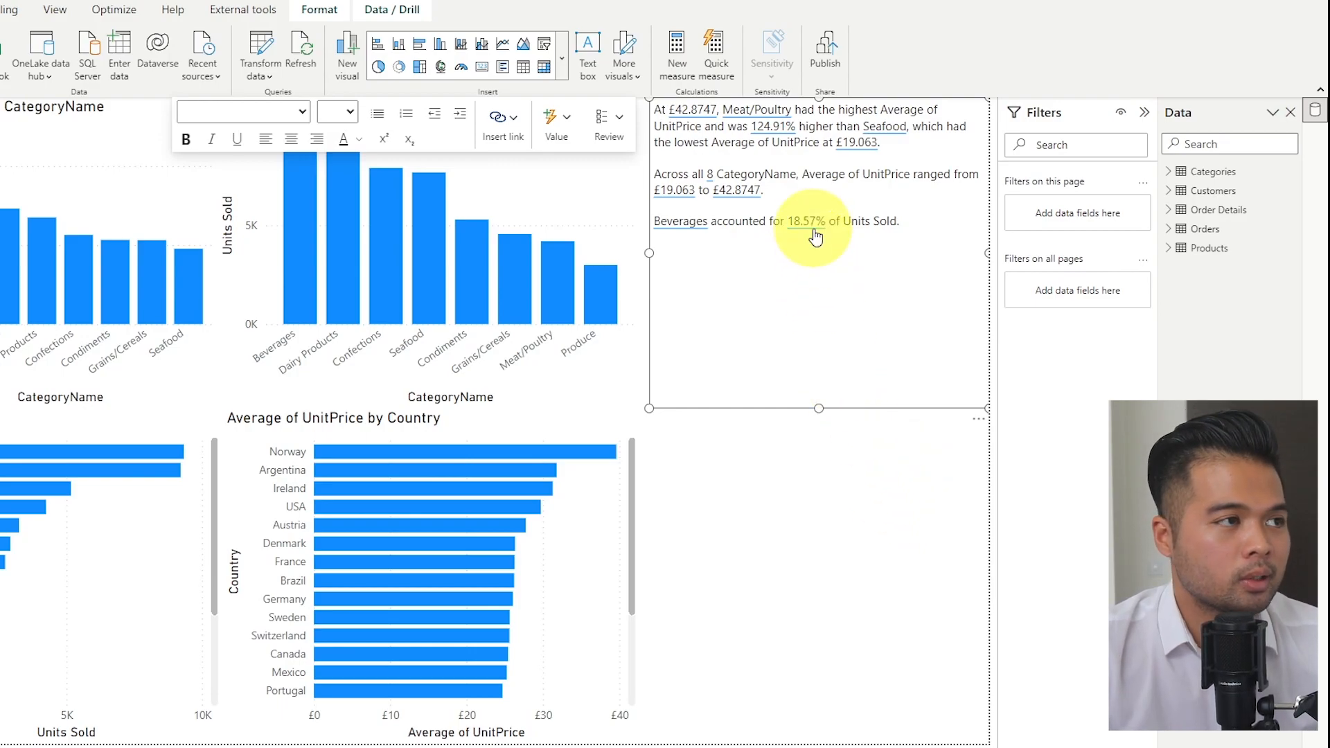
mouse_move(829, 477)
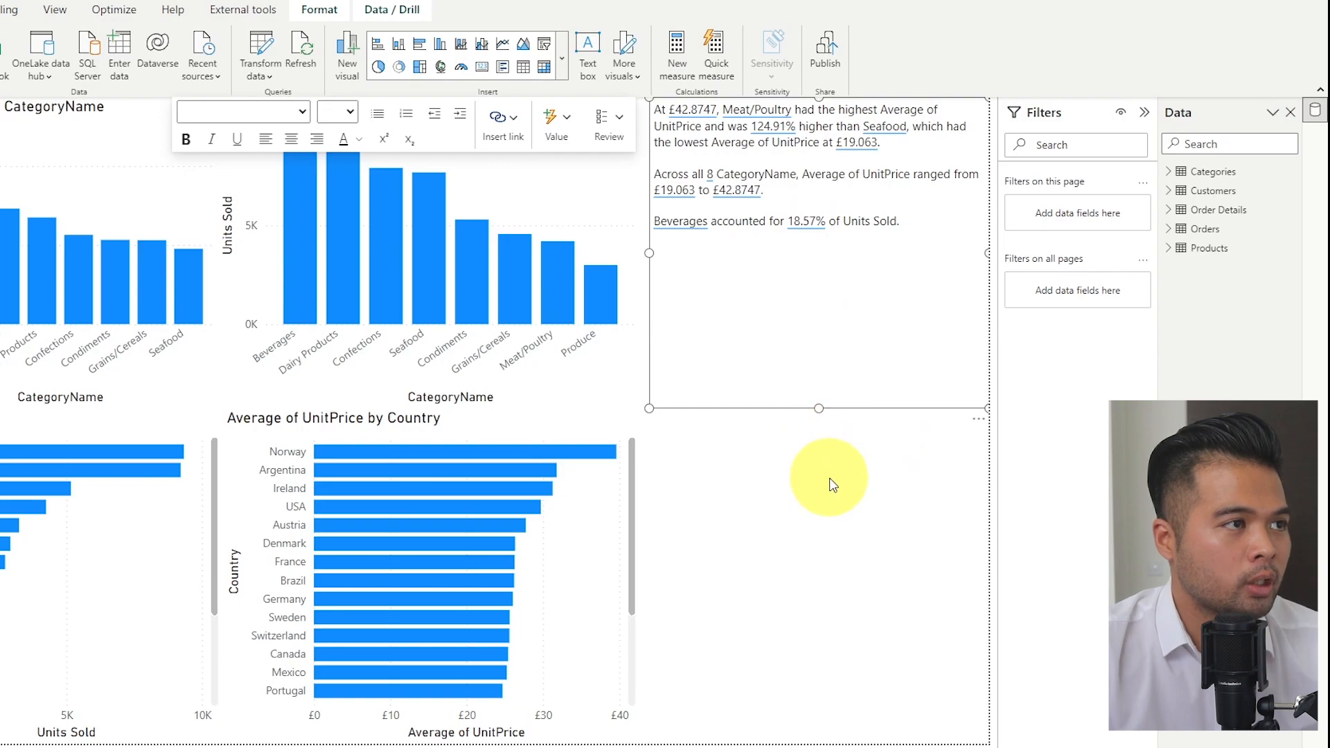
Deselect the smart narrative text box on the canvas.
click(819, 441)
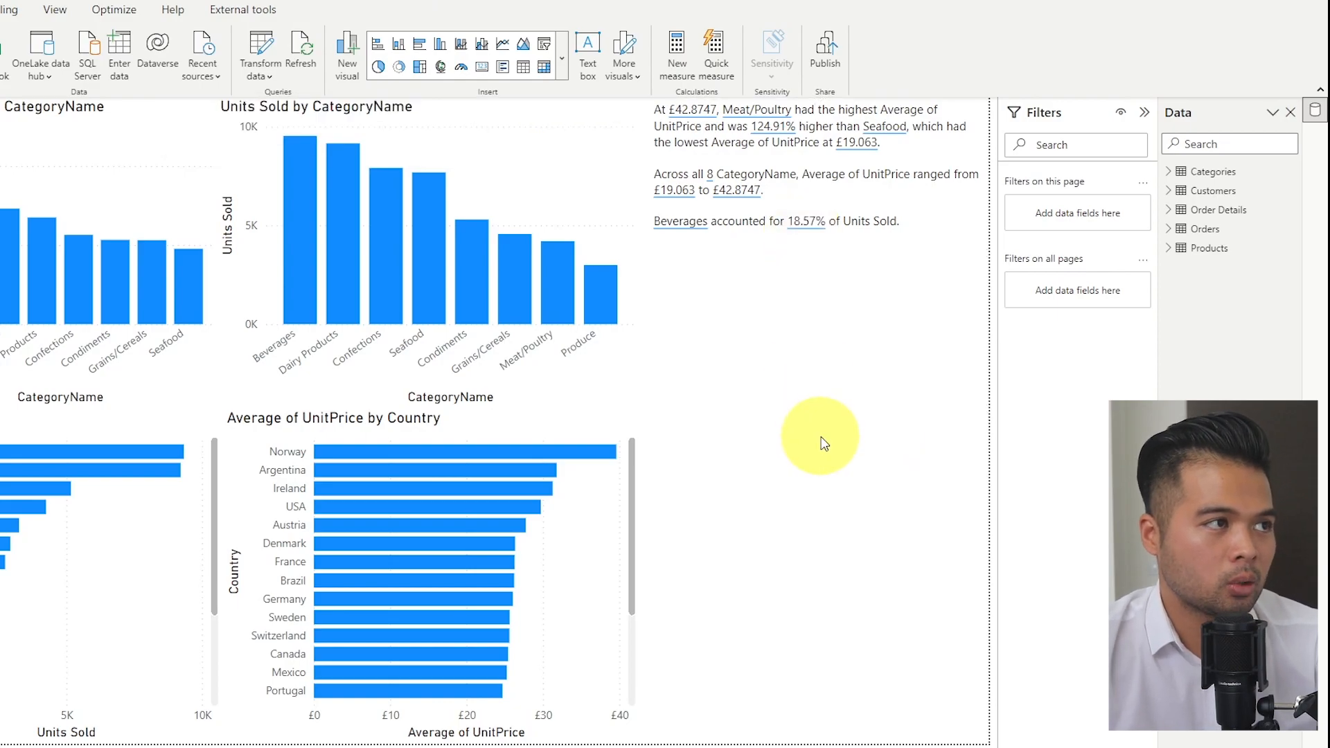
mouse_move(819, 446)
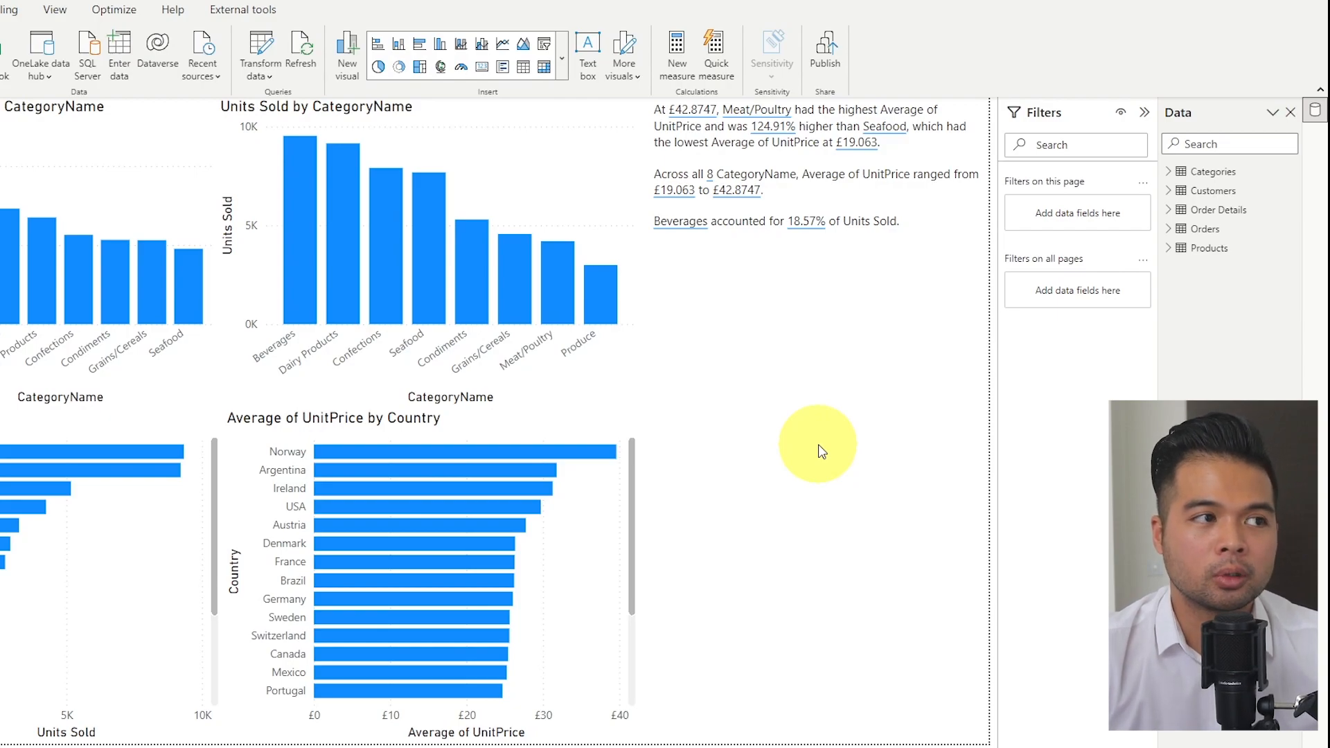
mouse_move(823, 437)
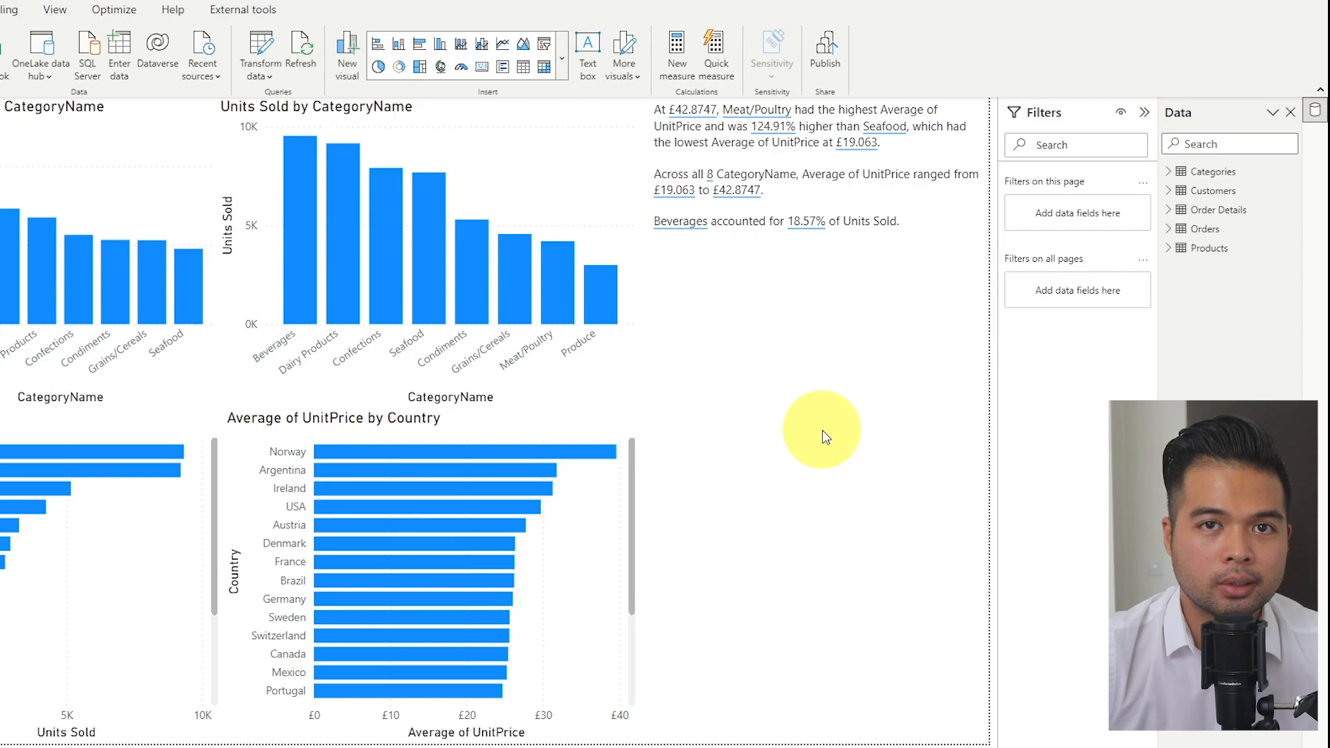
mouse_move(816, 422)
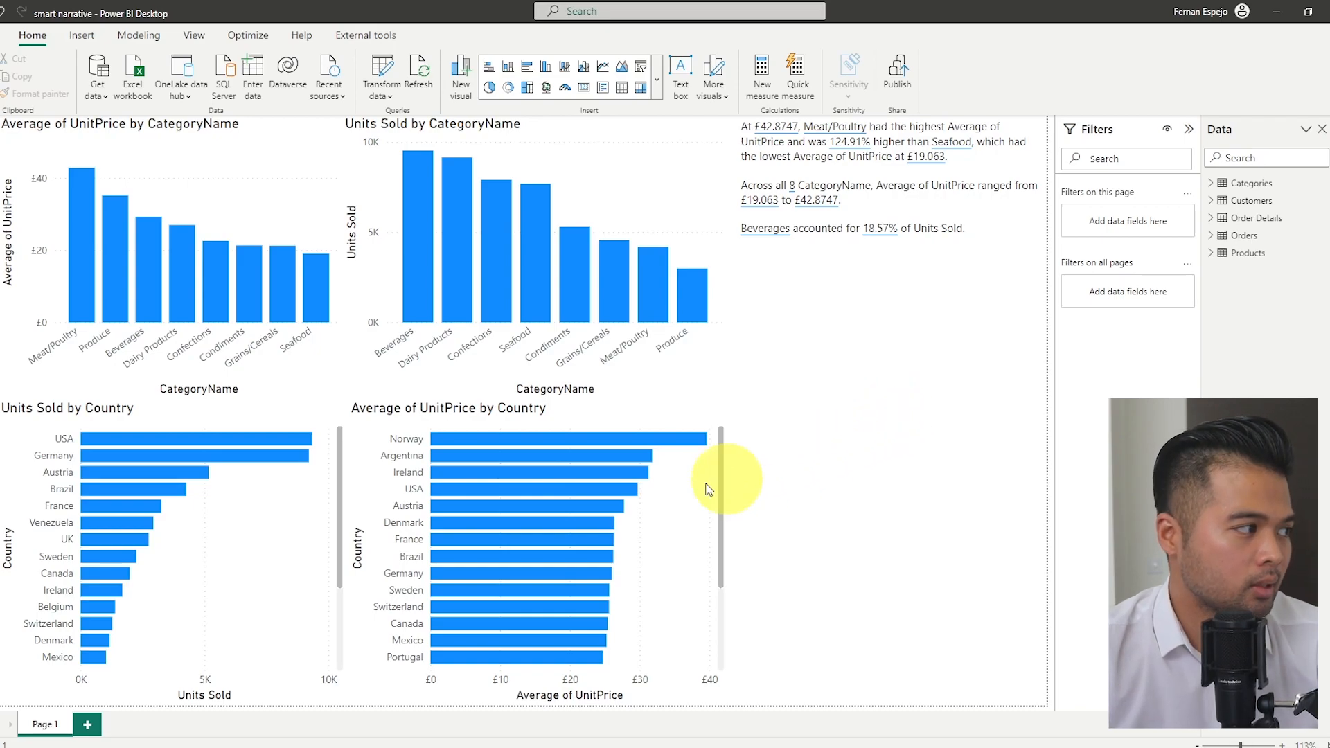
mouse_move(458, 439)
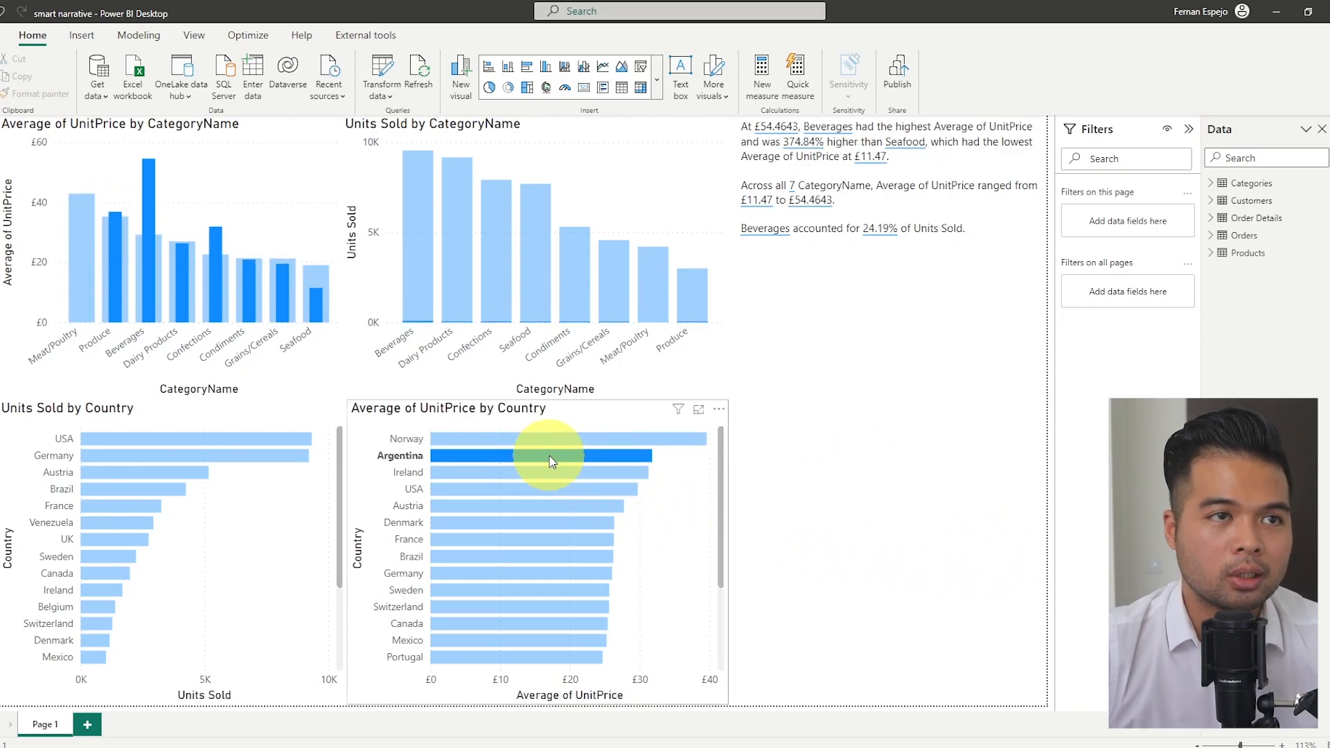
mouse_move(993, 556)
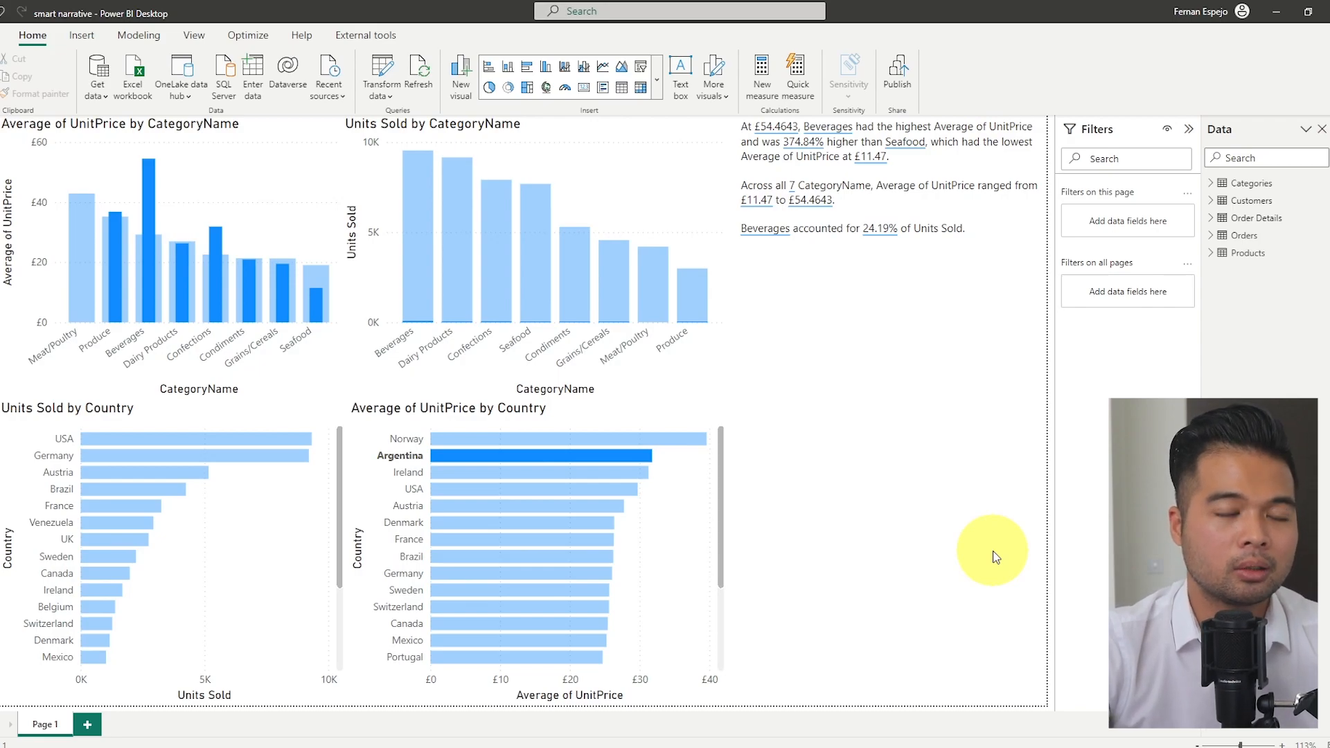
mouse_move(952, 638)
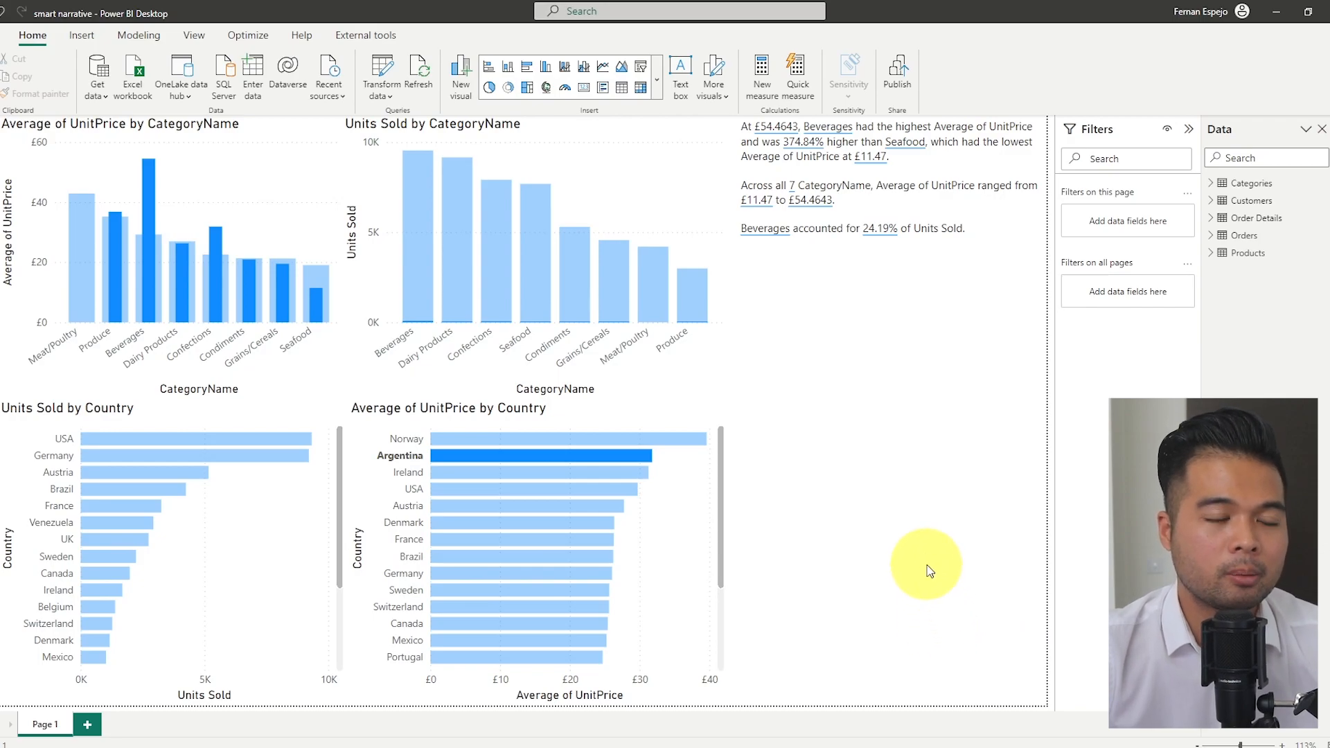
mouse_move(905, 540)
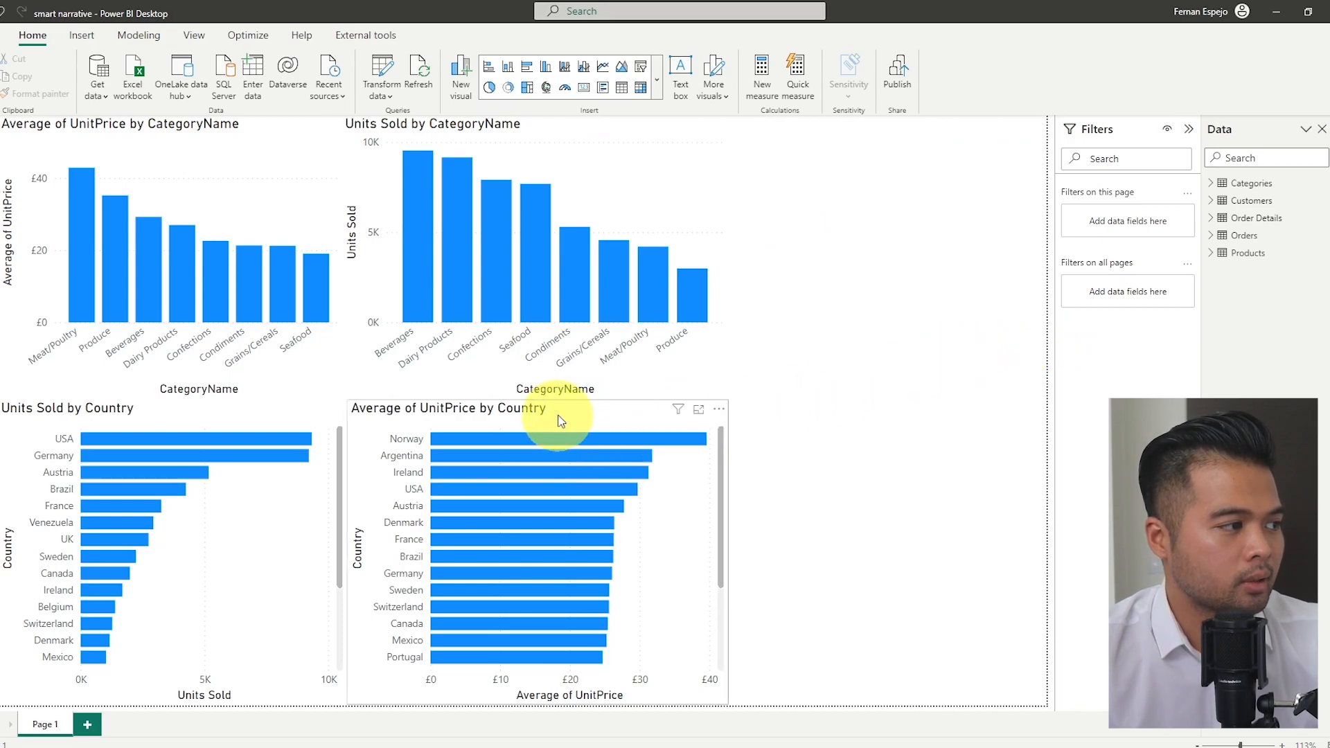
Select the Average of UnitPrice by Country chart.
click(559, 421)
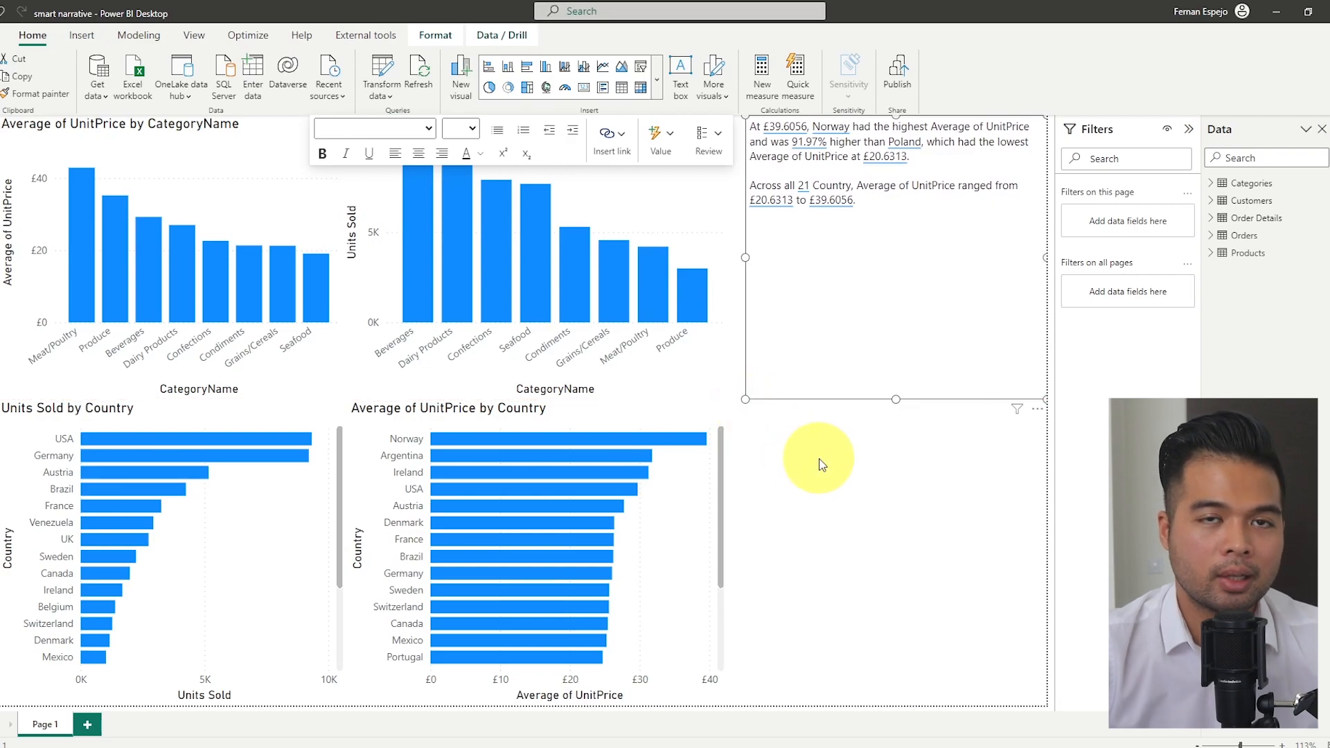
mouse_move(796, 482)
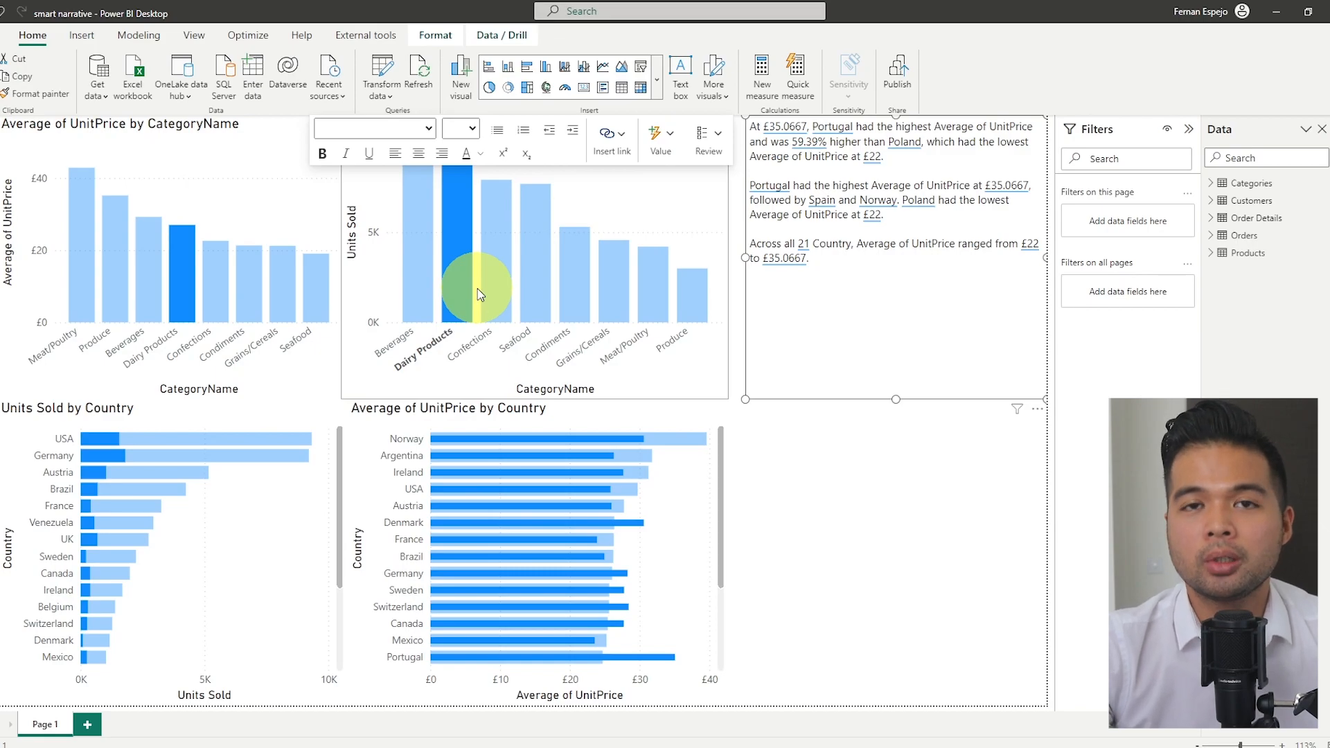
mouse_move(538, 324)
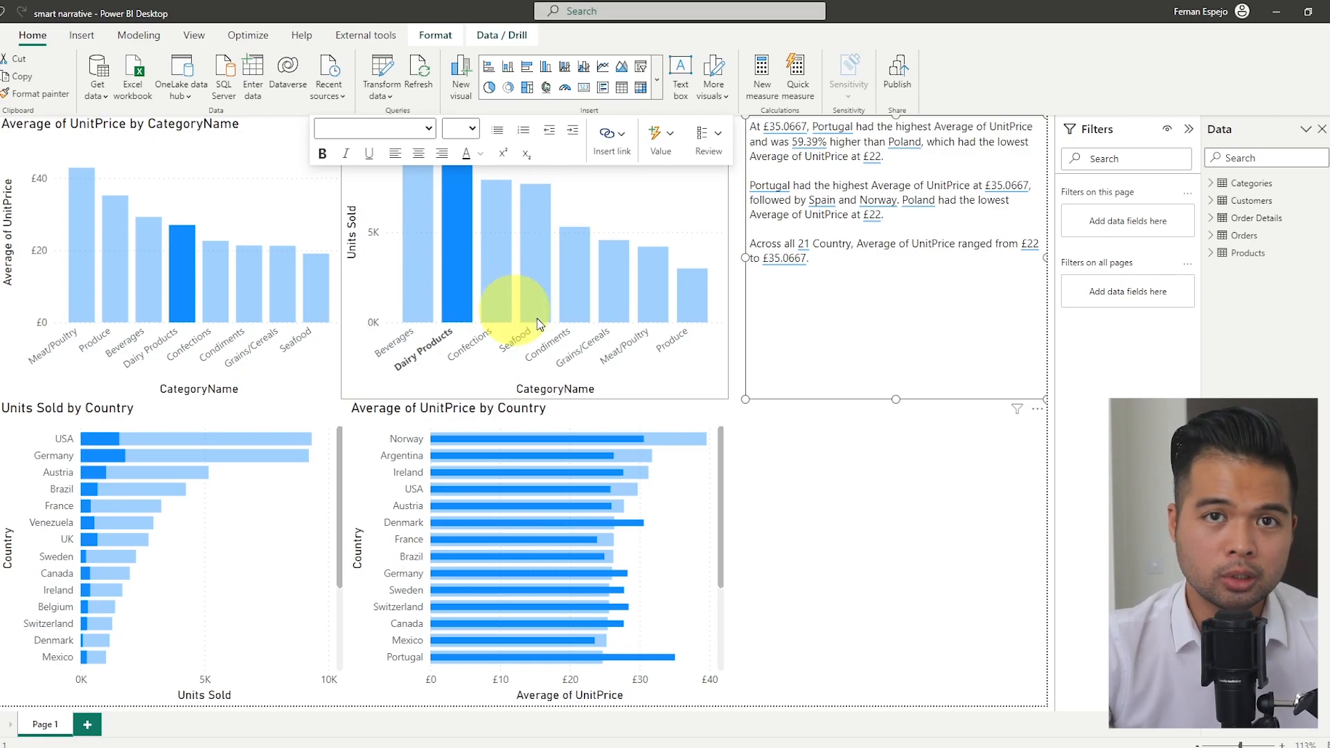
Select the country chart and open its Format pane's header Icons properties.
click(878, 423)
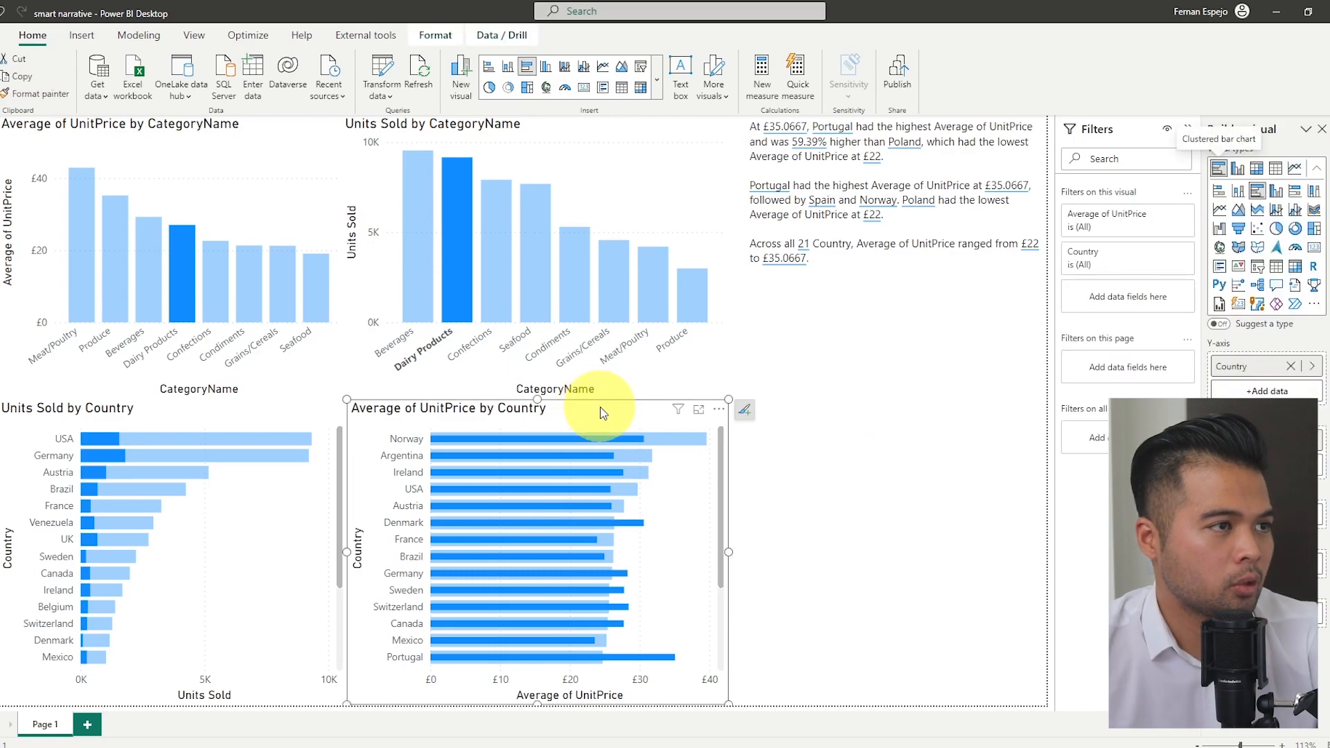
mouse_move(632, 423)
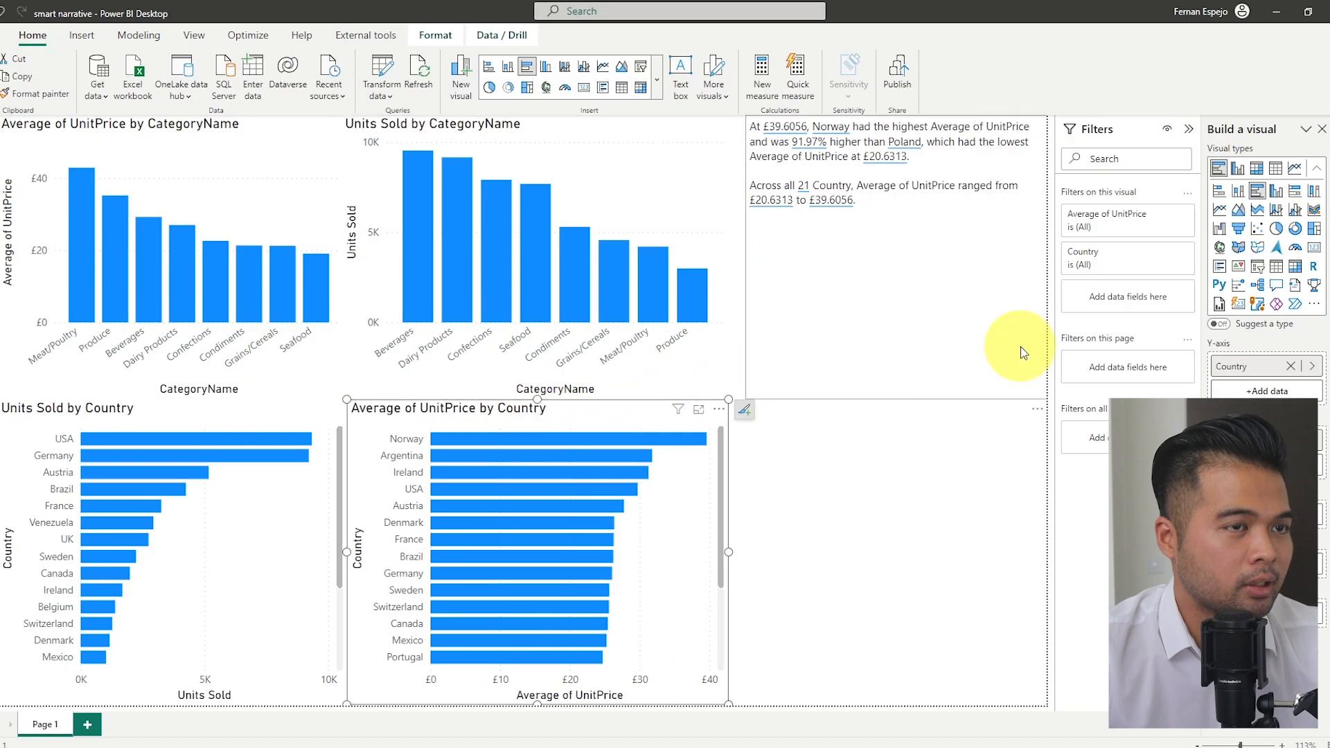
mouse_move(329, 80)
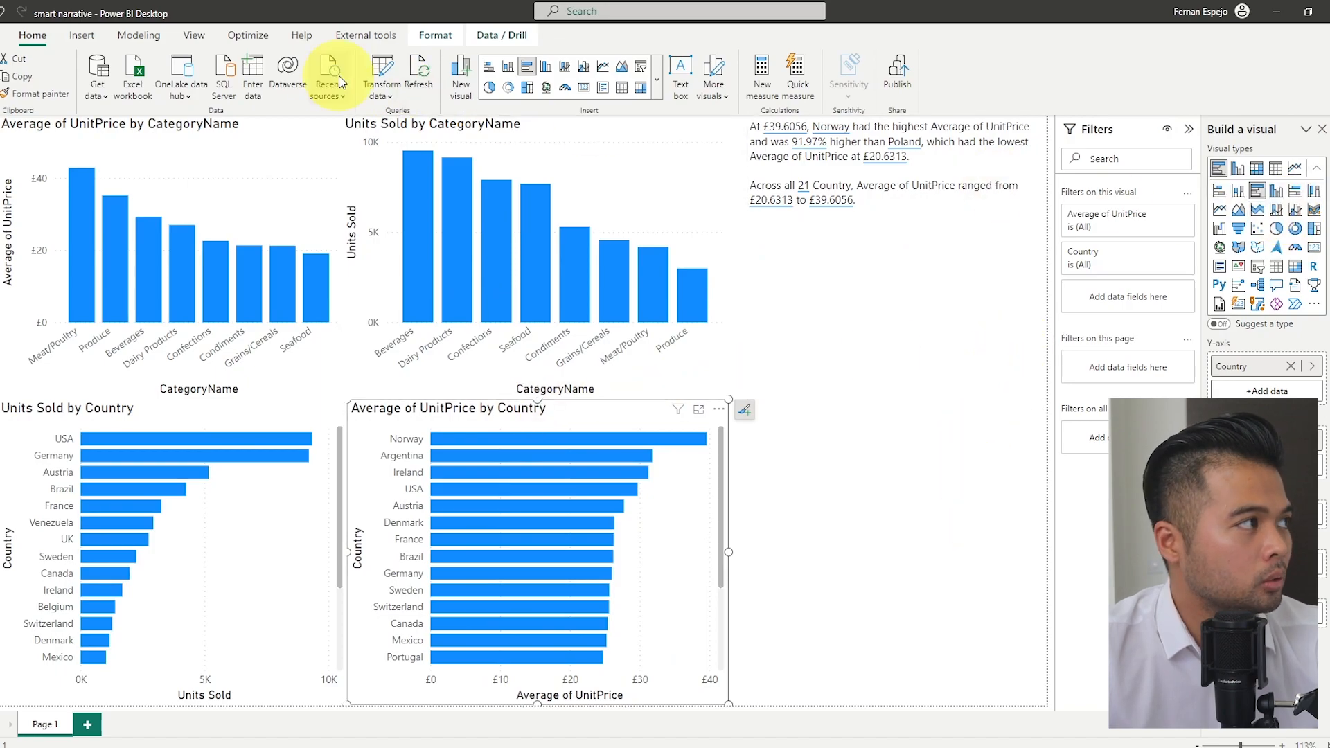
click(82, 35)
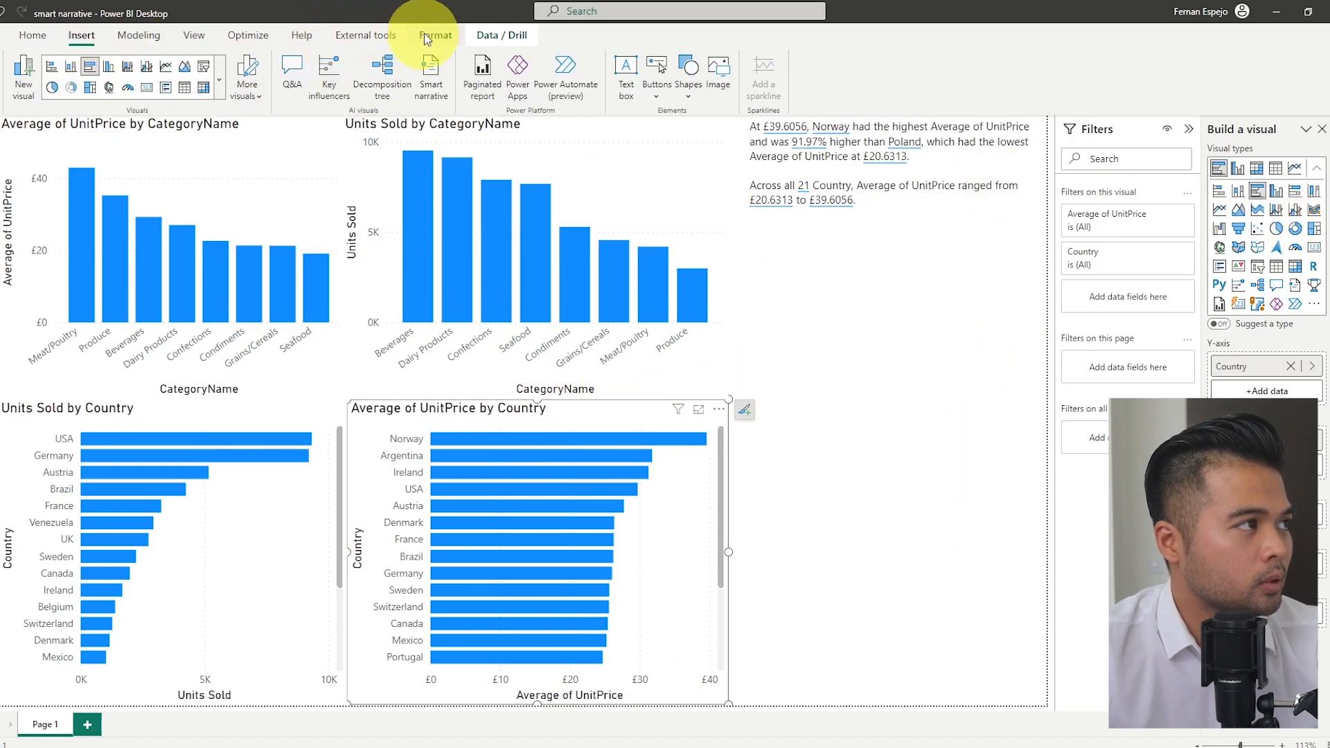
click(193, 34)
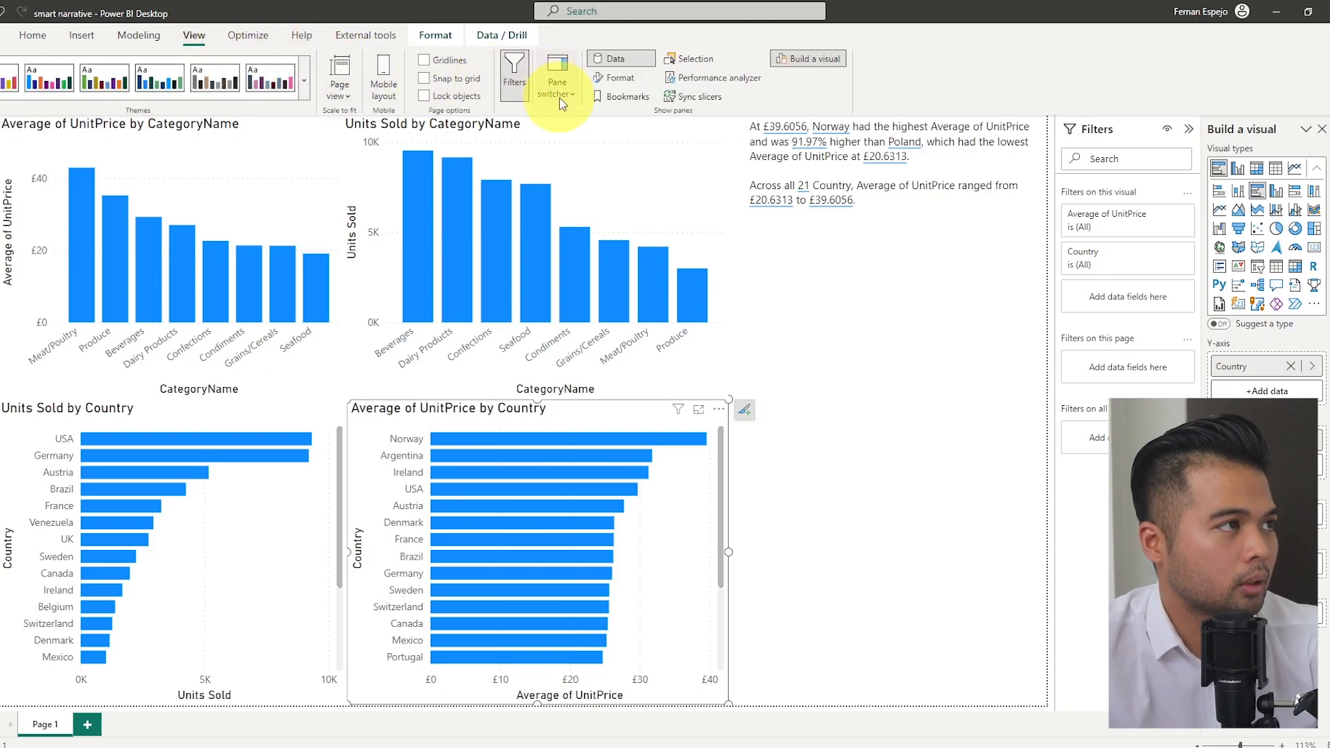
click(619, 77)
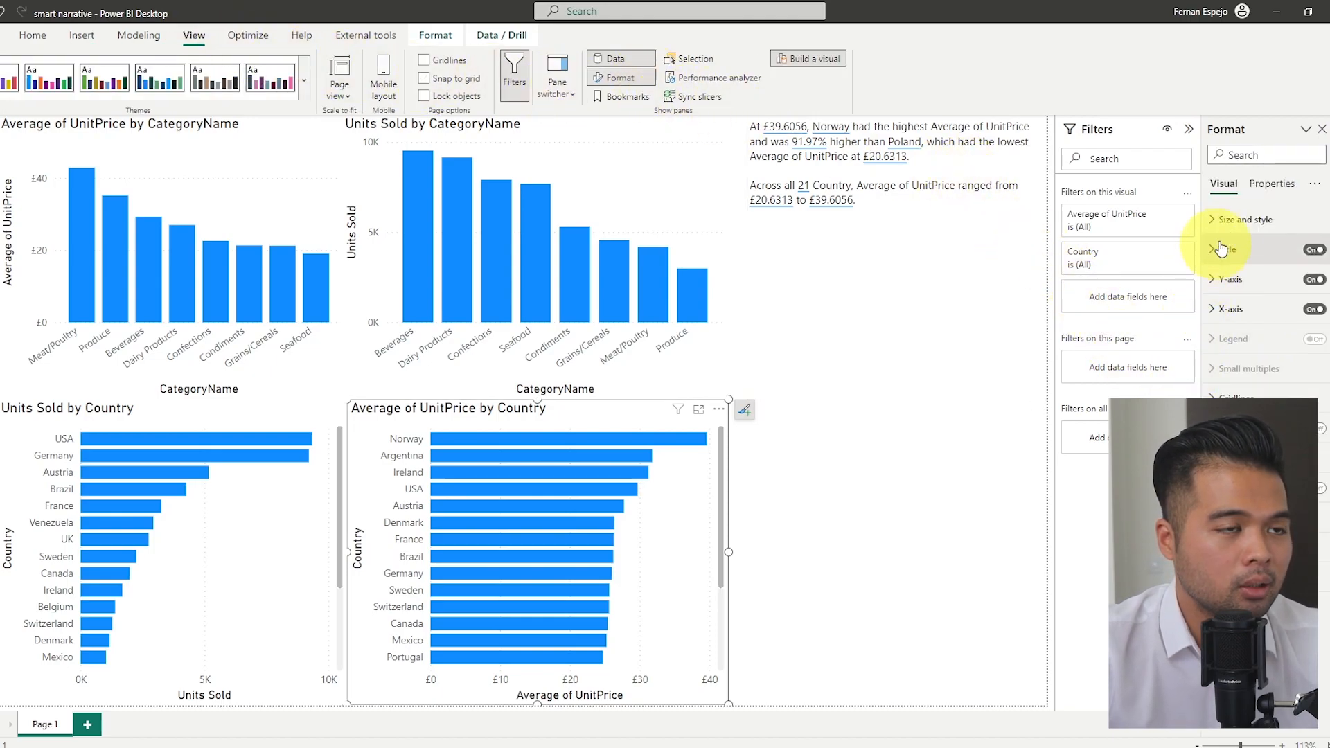
click(1248, 177)
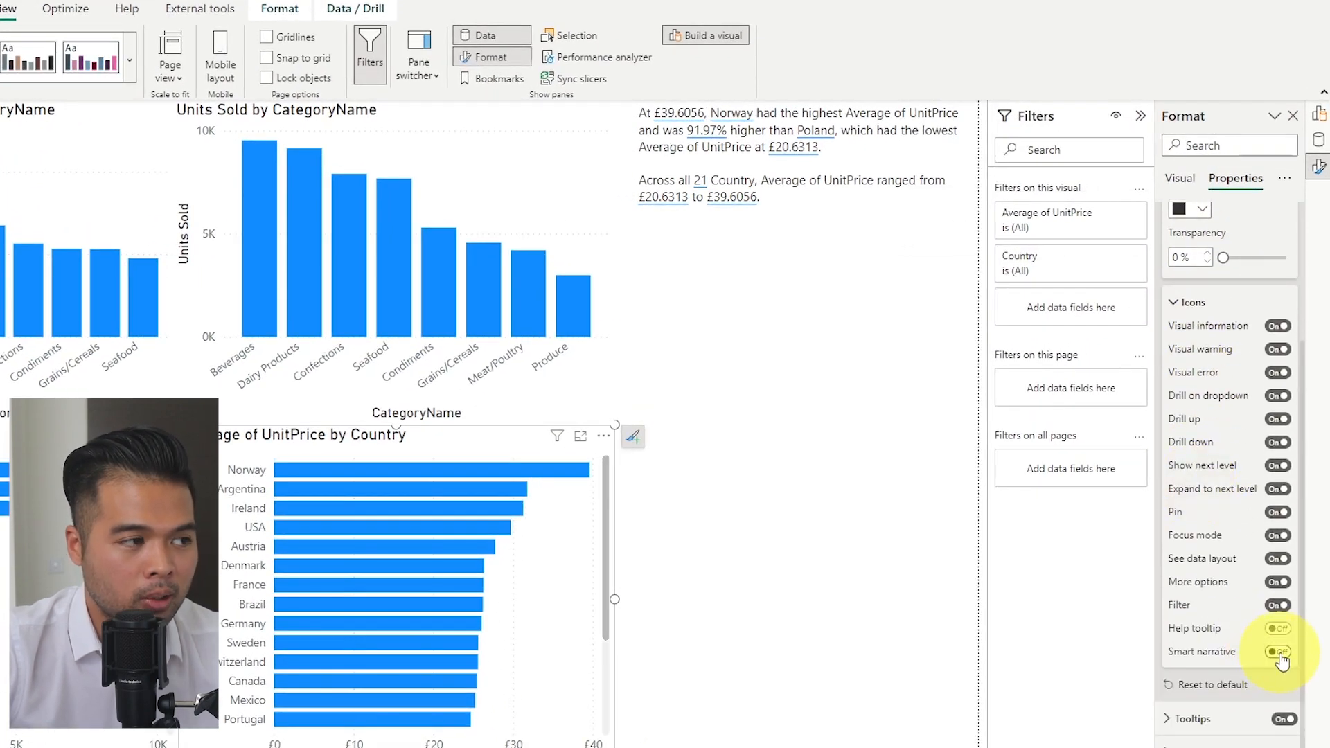
Turn on the smart narrative header icon for the country unit-price chart.
click(1277, 651)
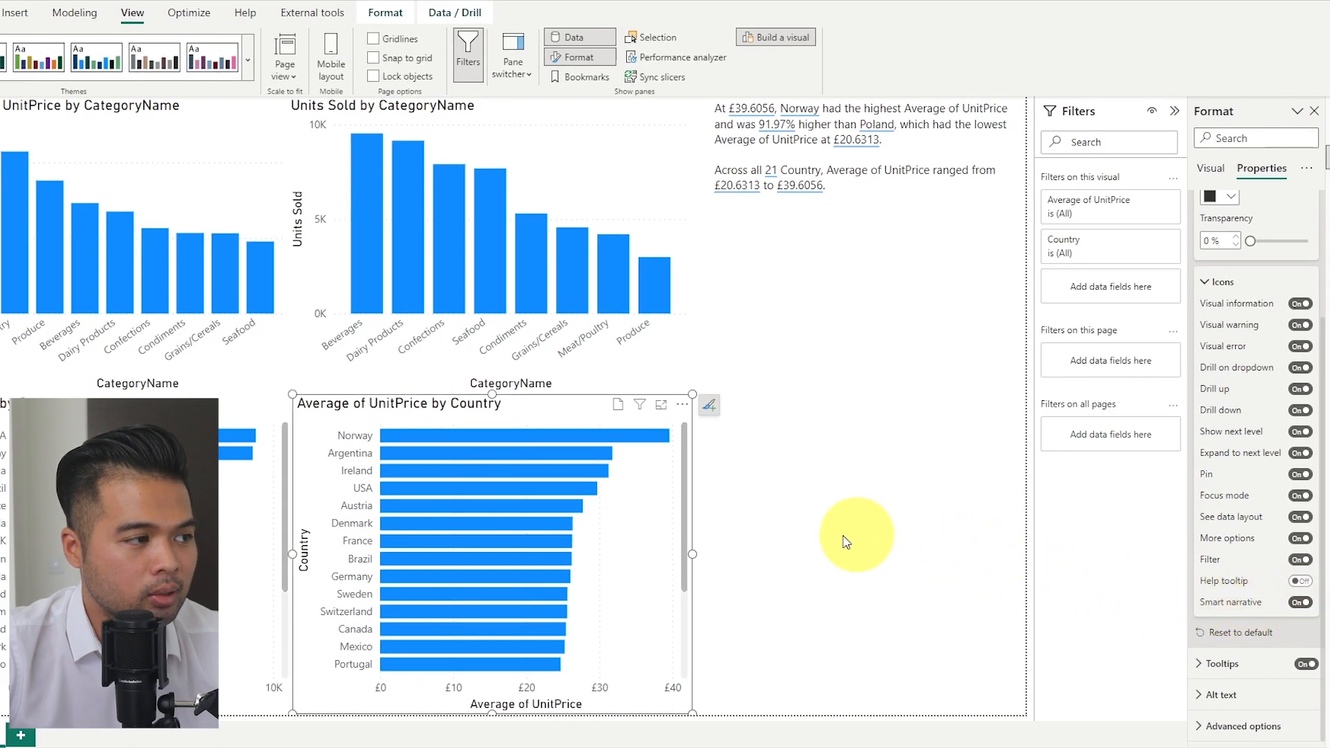
mouse_move(582, 419)
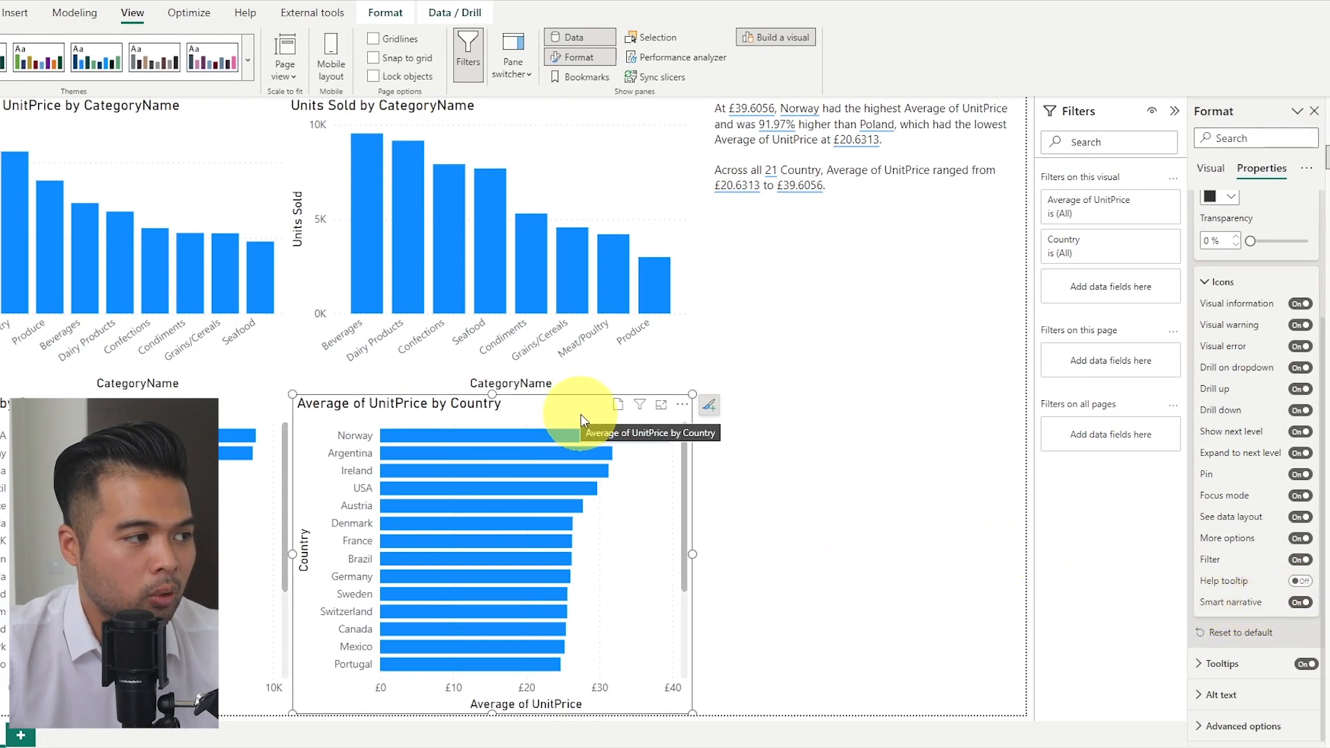
mouse_move(617, 405)
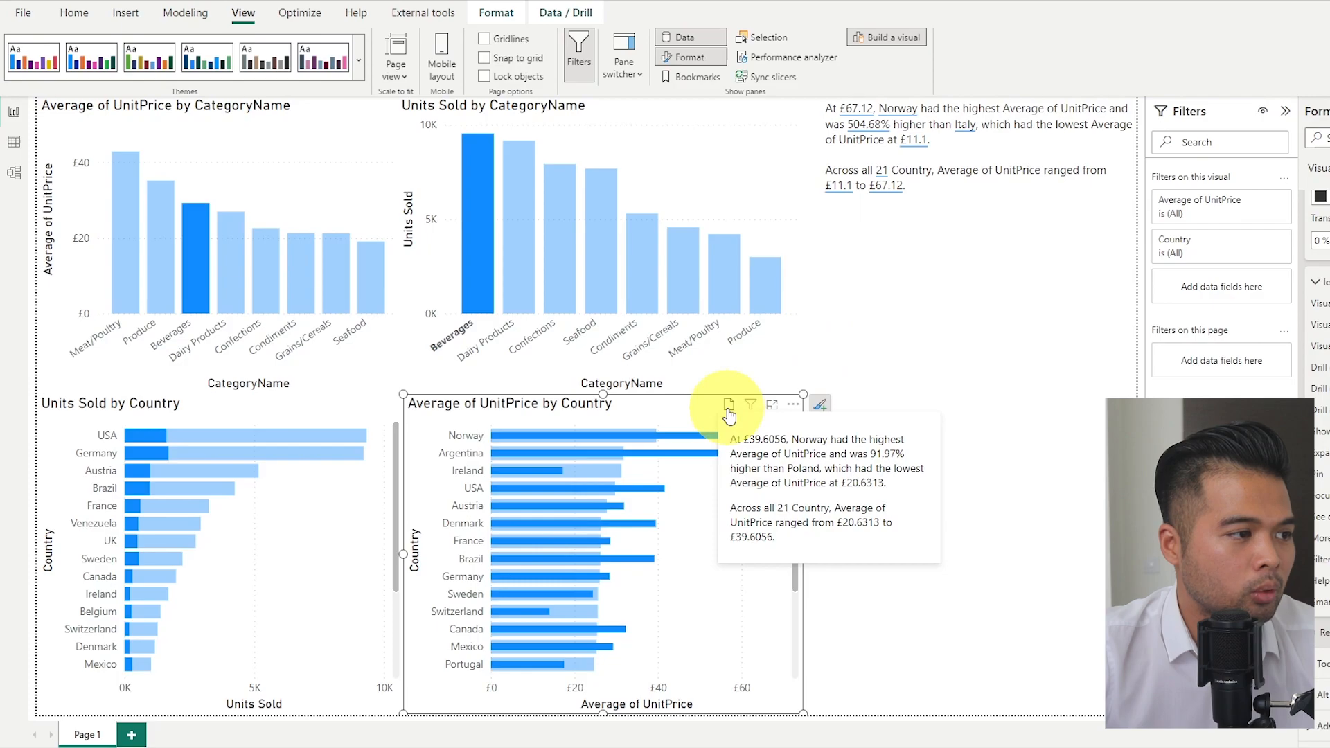
mouse_move(809, 505)
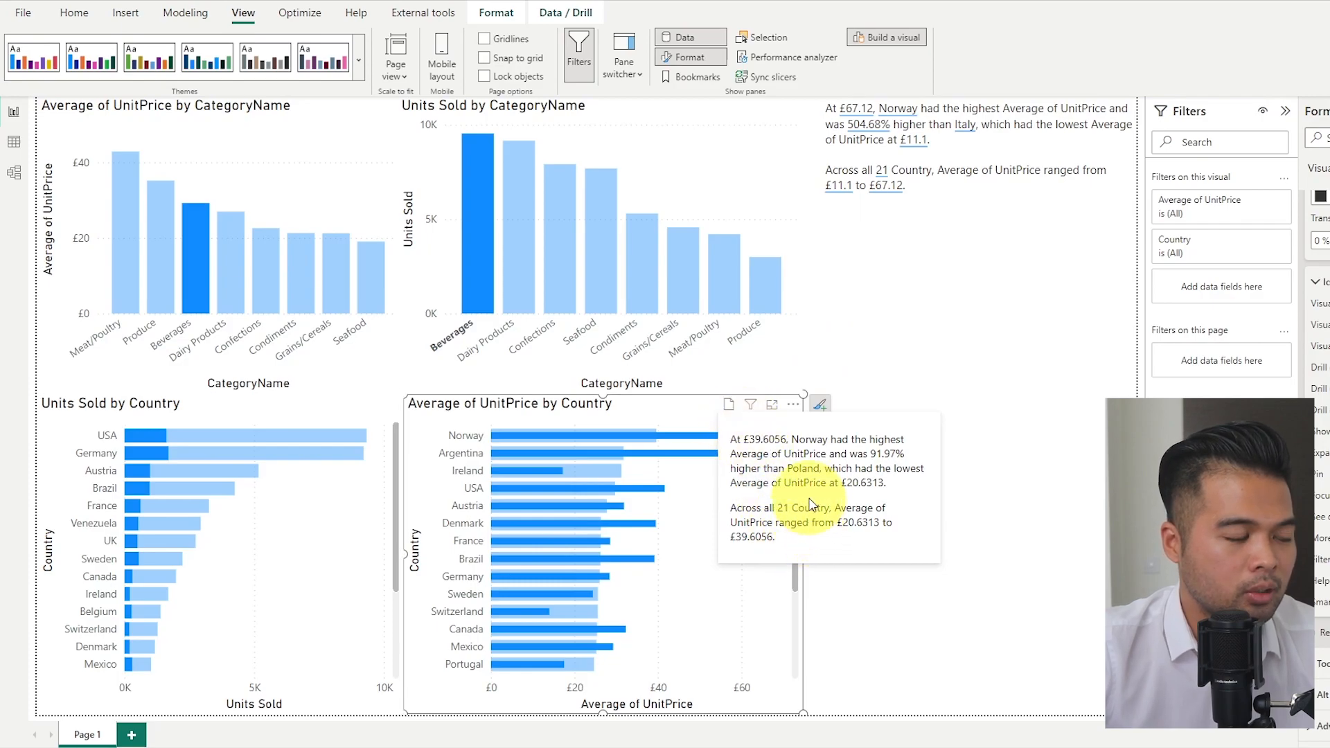
mouse_move(793, 547)
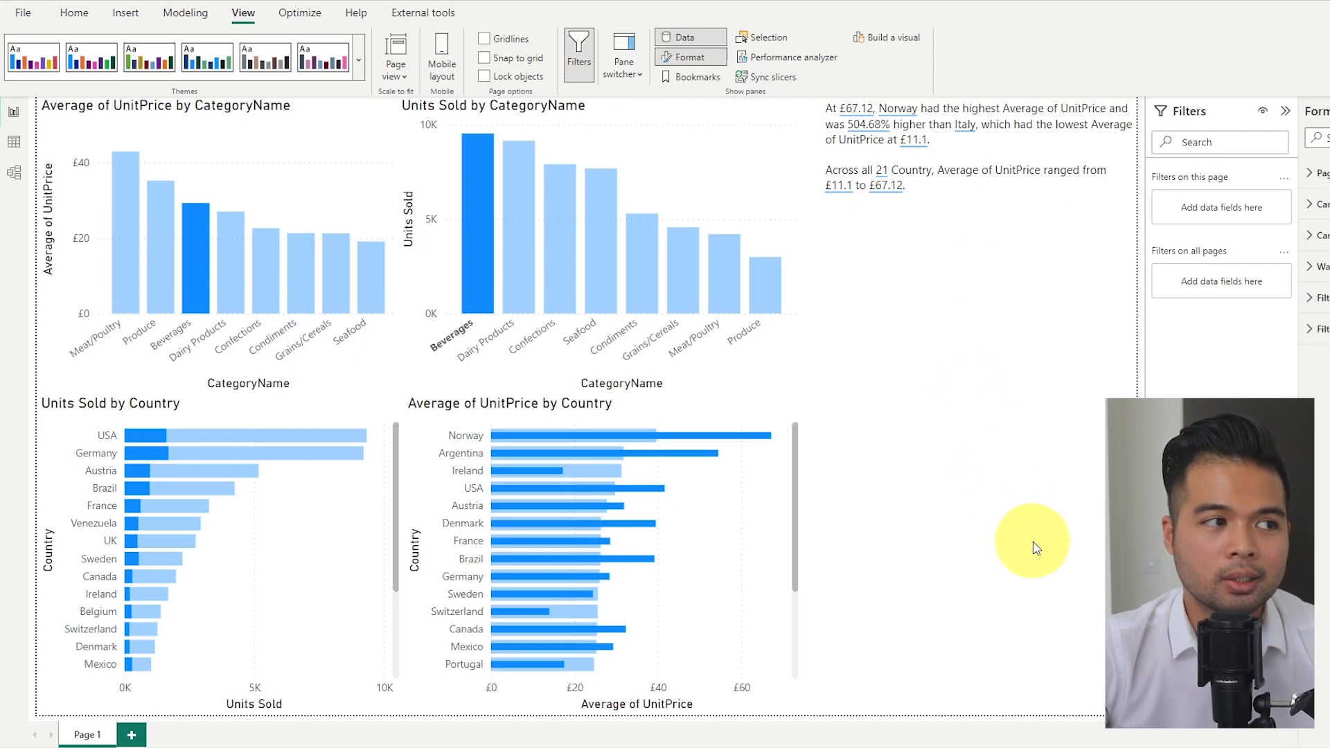
mouse_move(801, 408)
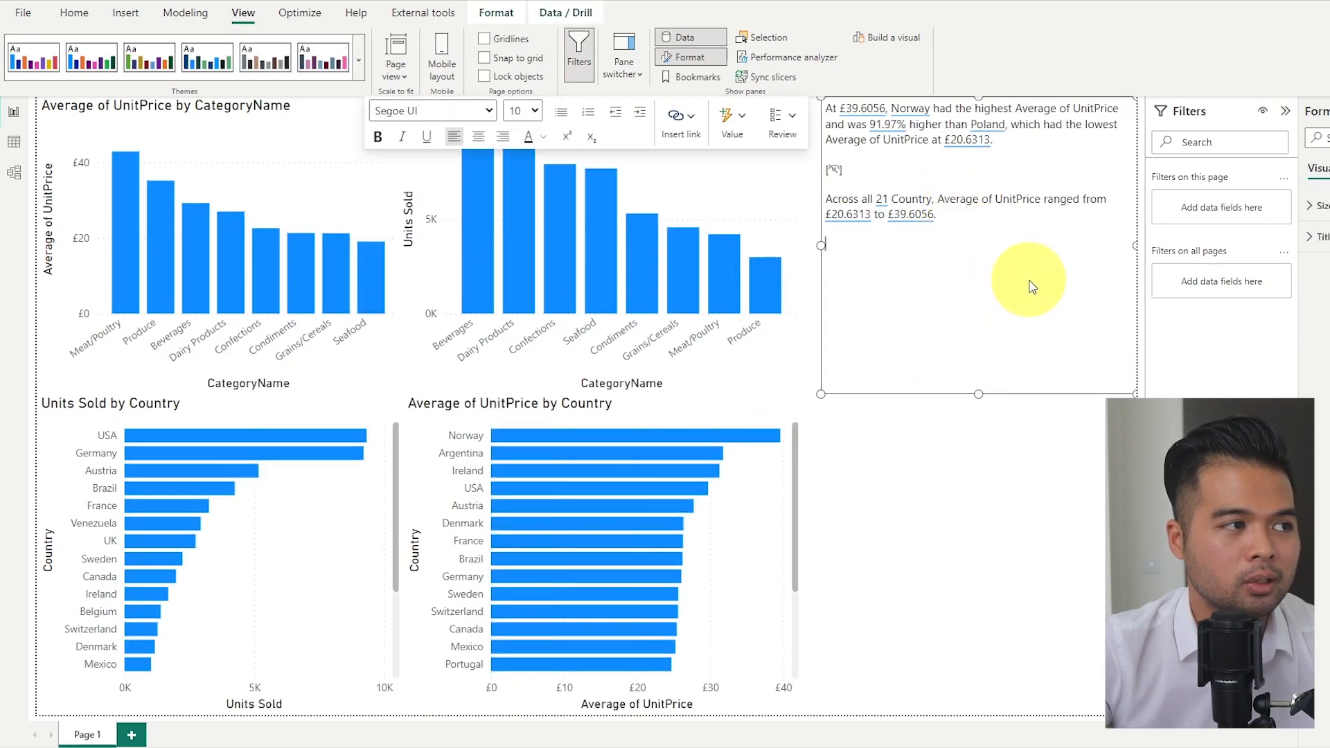
Type placeholder text 'sdsdsd' into the smart narrative text box.
text(sdsdsd)
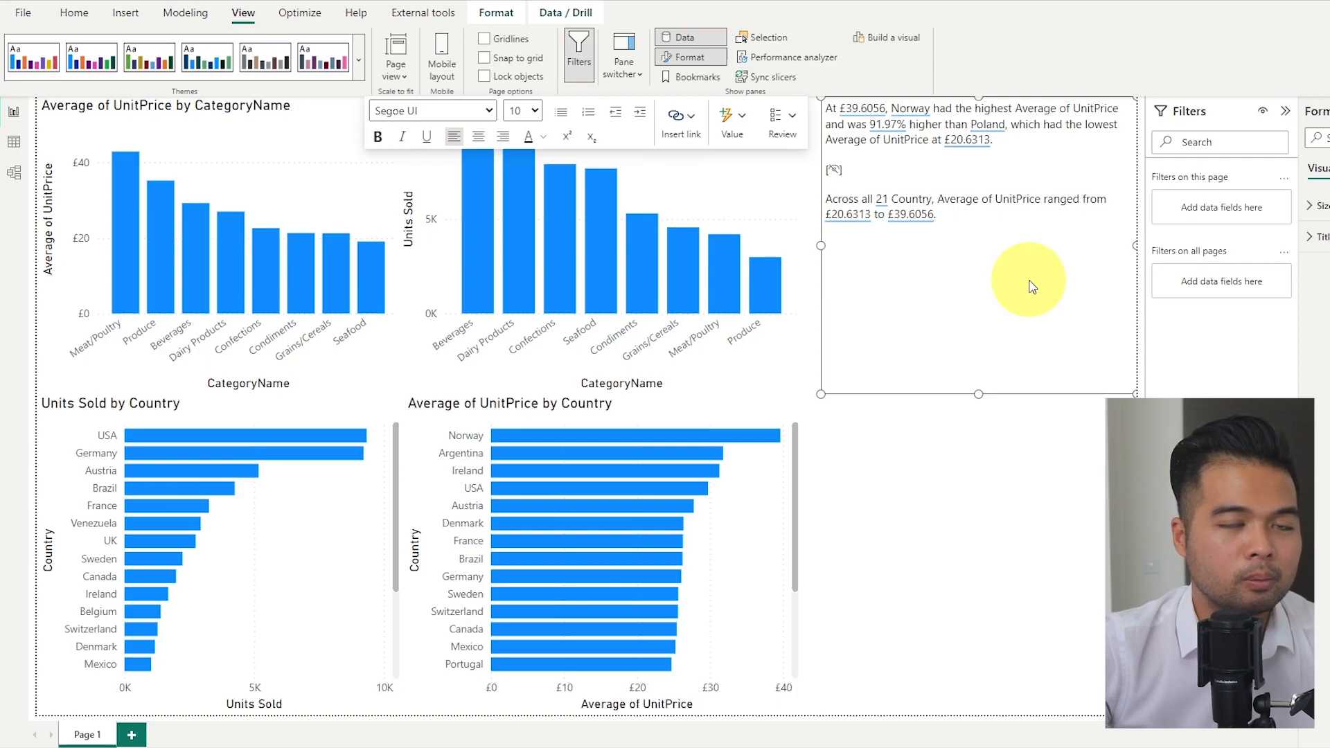
mouse_move(1050, 292)
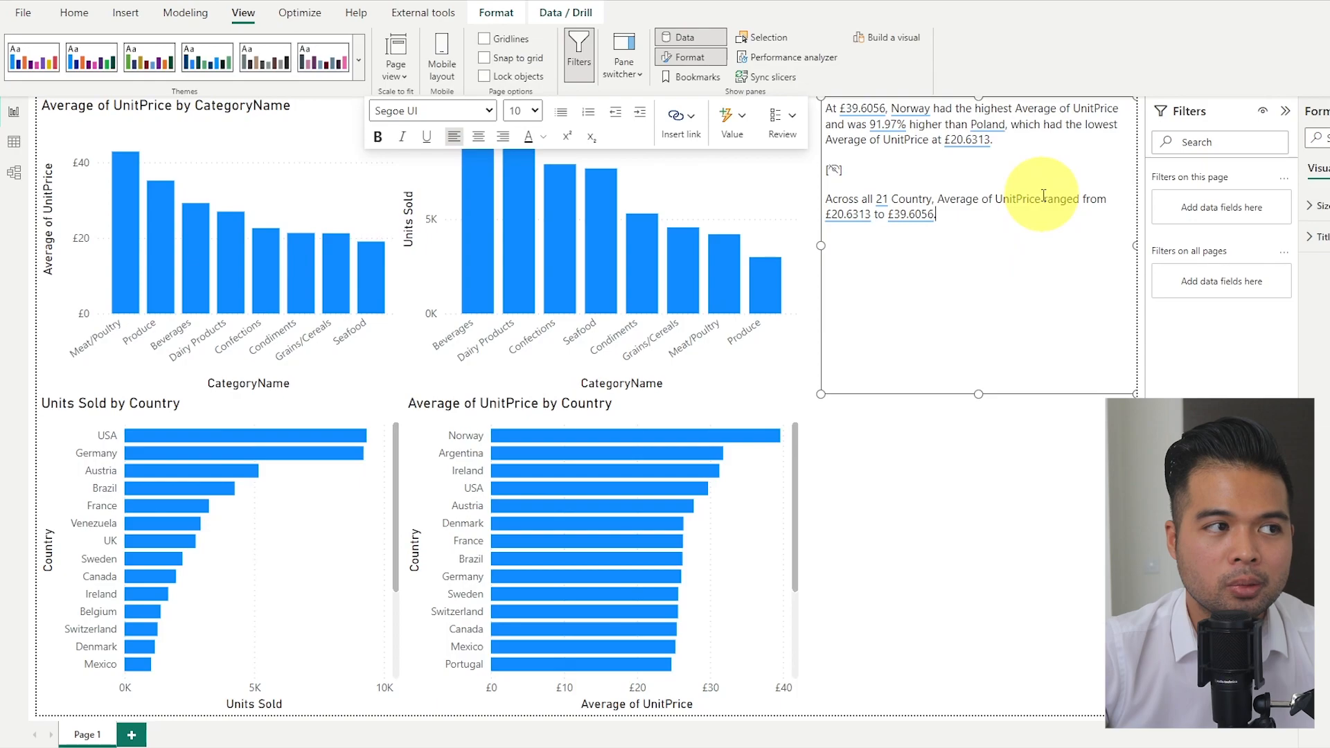
mouse_move(938, 414)
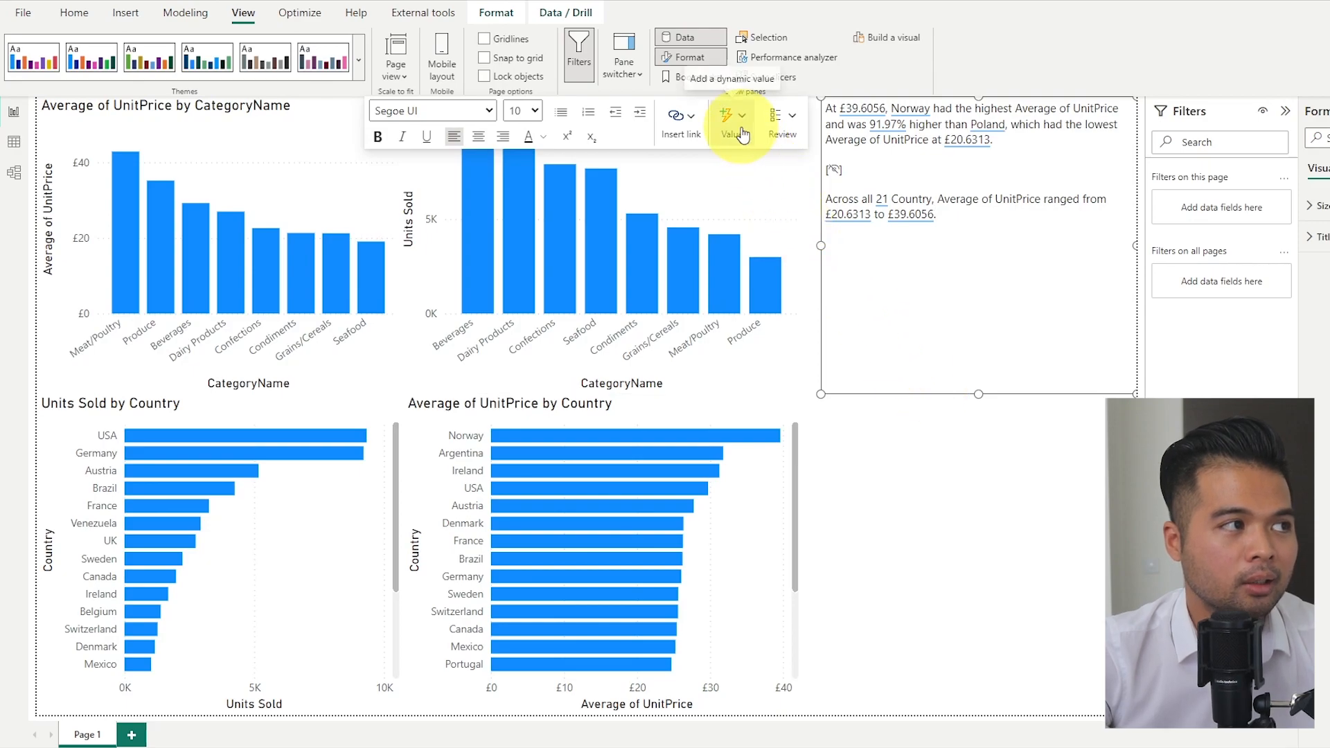
mouse_move(889, 280)
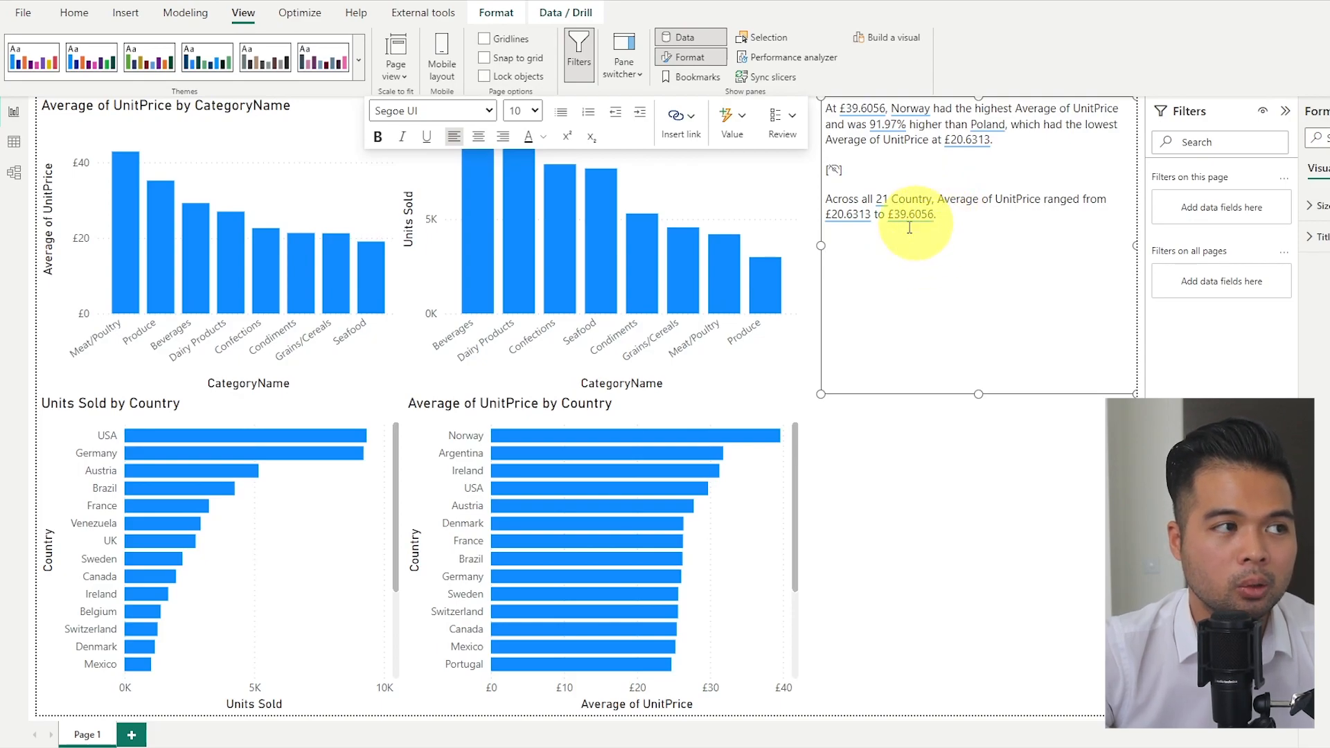
mouse_move(754, 136)
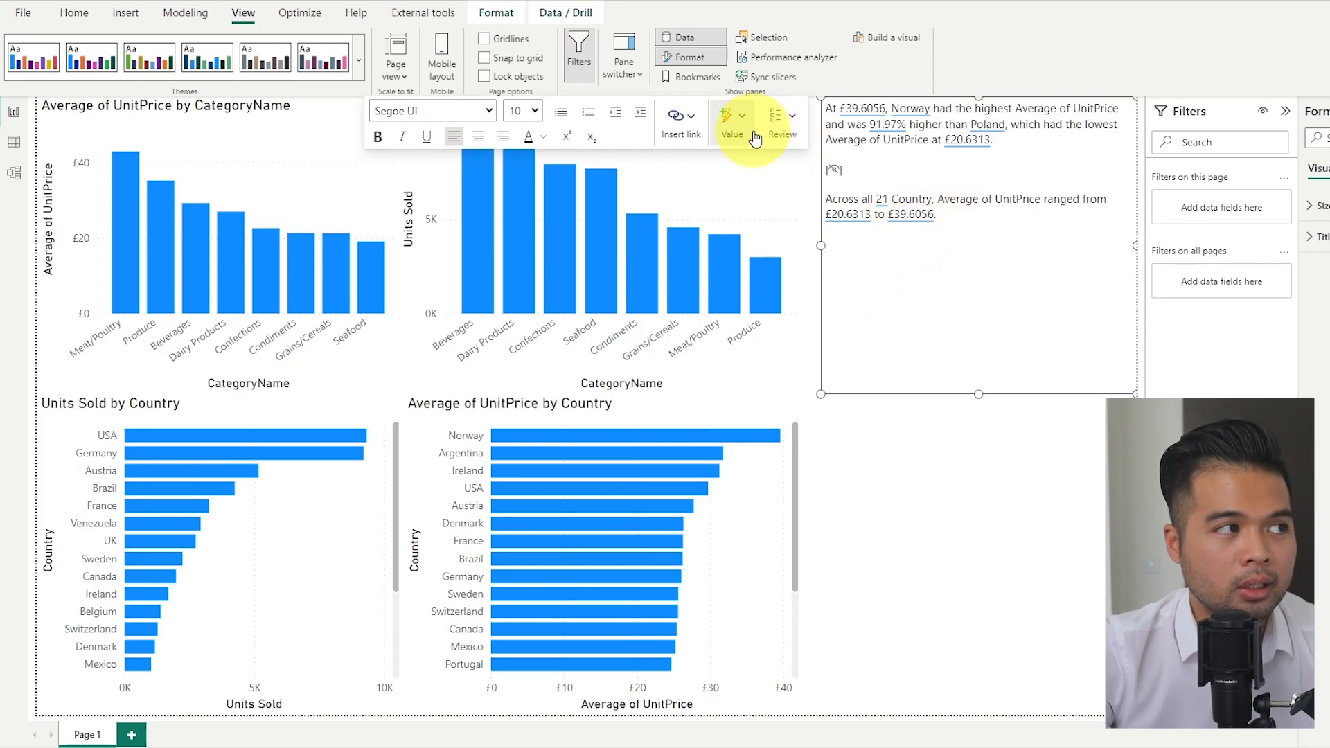
Start a new dynamic value, trying the 'todays date' and 'this year' questions.
click(731, 116)
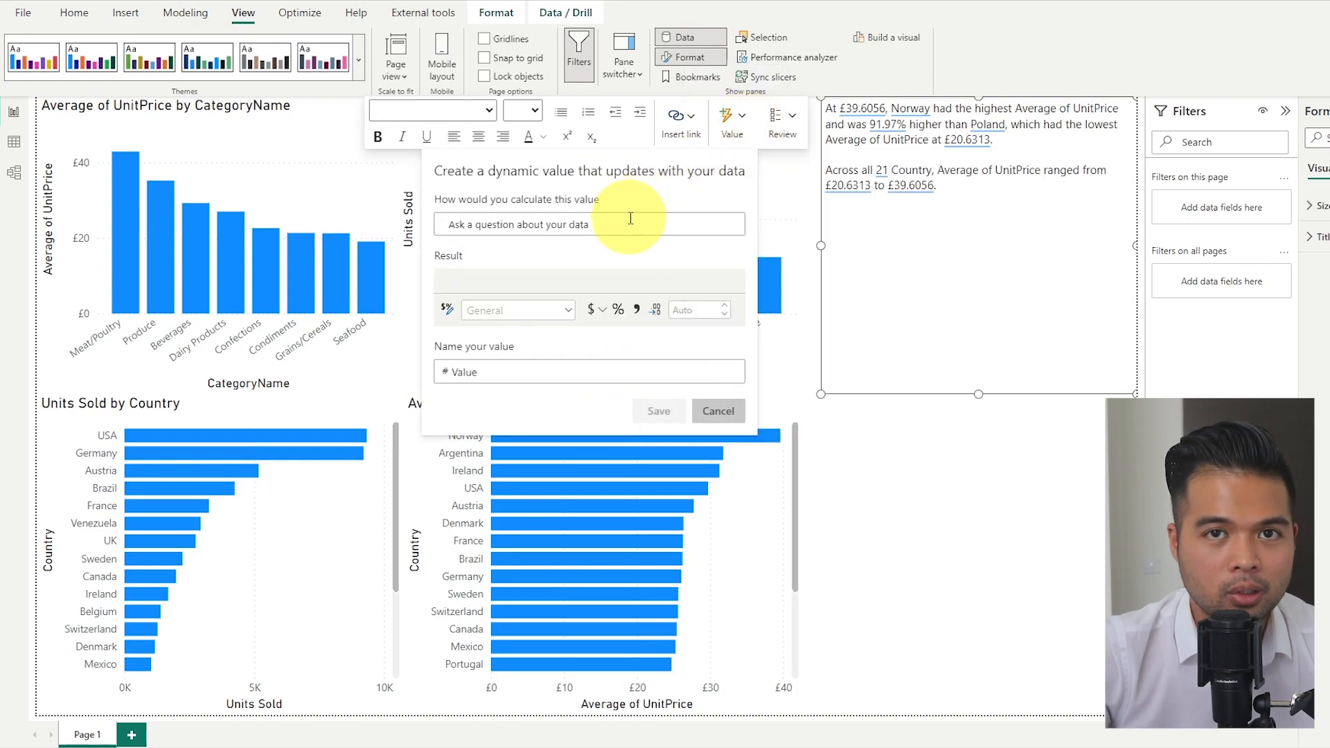
text(to)
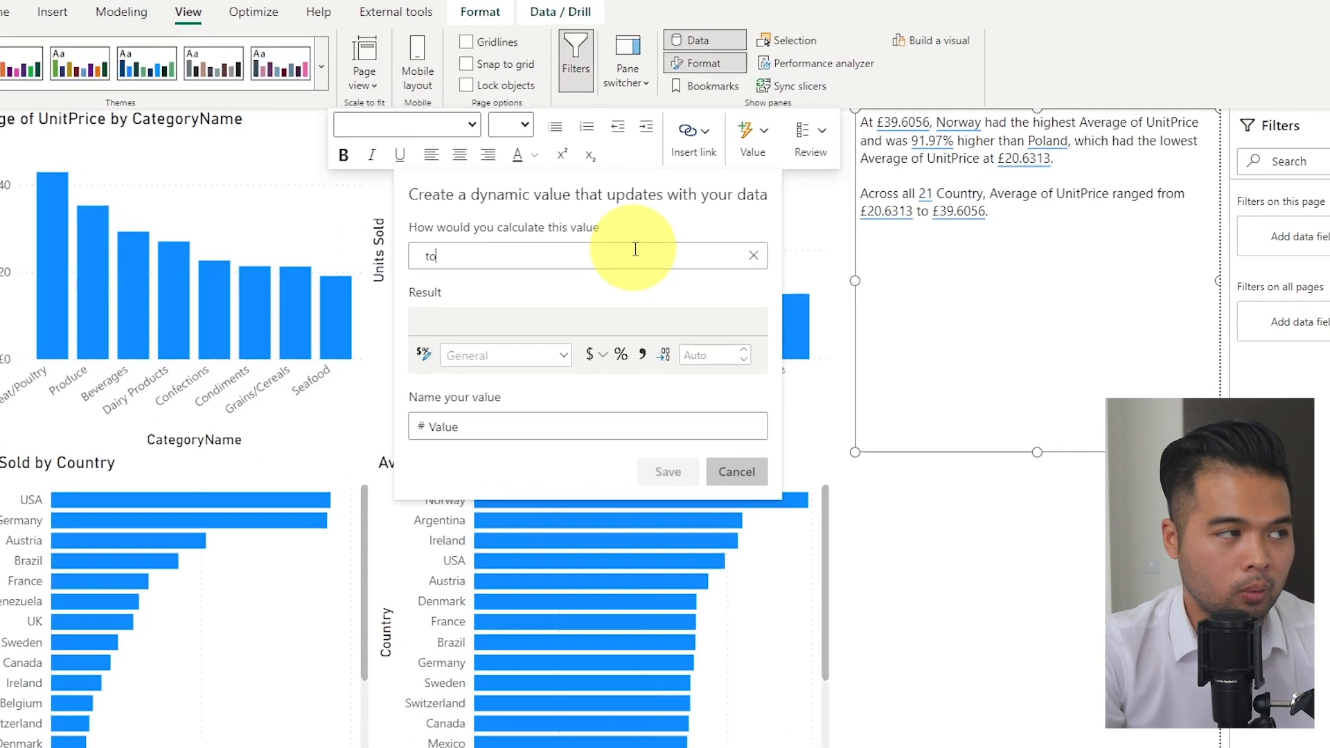
text(days date)
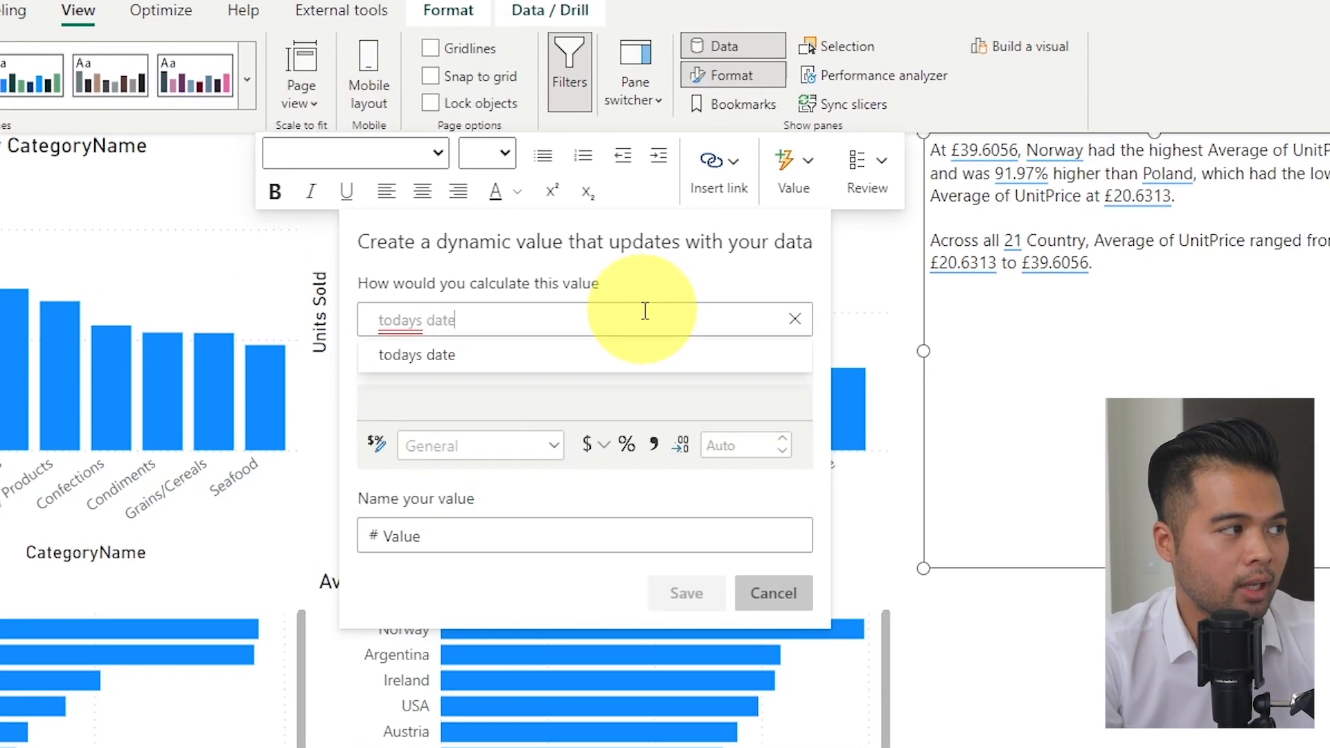
click(416, 355)
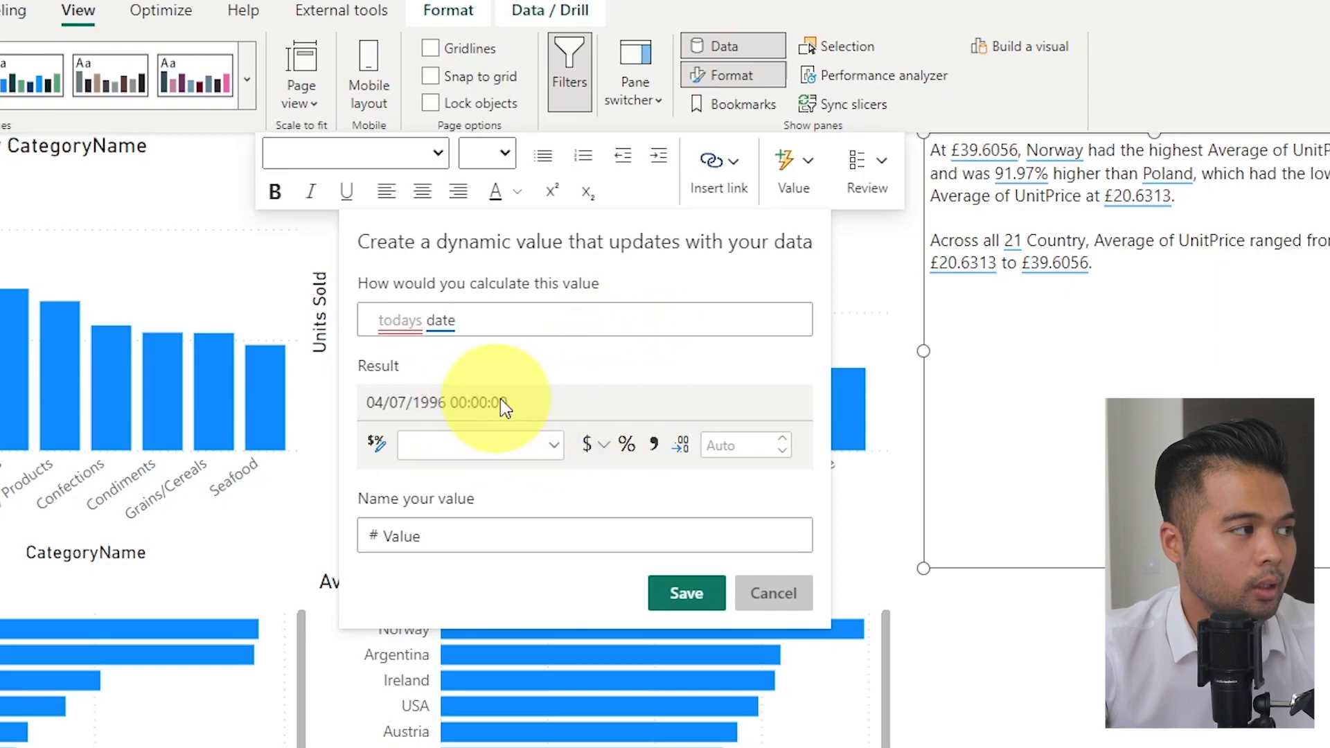
mouse_move(804, 396)
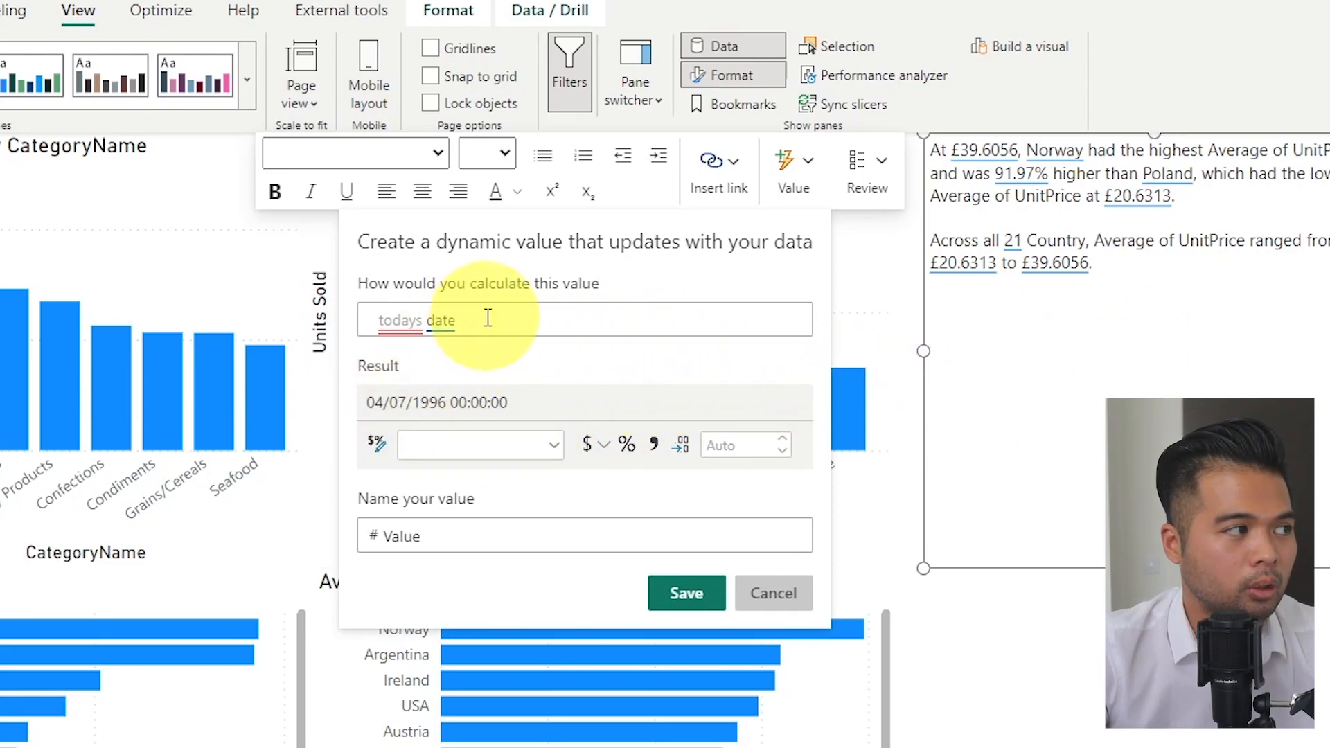
click(500, 319)
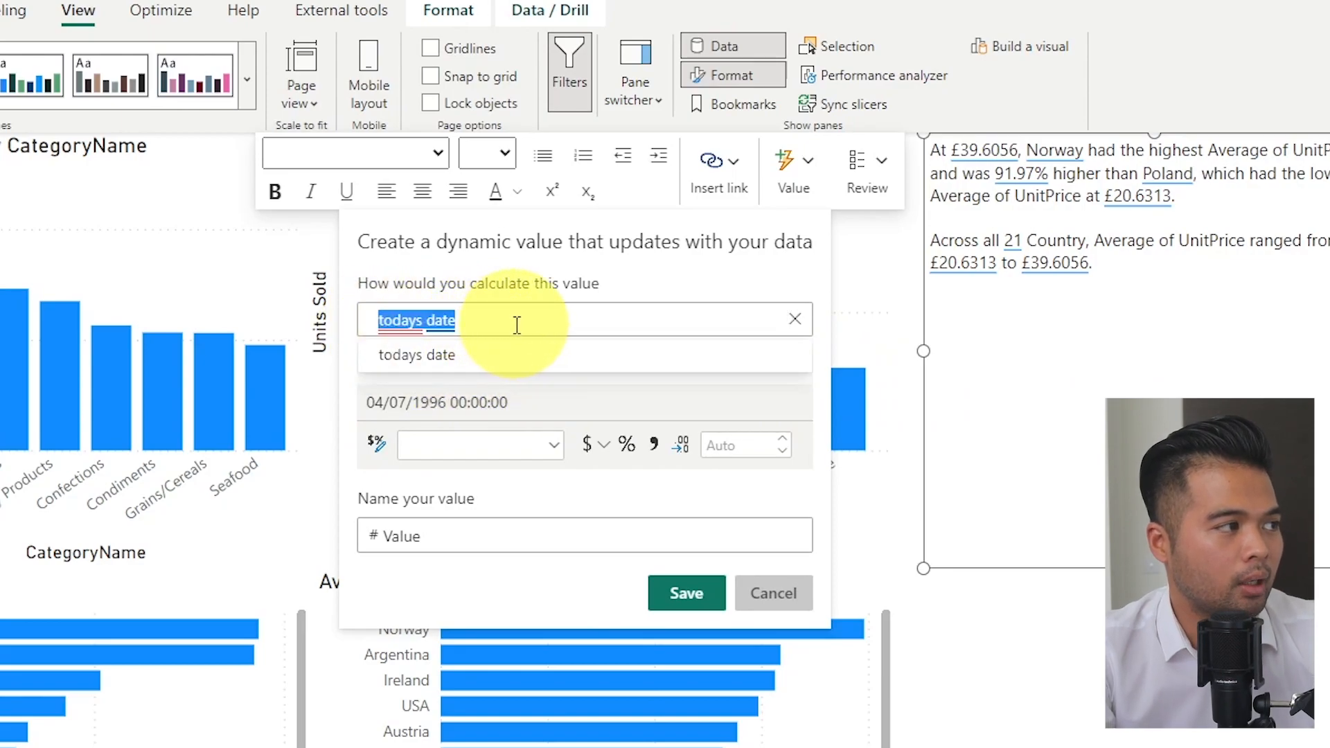
text(this year)
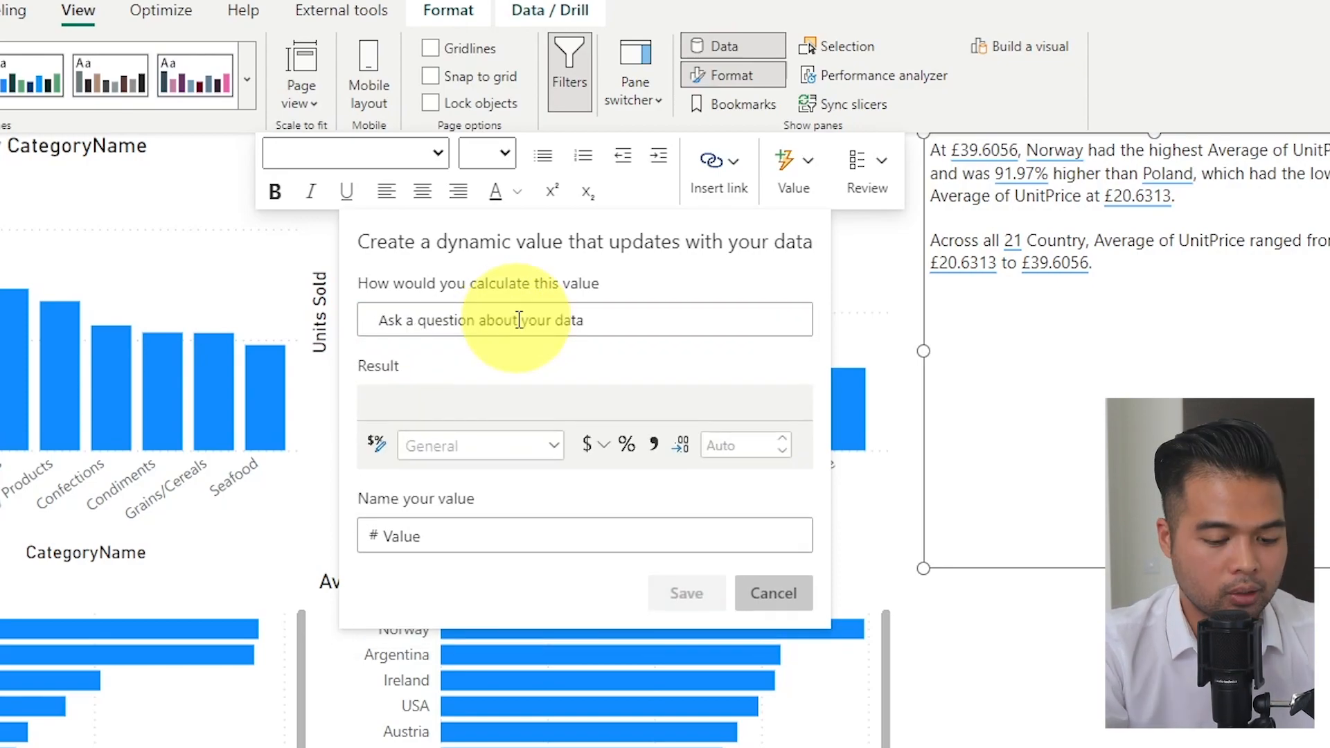
Ask for the highest unit price, name the value 'highest unit price', and save.
text(hi)
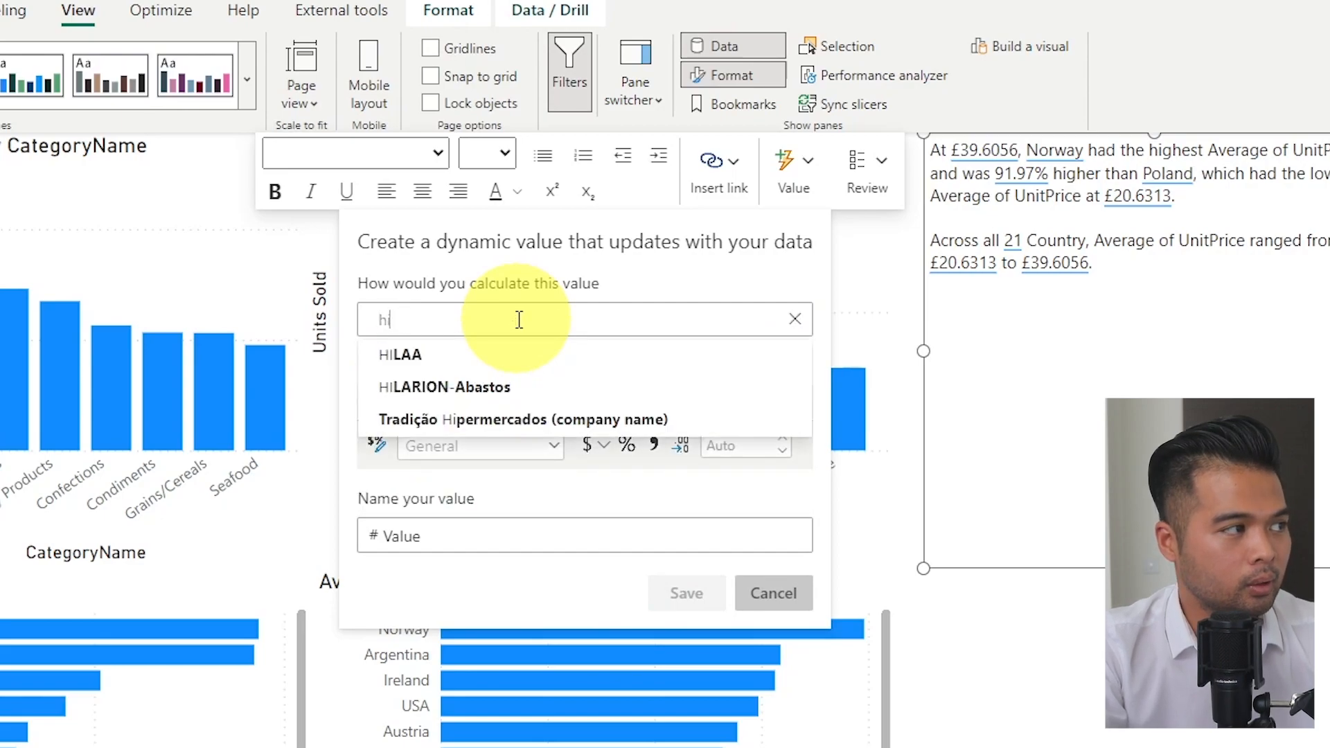
text(ighest)
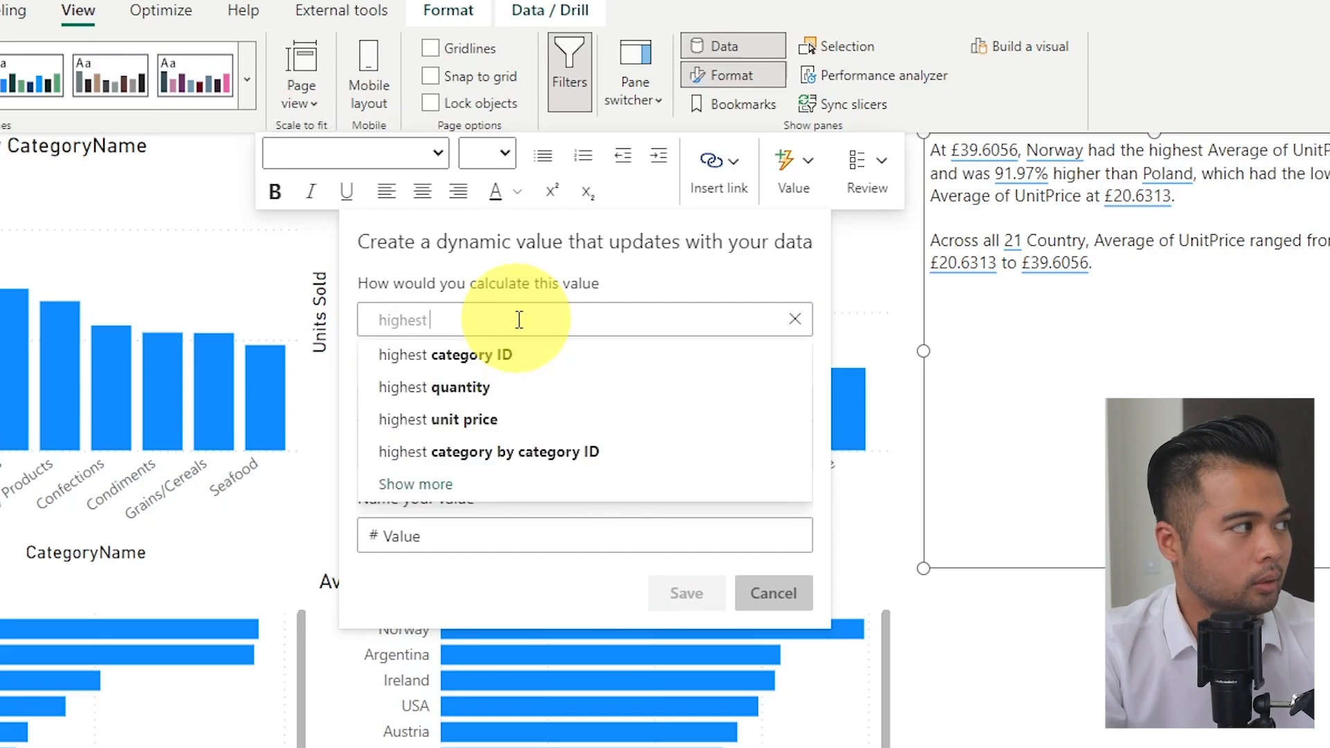
click(438, 418)
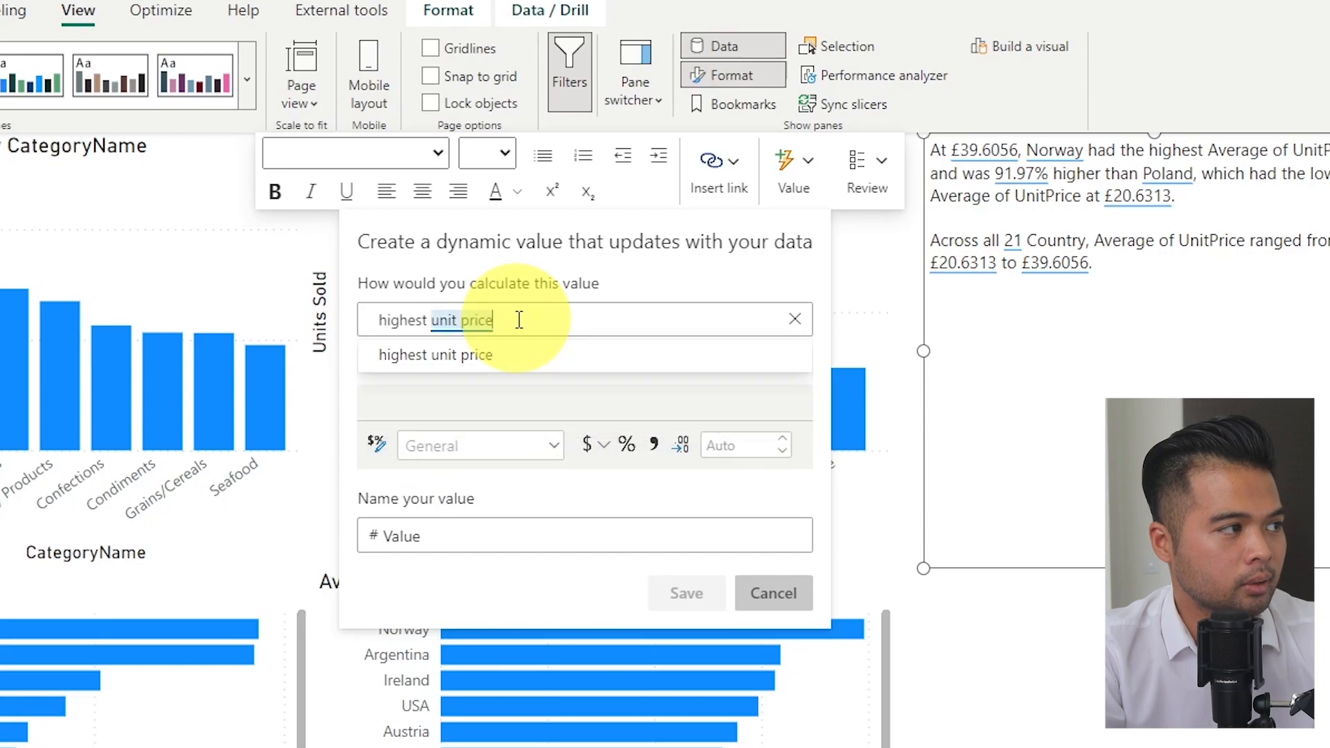
click(435, 354)
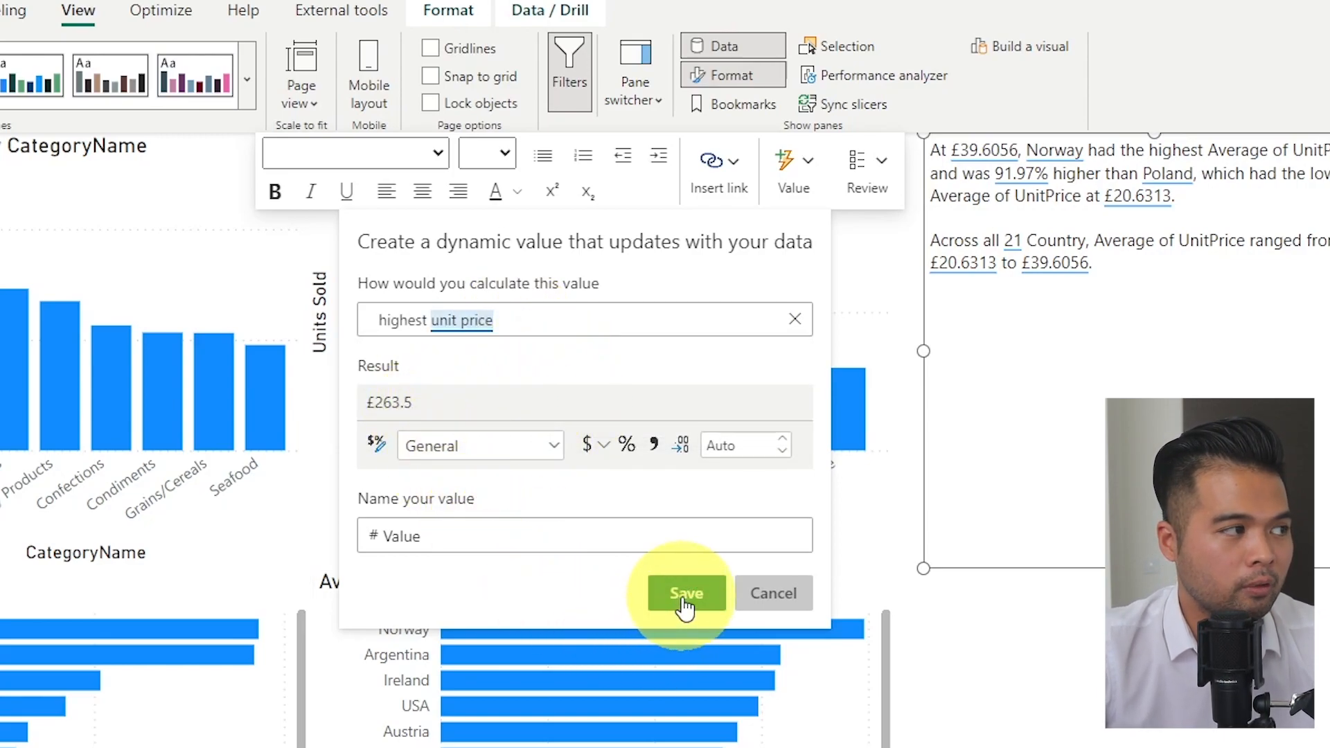
text(highest unit price)
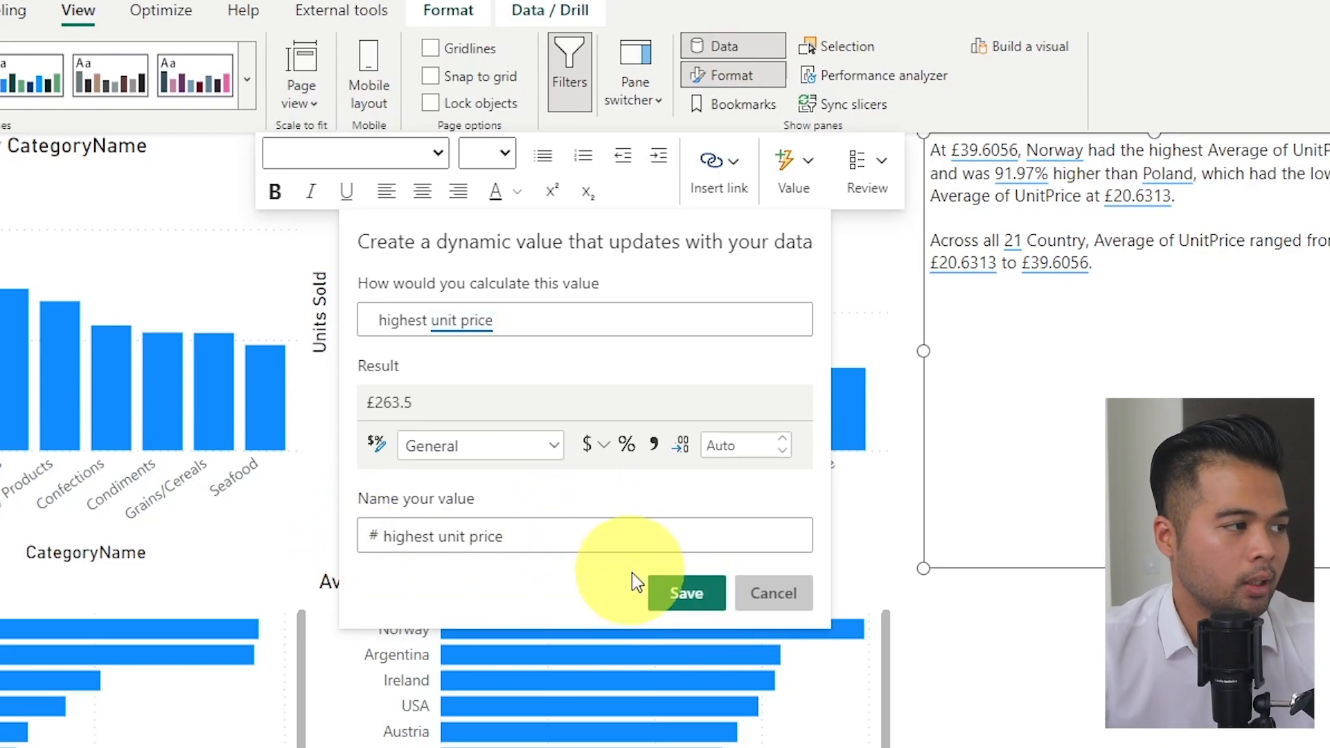
click(687, 592)
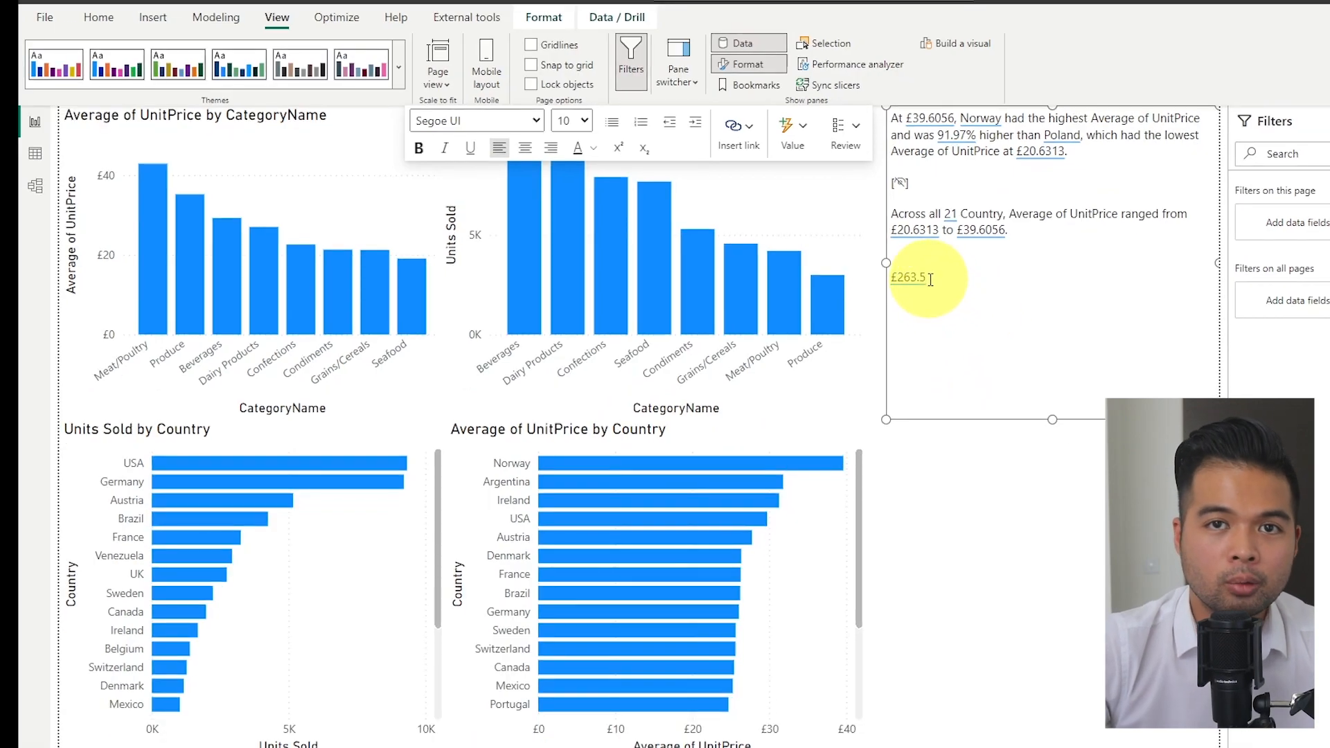
mouse_move(791, 128)
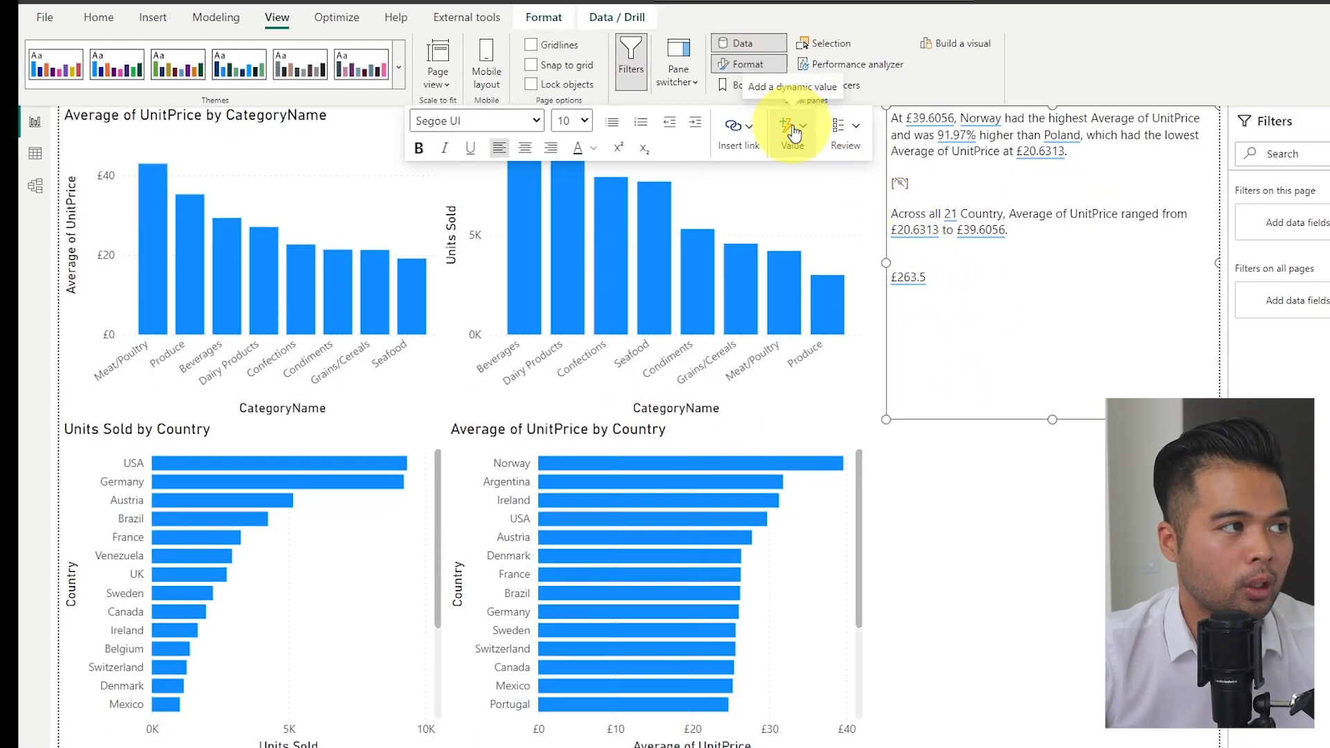
Reuse the saved 'highest unit price' value in the narrative, adding 'unit price is'.
click(791, 128)
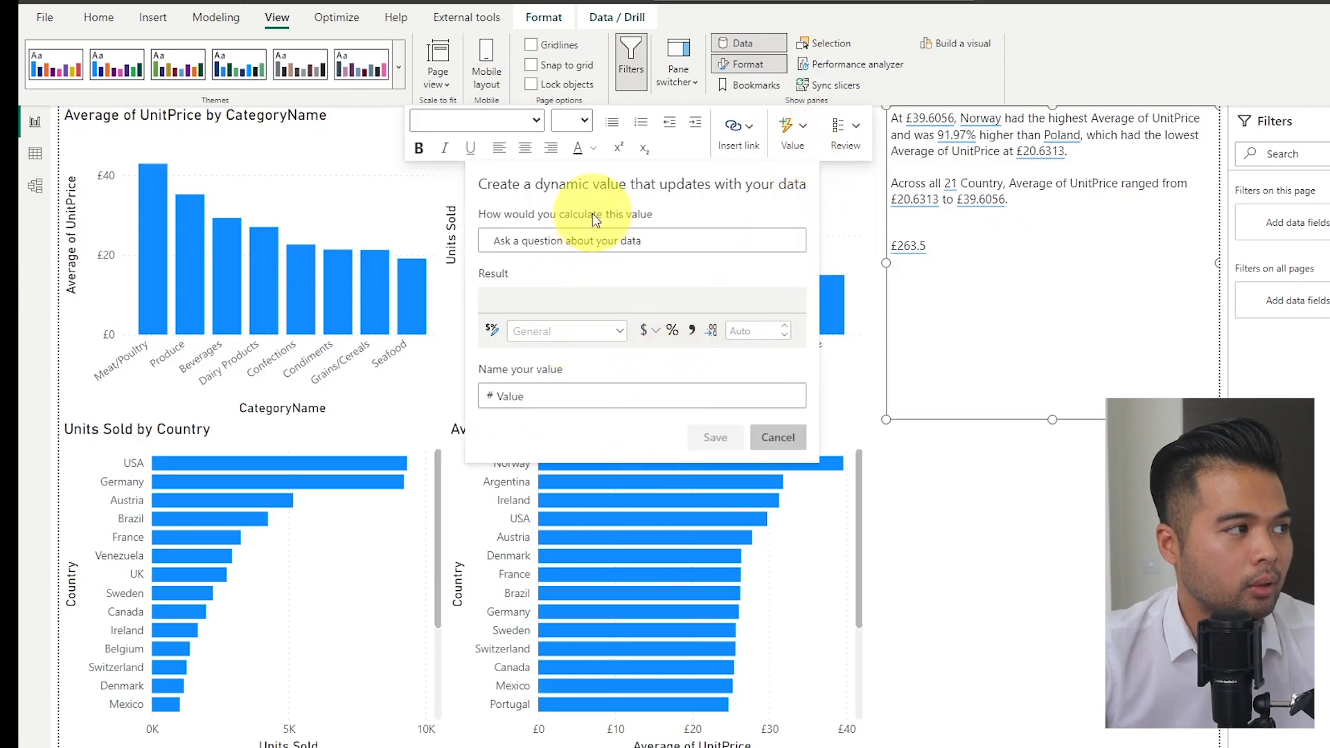
click(843, 132)
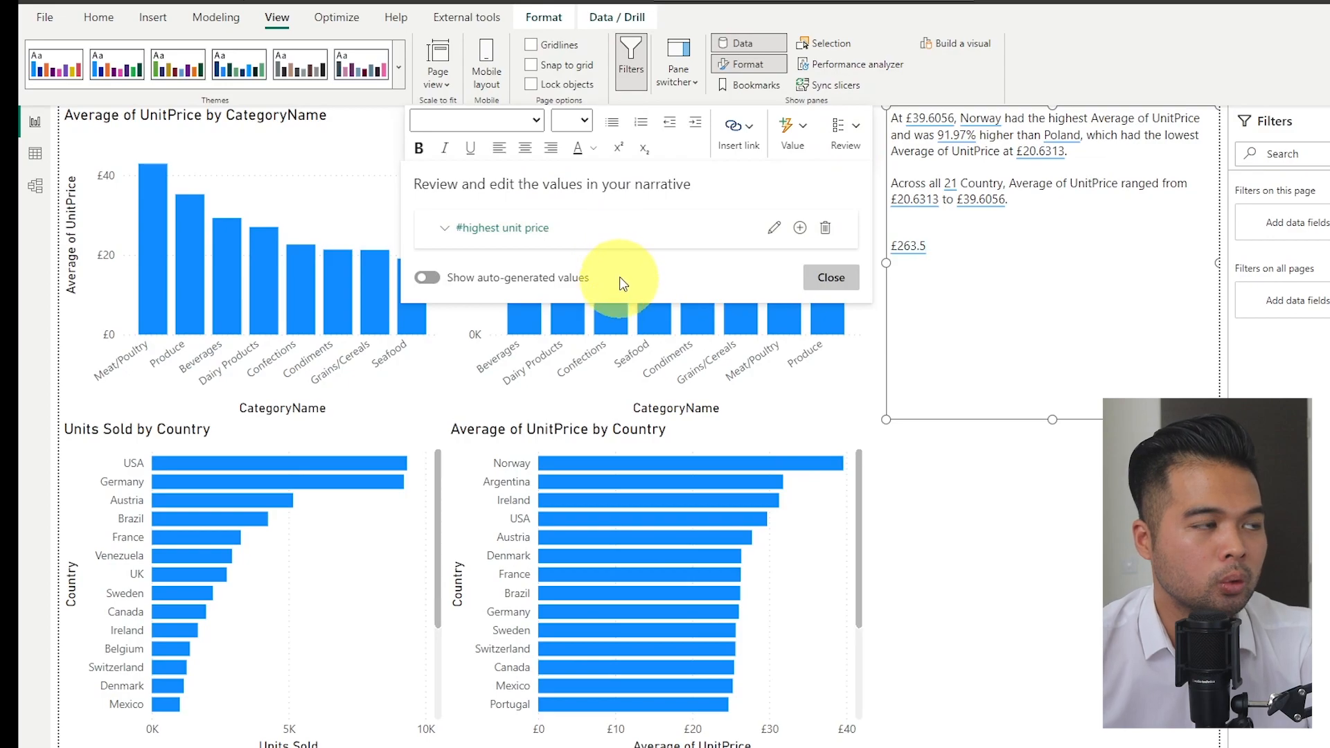
mouse_move(800, 229)
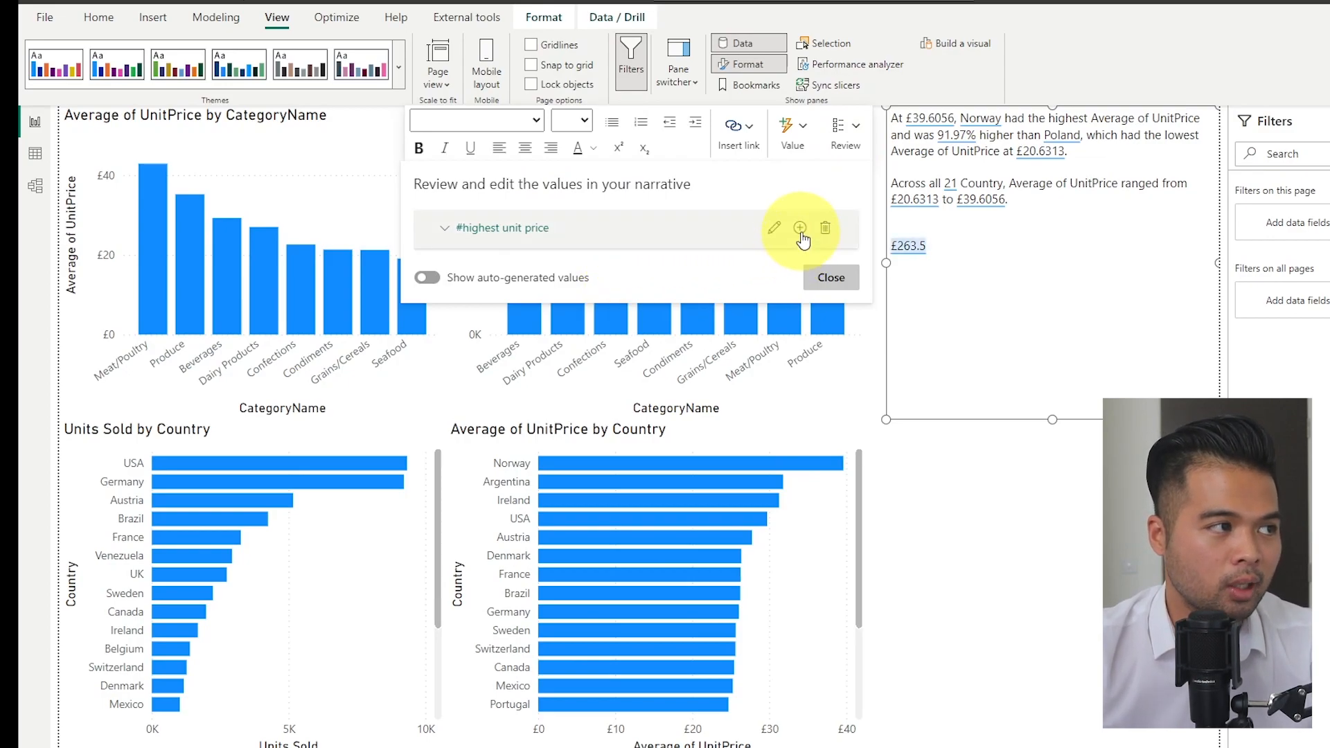
click(831, 277)
text(the highes)
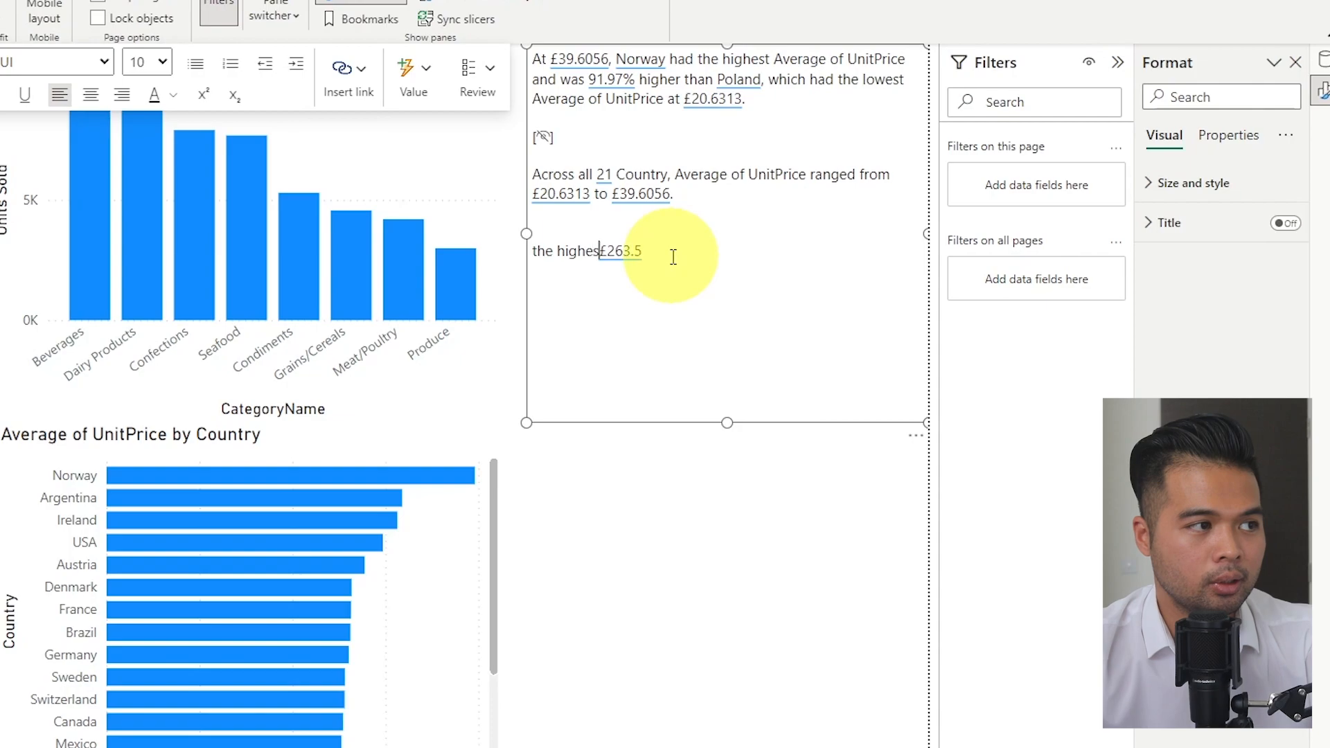
text(unit price is)
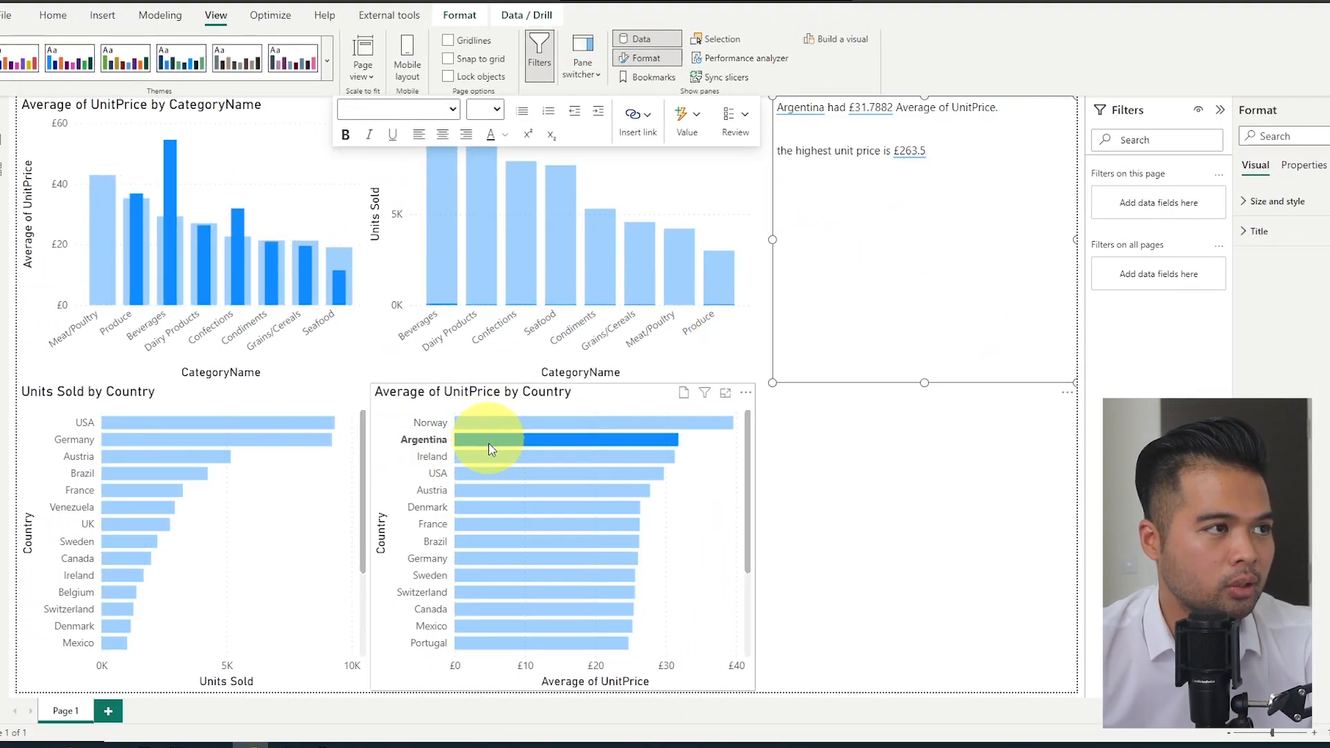
Deselect the Argentina bar so the narrative shows Norway highest and Poland lowest again.
click(582, 416)
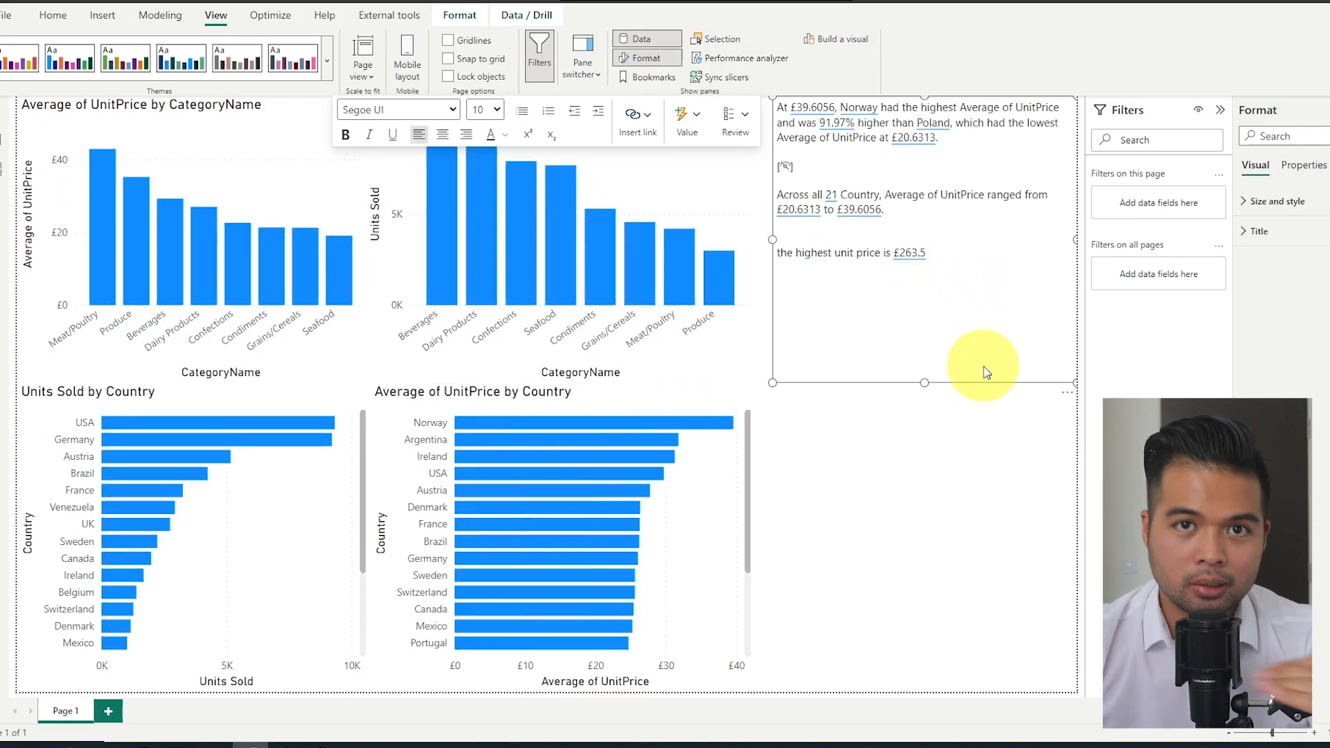
mouse_move(964, 294)
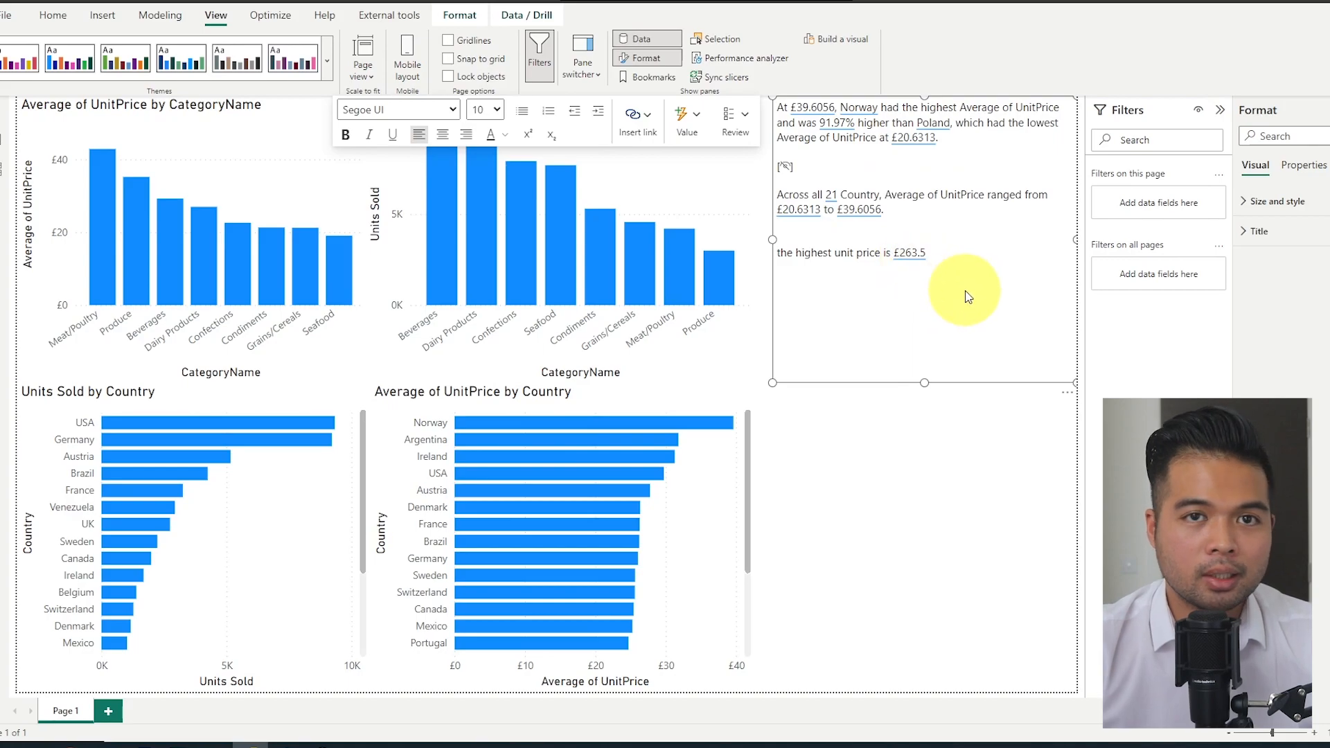
mouse_move(999, 228)
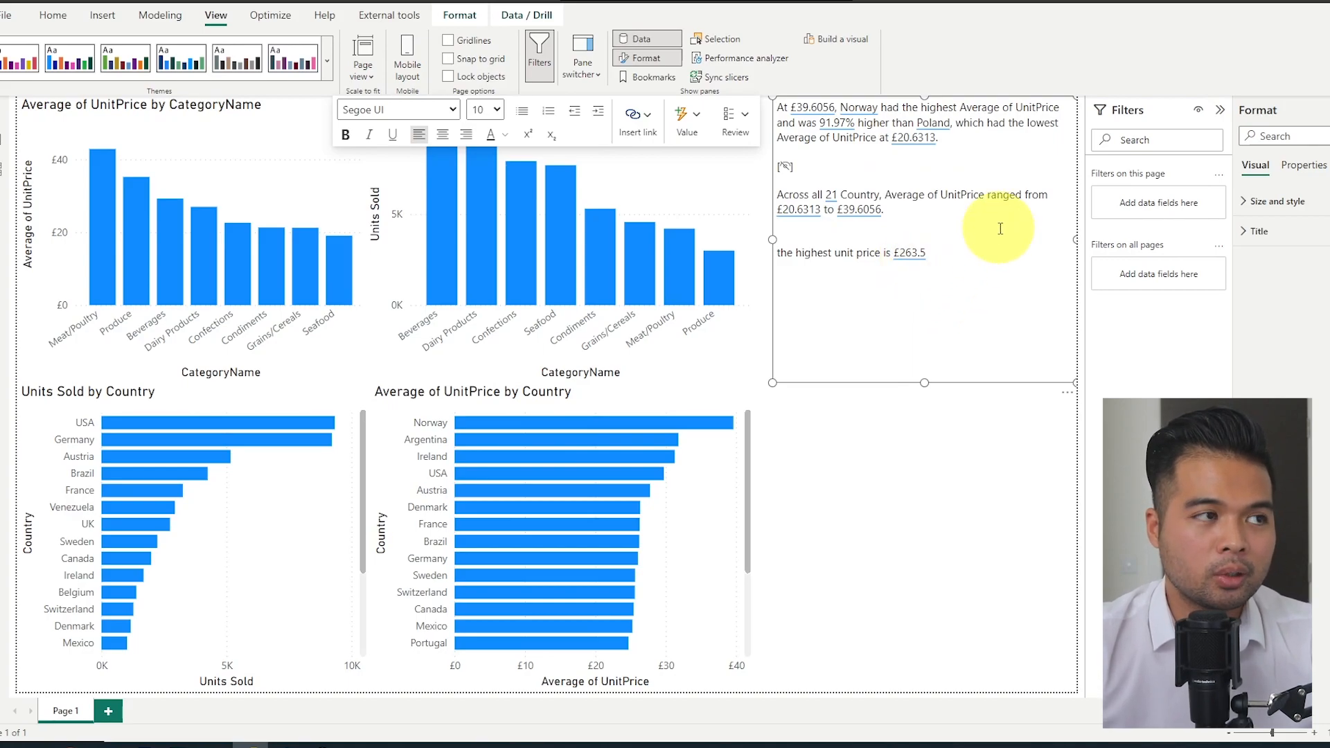
mouse_move(1030, 222)
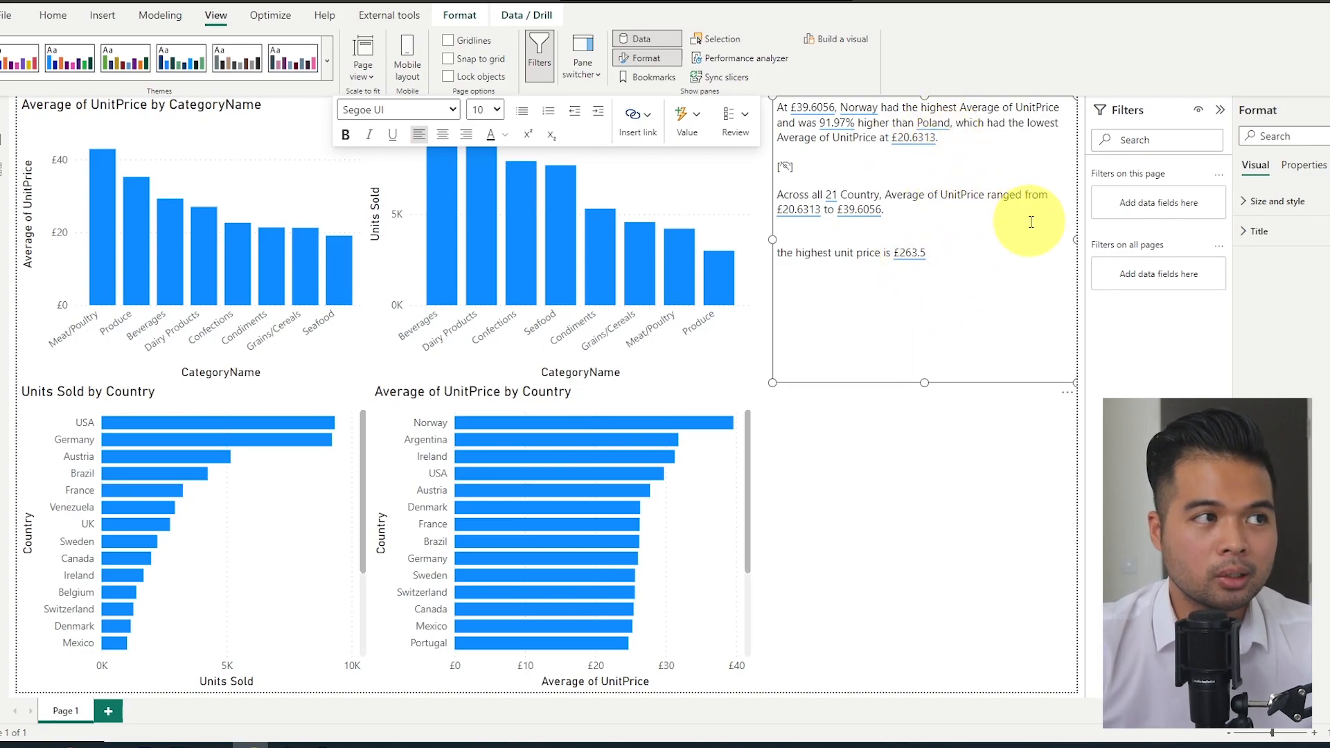
mouse_move(933, 228)
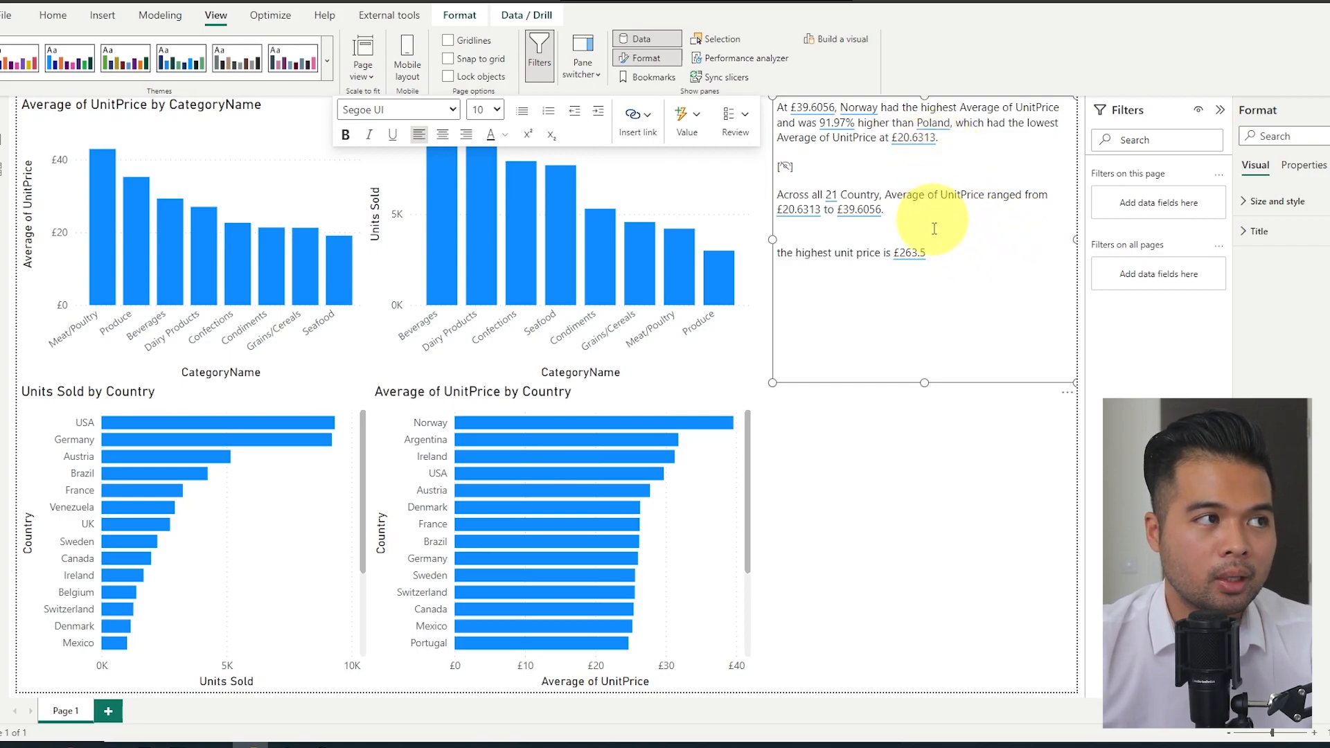
mouse_move(933, 150)
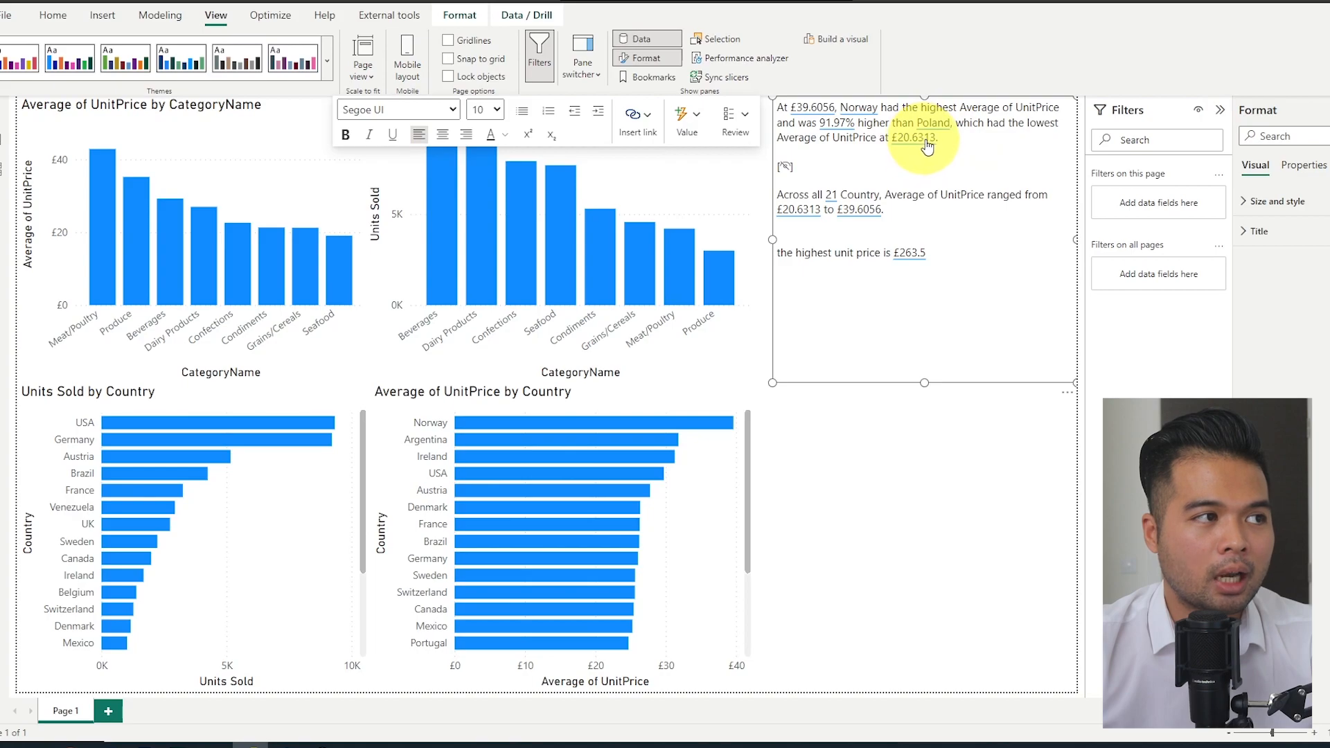
mouse_move(944, 185)
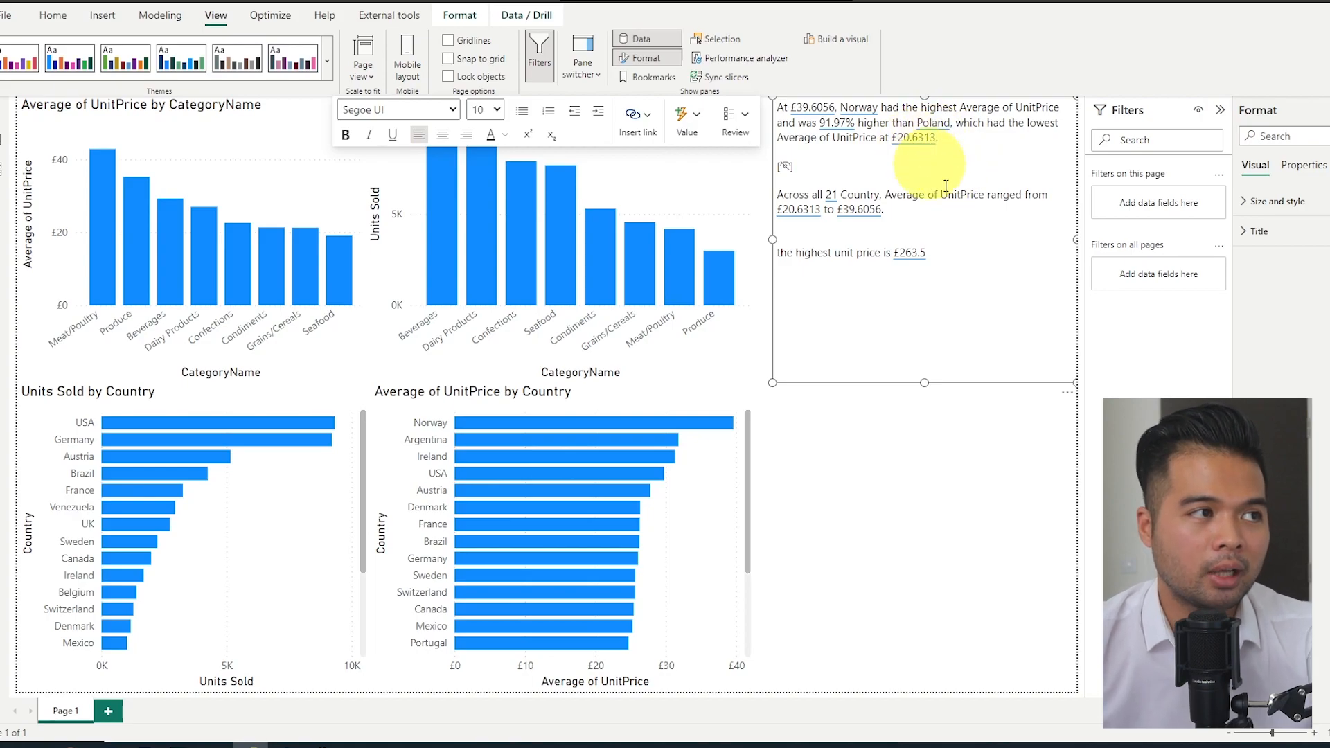
Open the value details for the Poland dynamic value in the smart narrative.
click(911, 137)
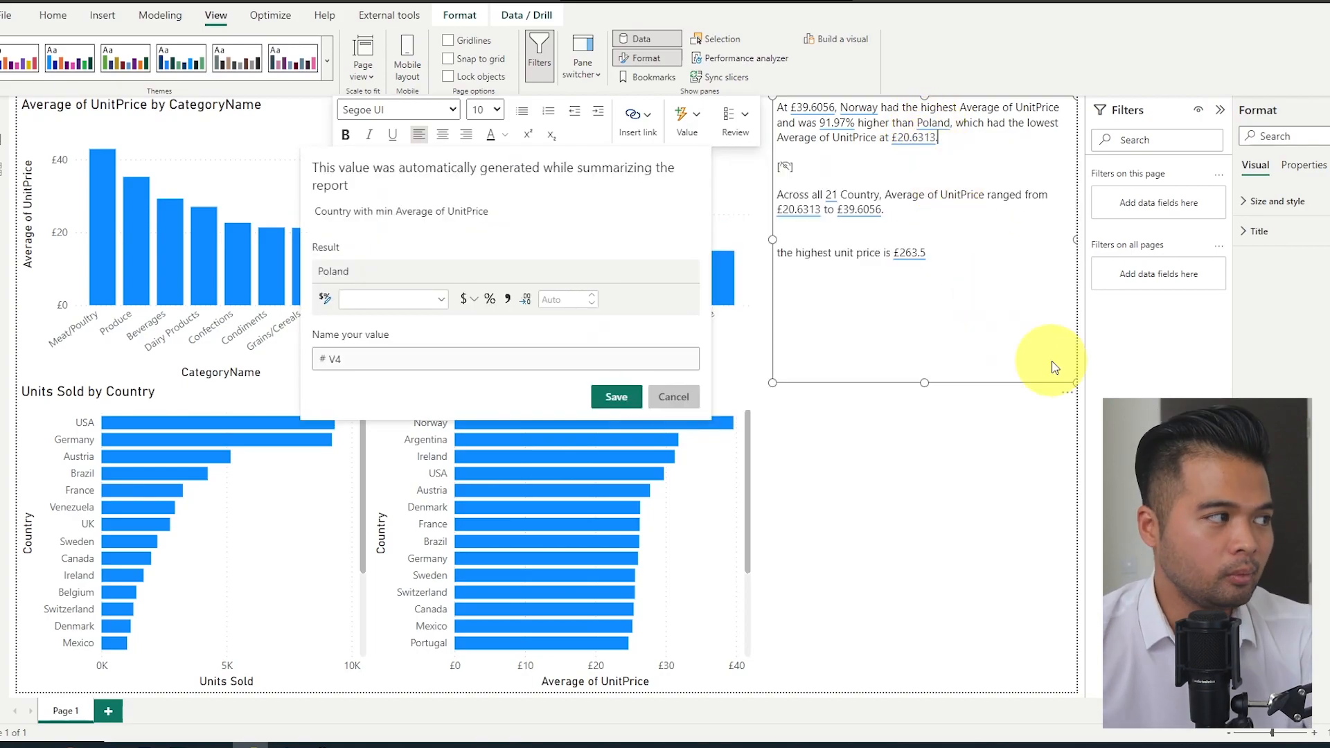
mouse_move(491, 219)
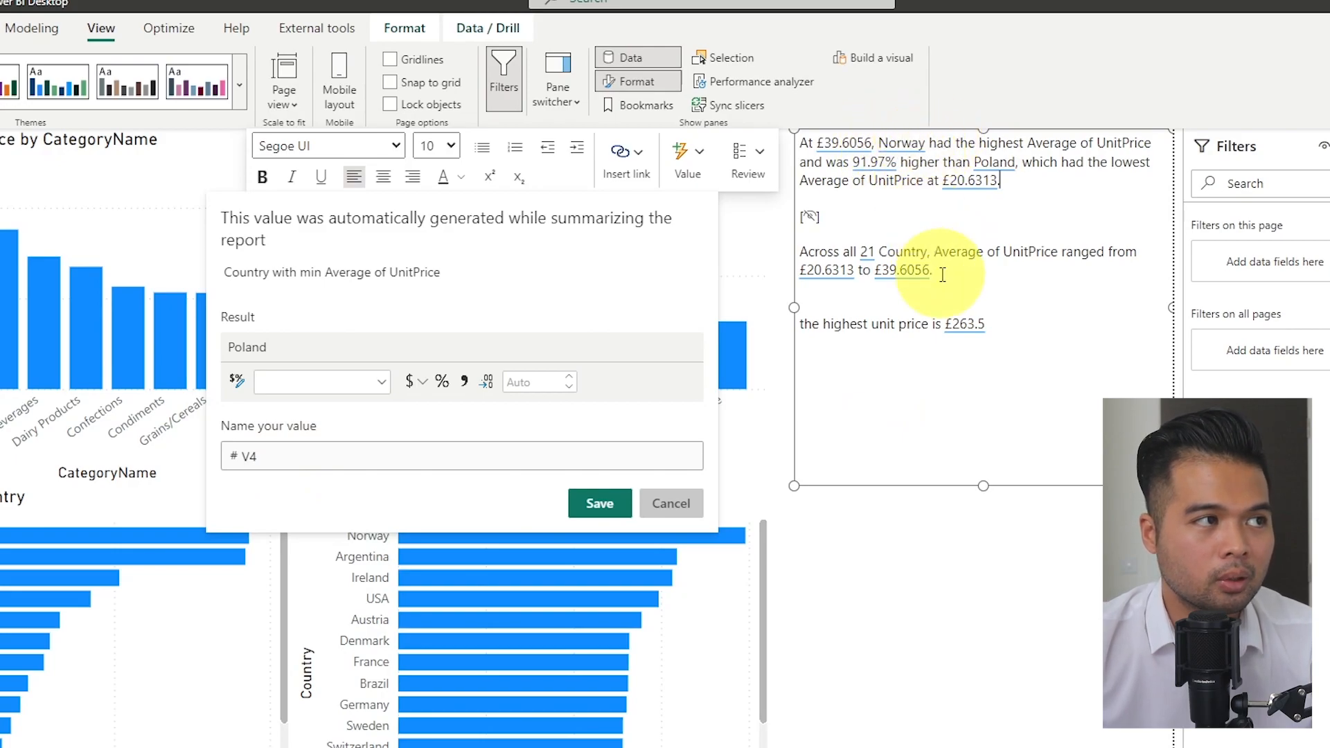
mouse_move(946, 182)
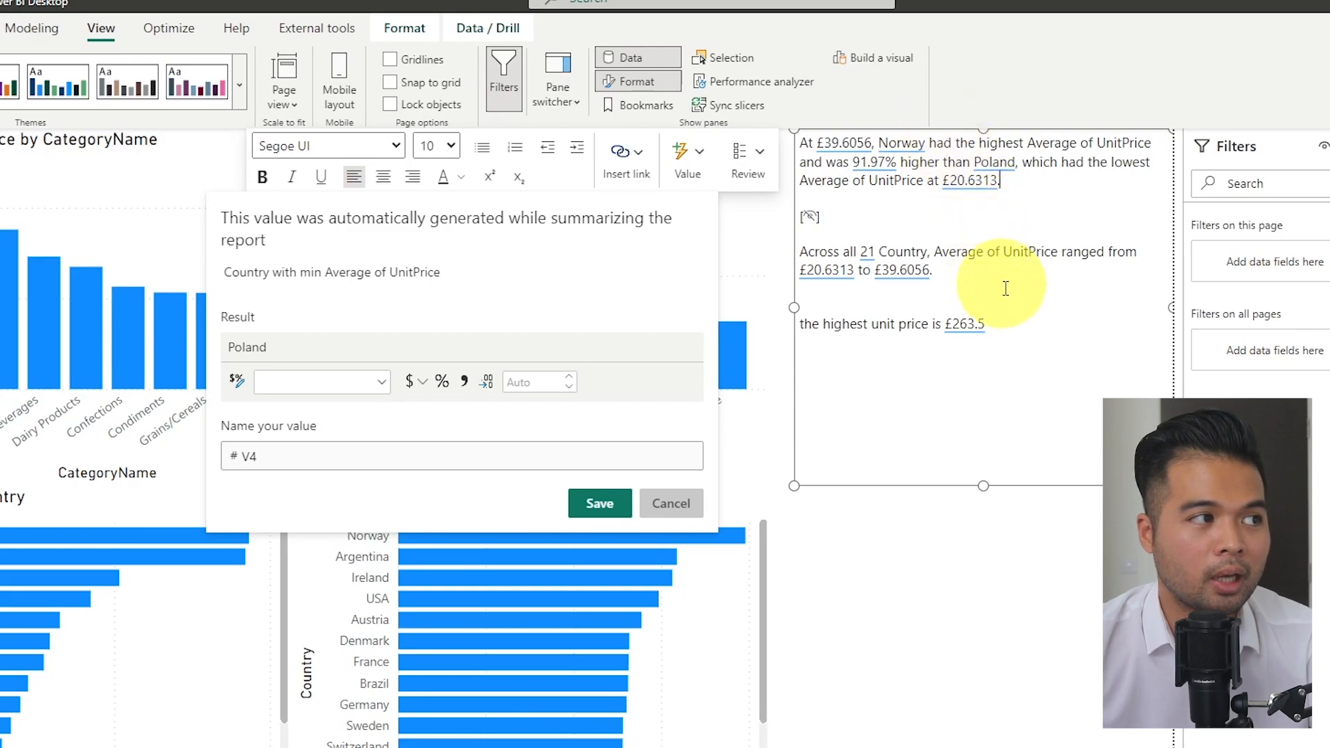
mouse_move(1063, 363)
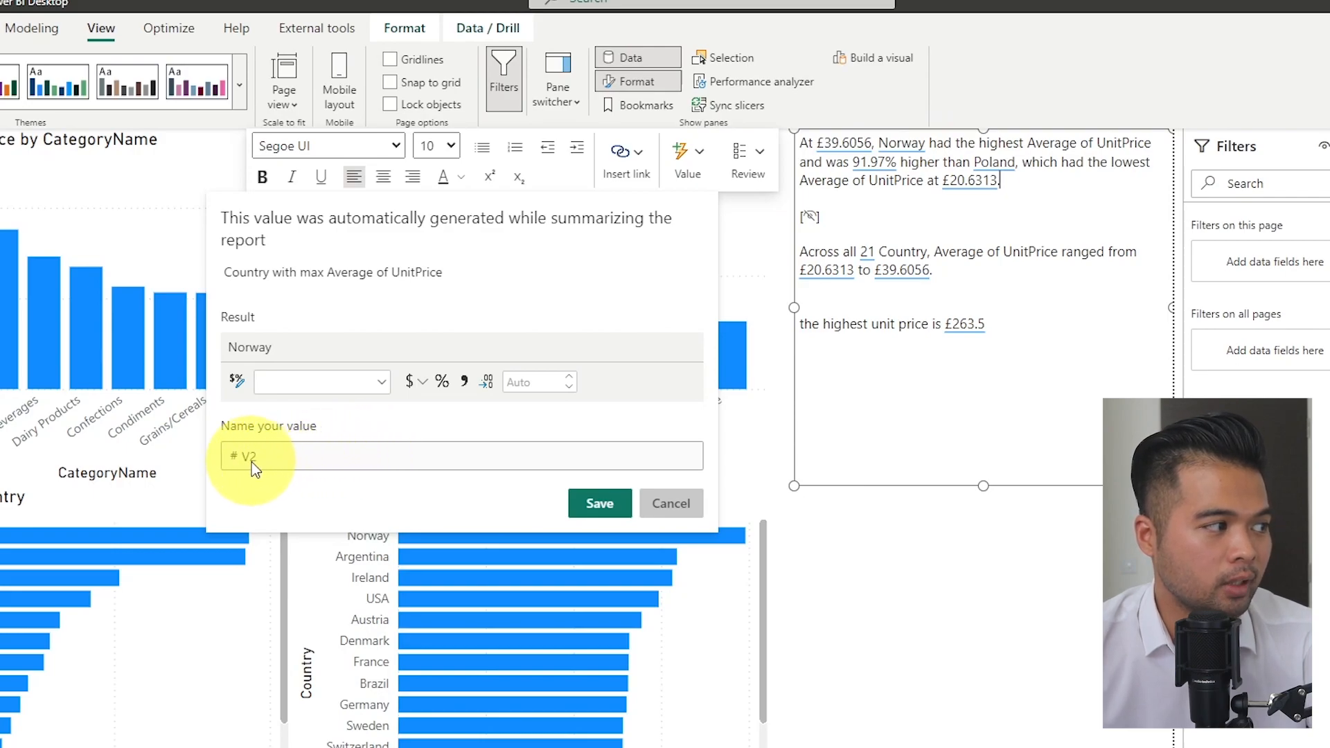
mouse_move(1012, 354)
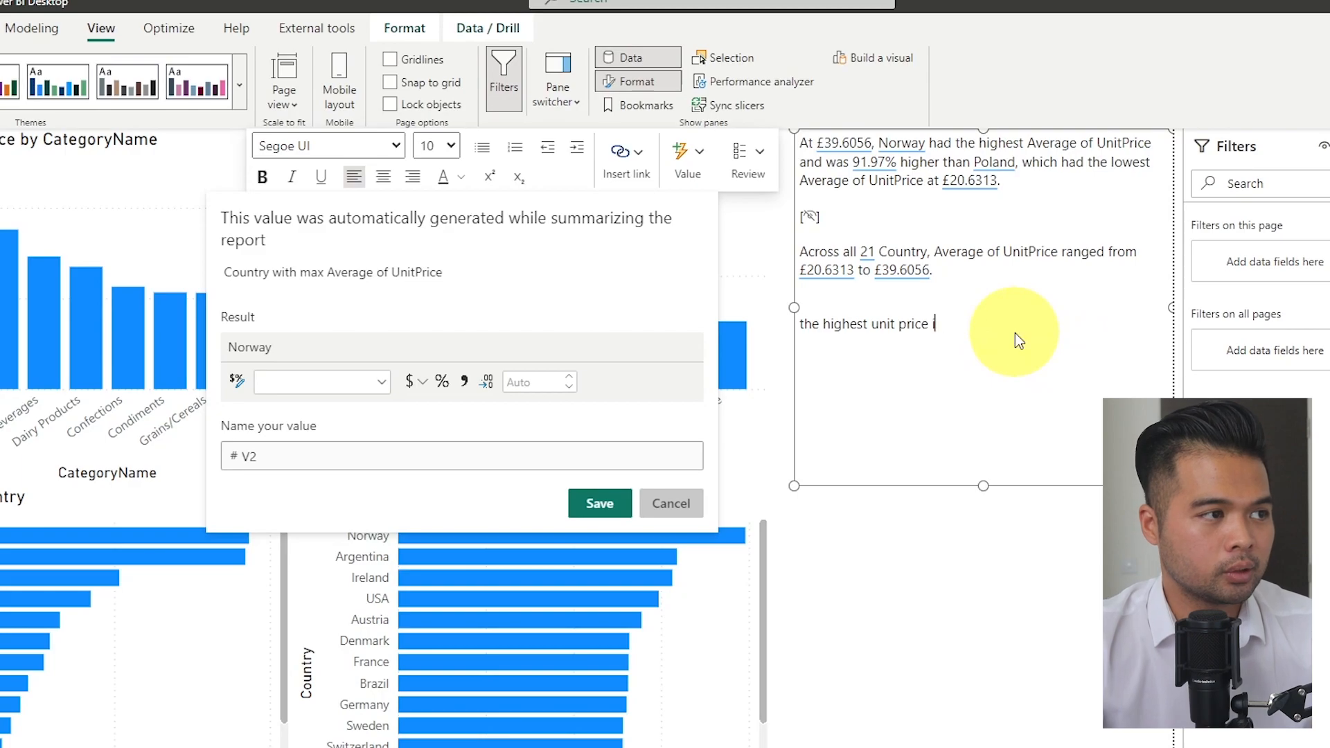
Erase the last narrative line and type 'the most expensive country is'.
key(Backspace)
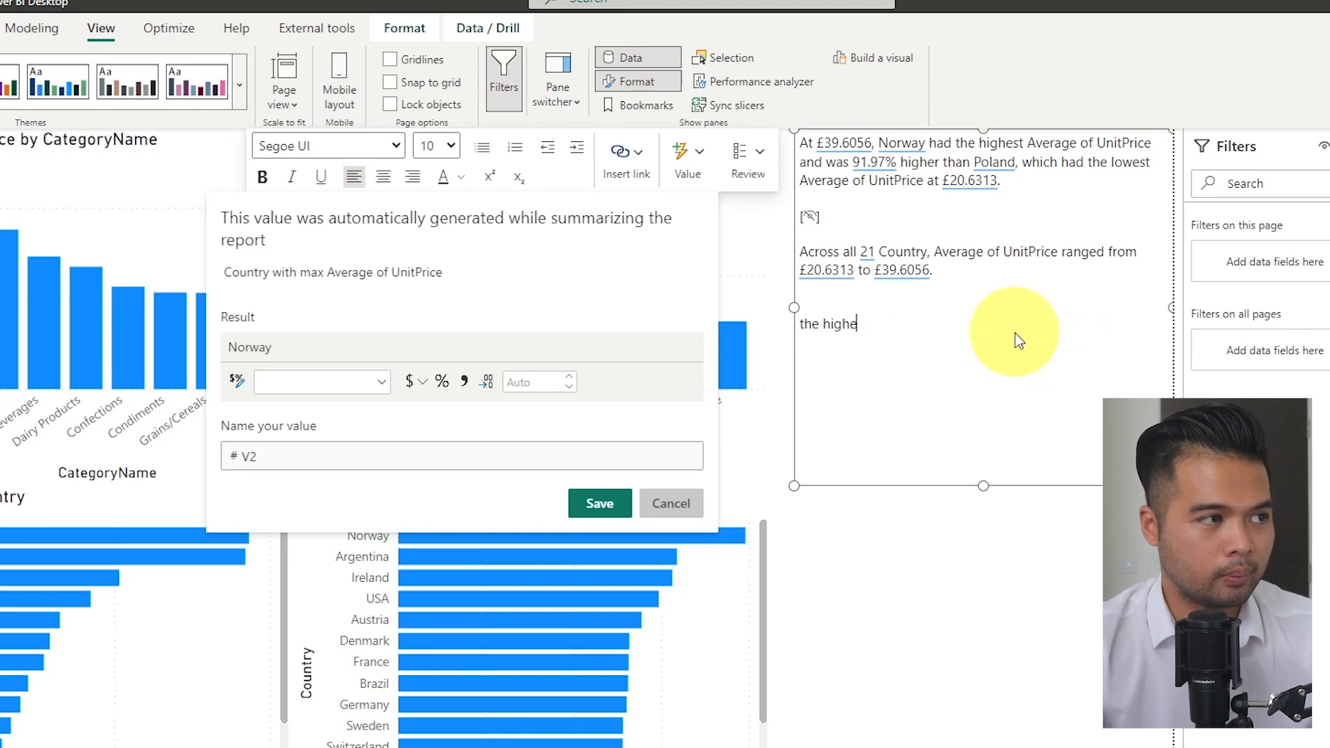
text(the most c)
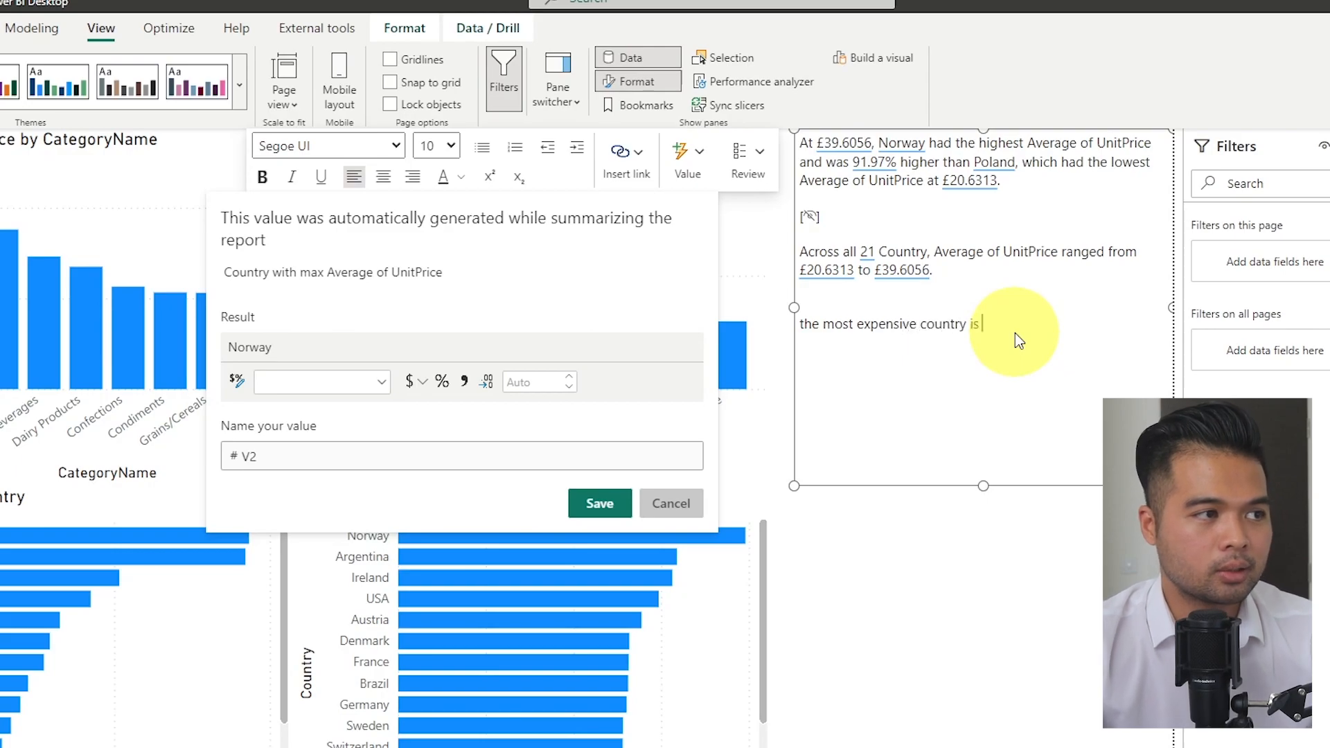
mouse_move(1073, 473)
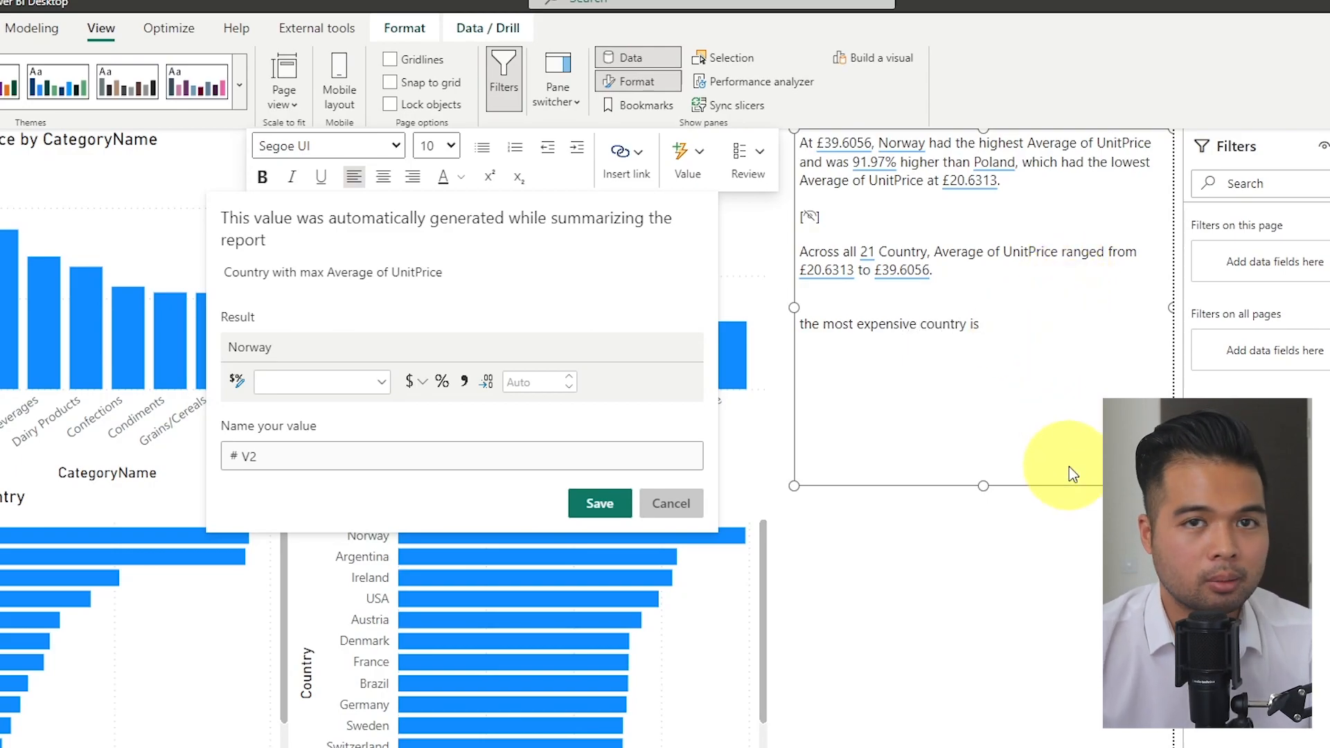
mouse_move(1076, 452)
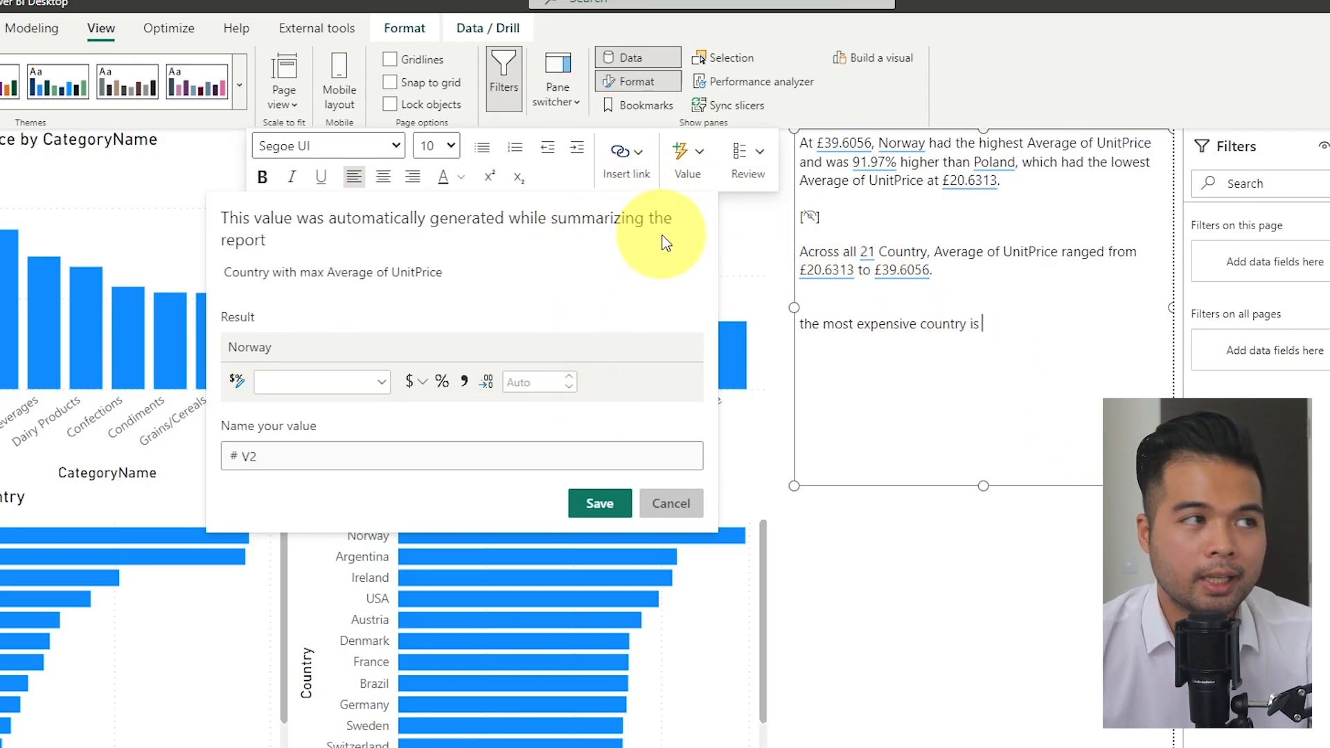
mouse_move(669, 239)
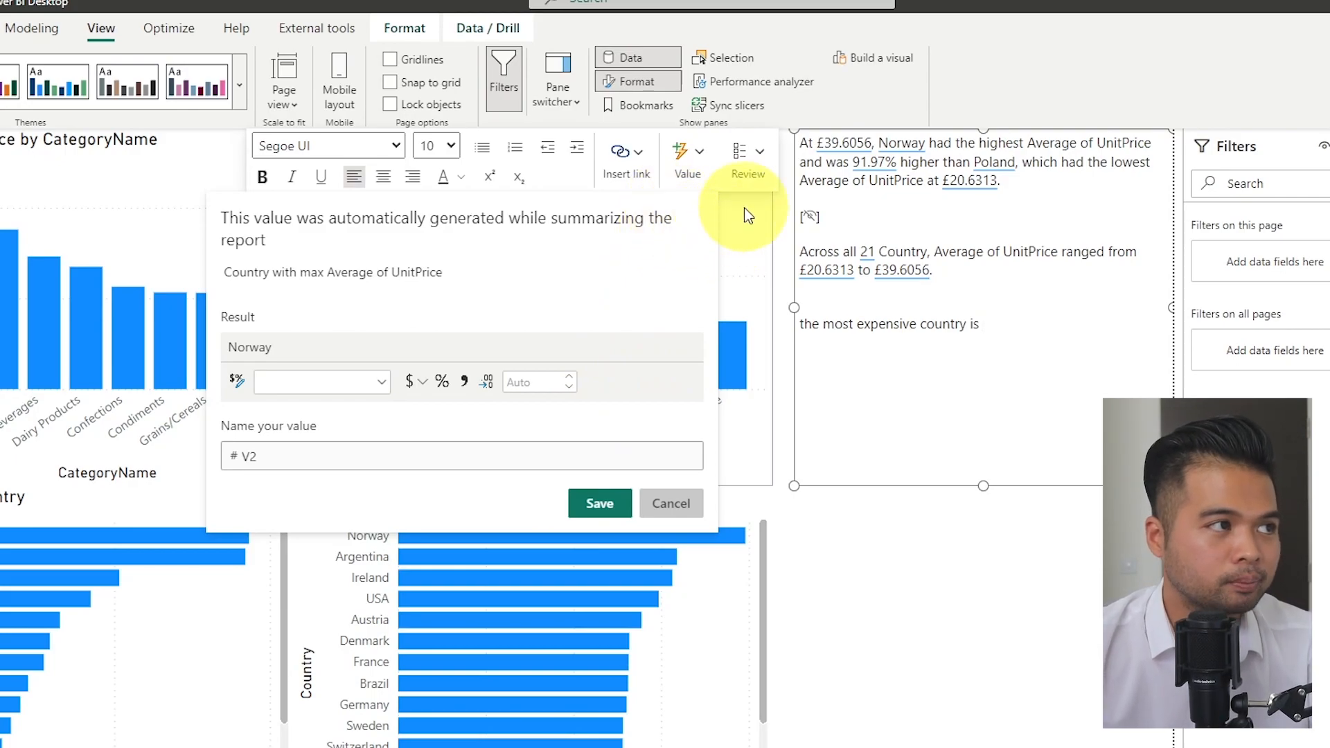
Show auto-generated values in Review and insert #V2 so the line ends with Norway.
click(746, 157)
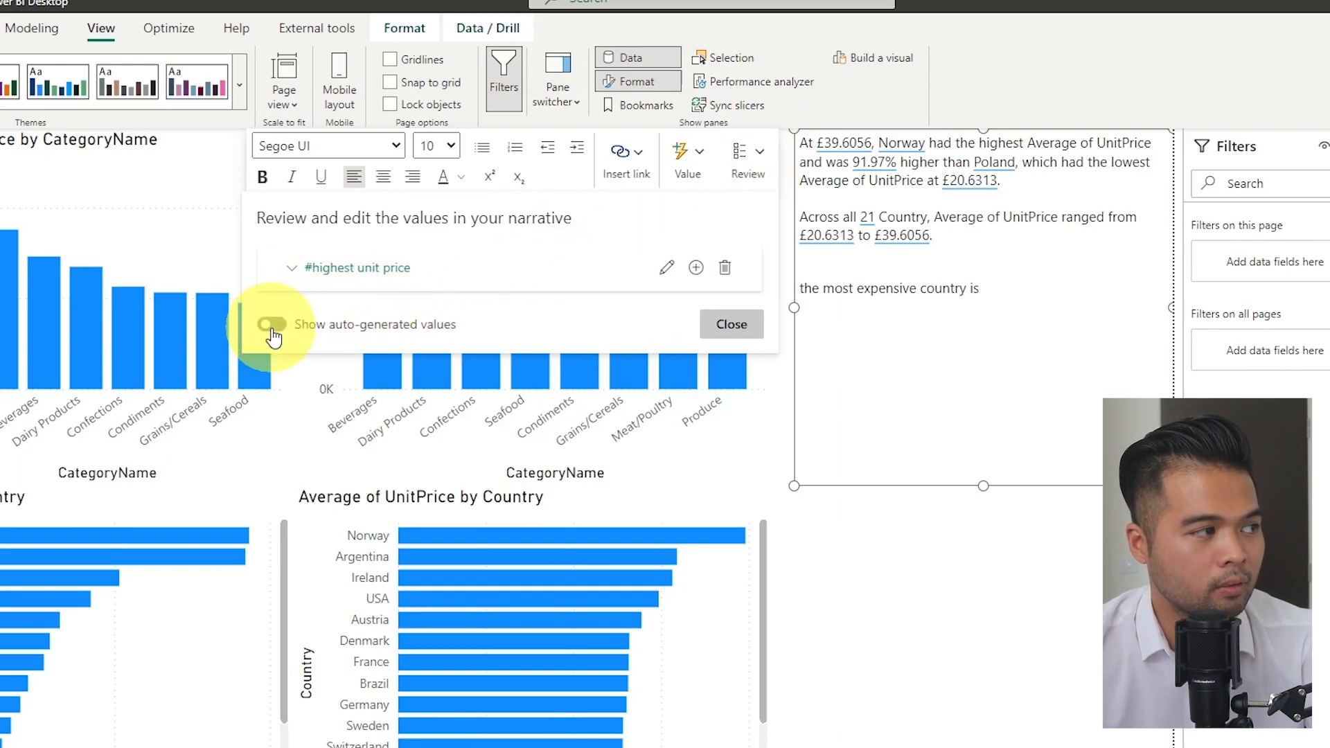
click(271, 324)
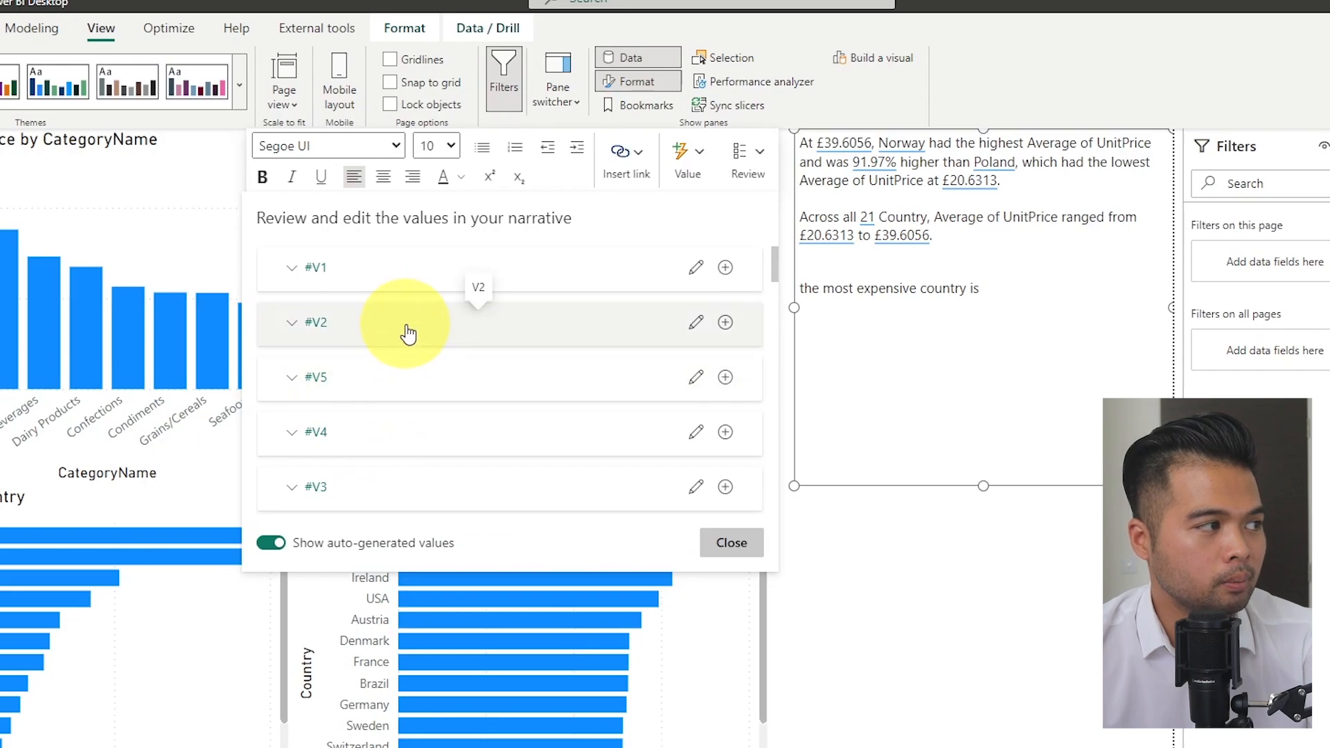
mouse_move(723, 329)
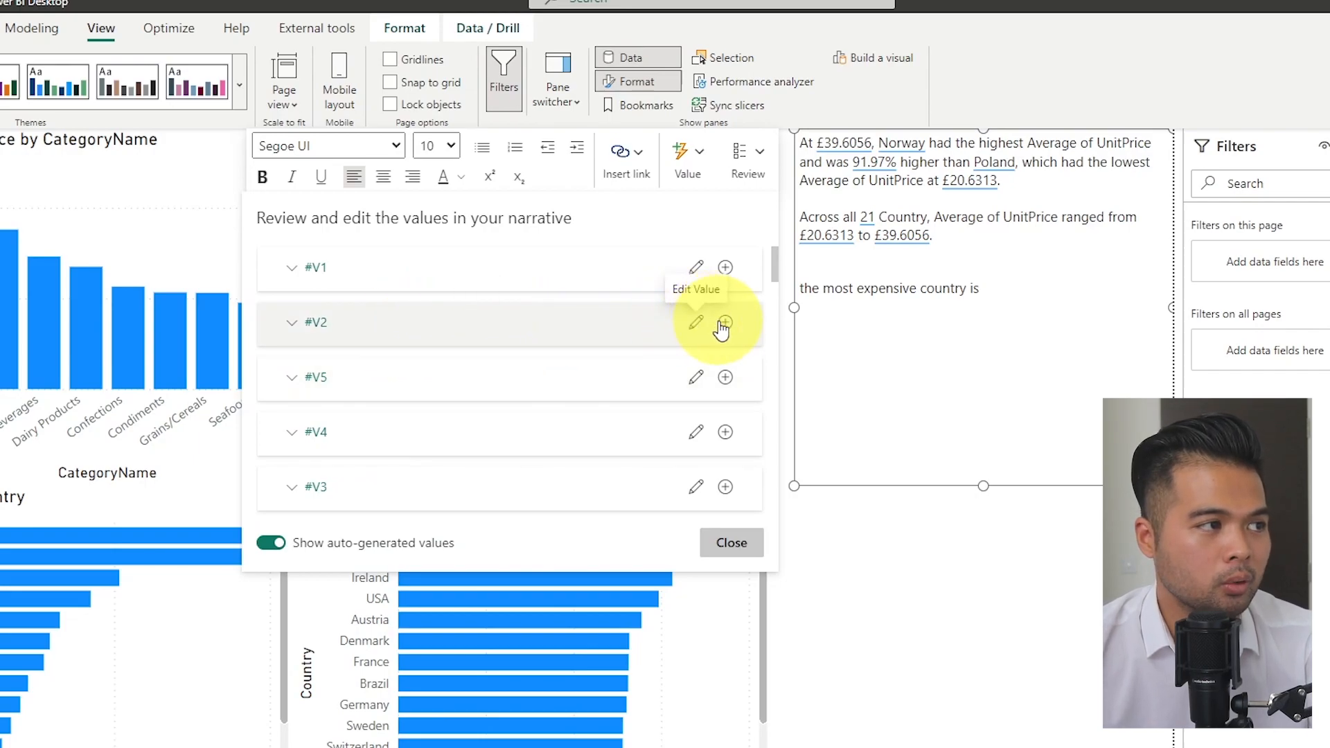
click(724, 322)
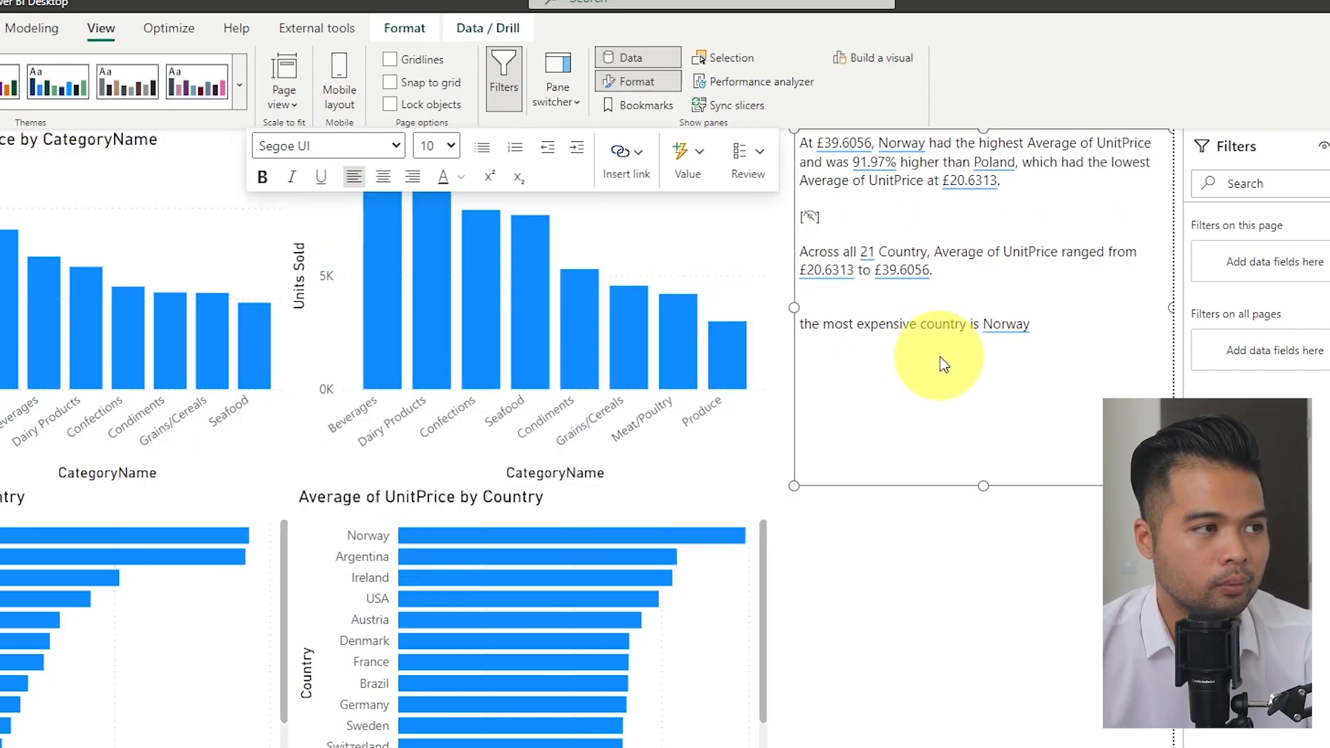
mouse_move(1009, 346)
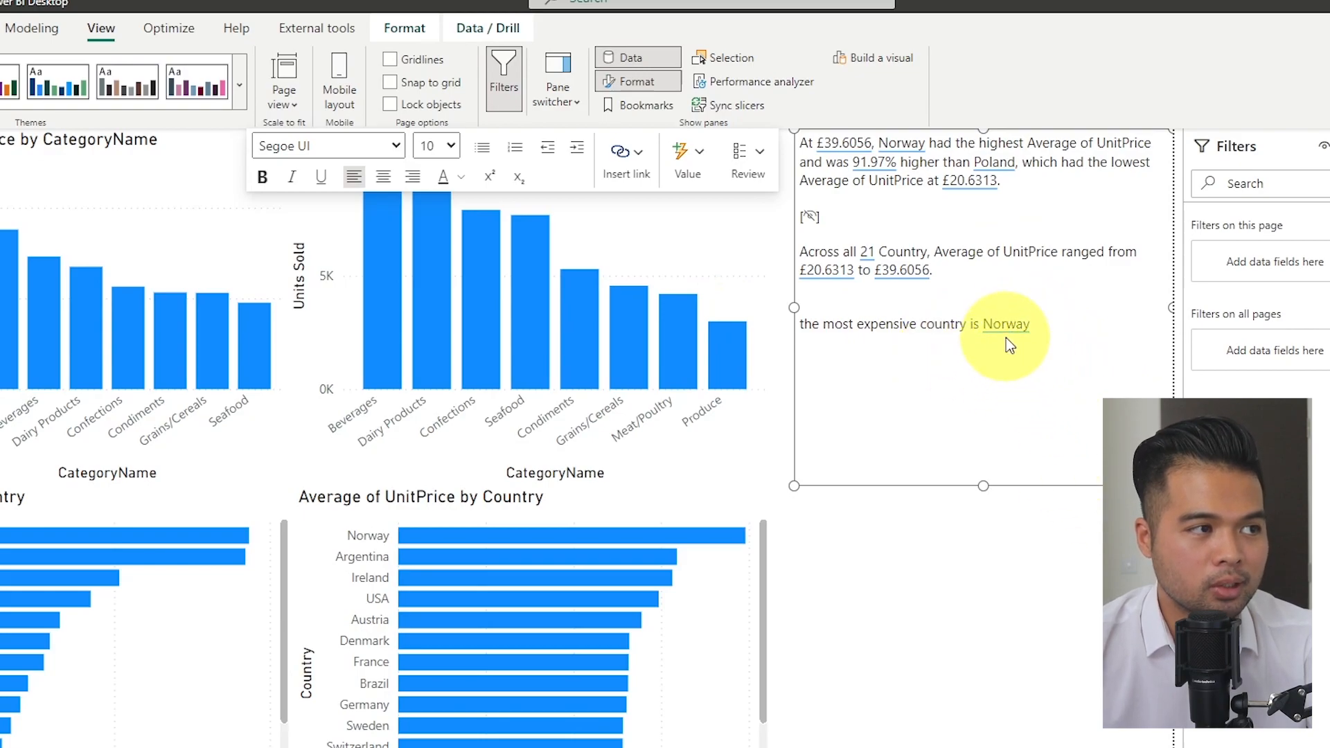
mouse_move(919, 390)
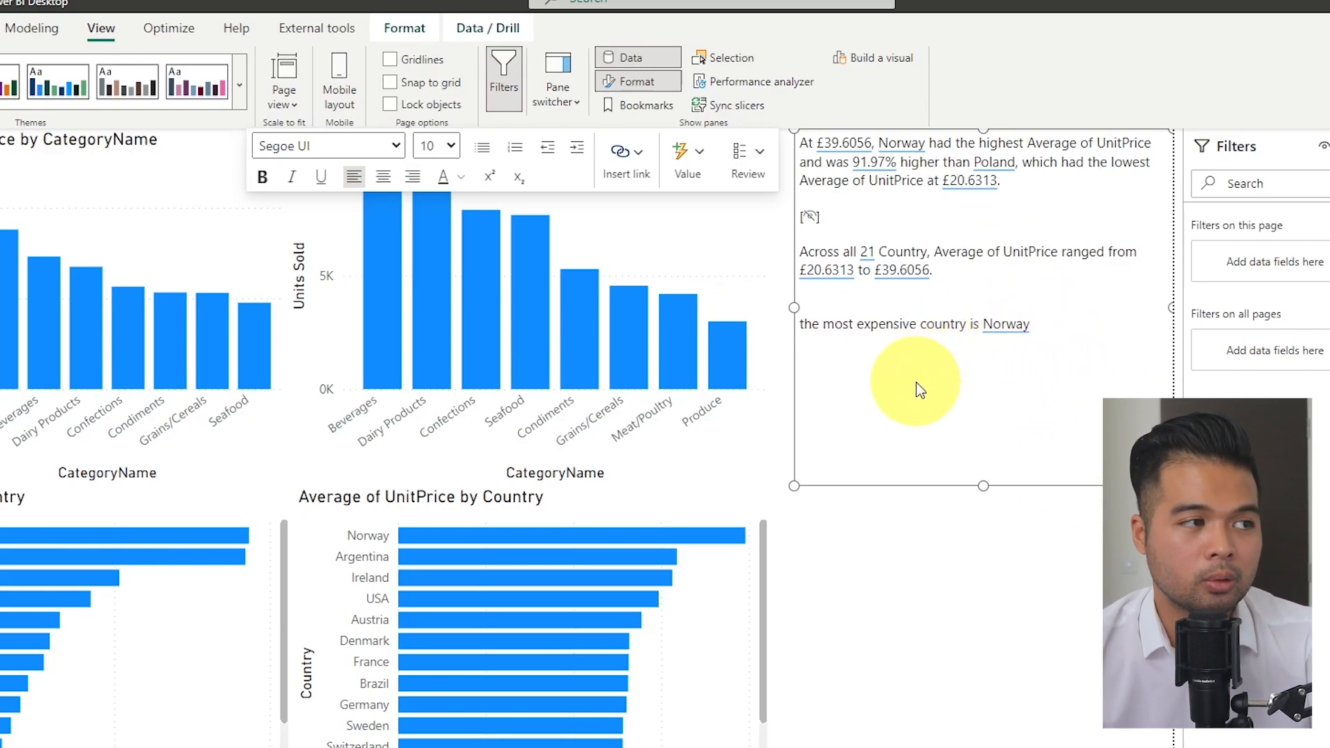
mouse_move(895, 151)
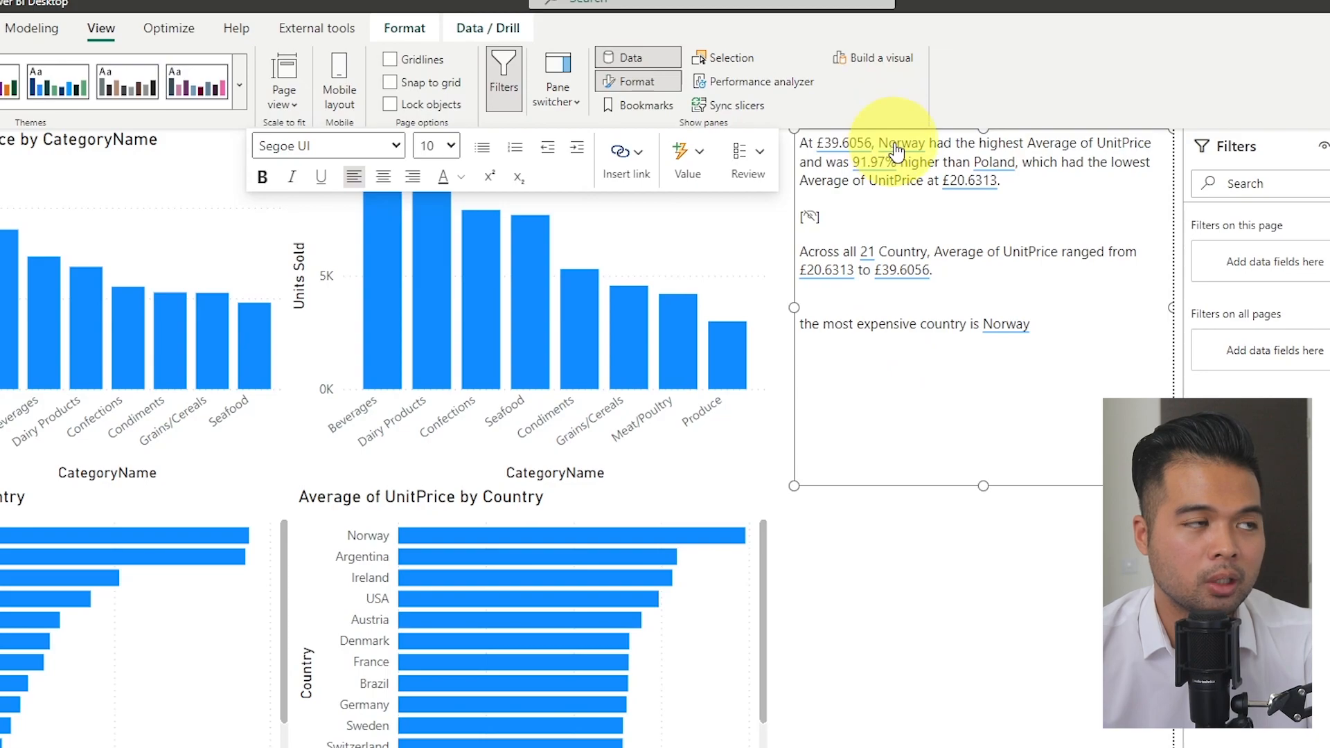